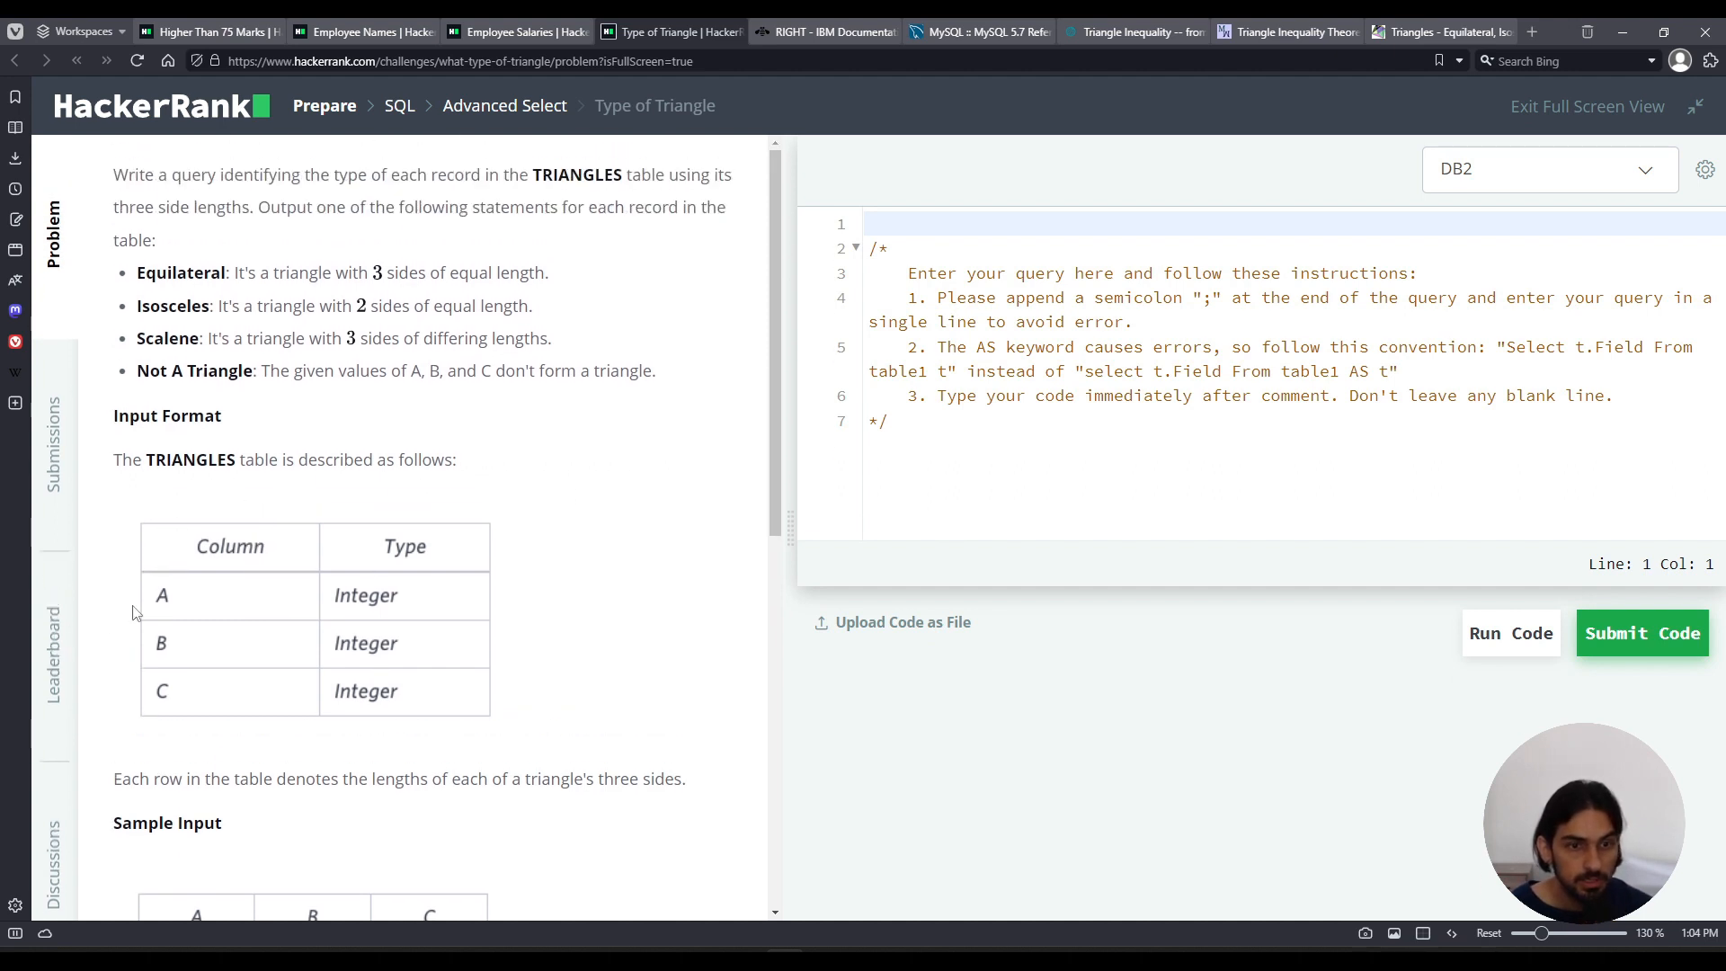
pyautogui.moveTo(415, 627)
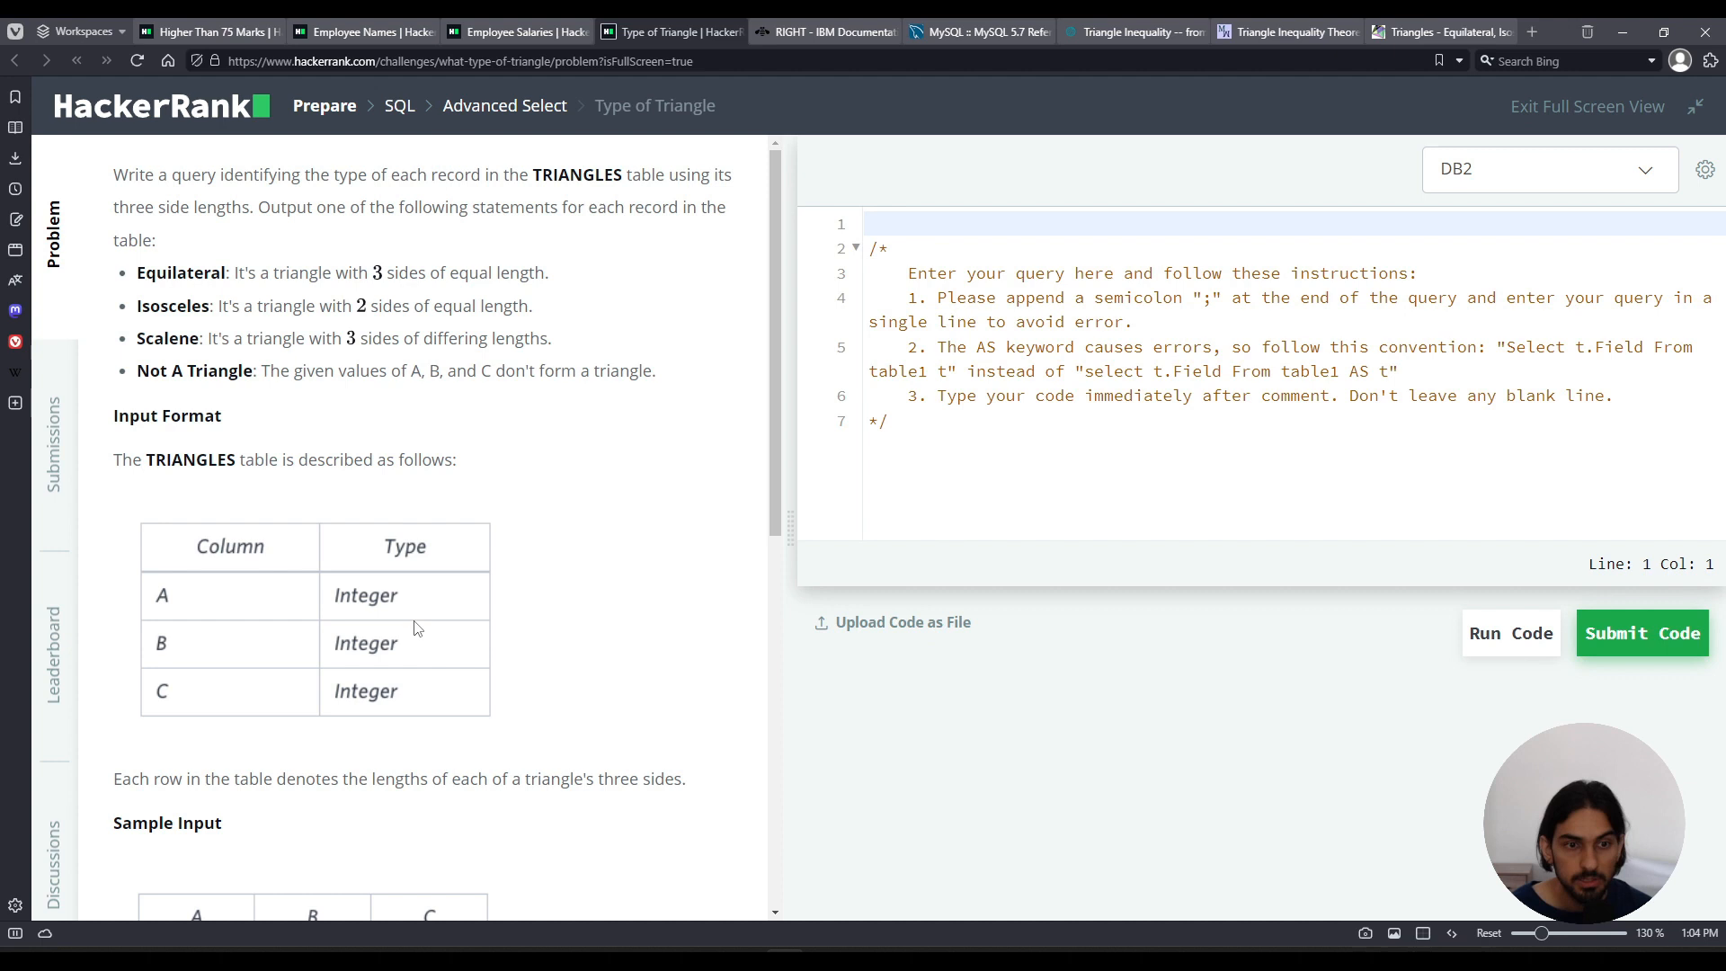
pyautogui.moveTo(448, 620)
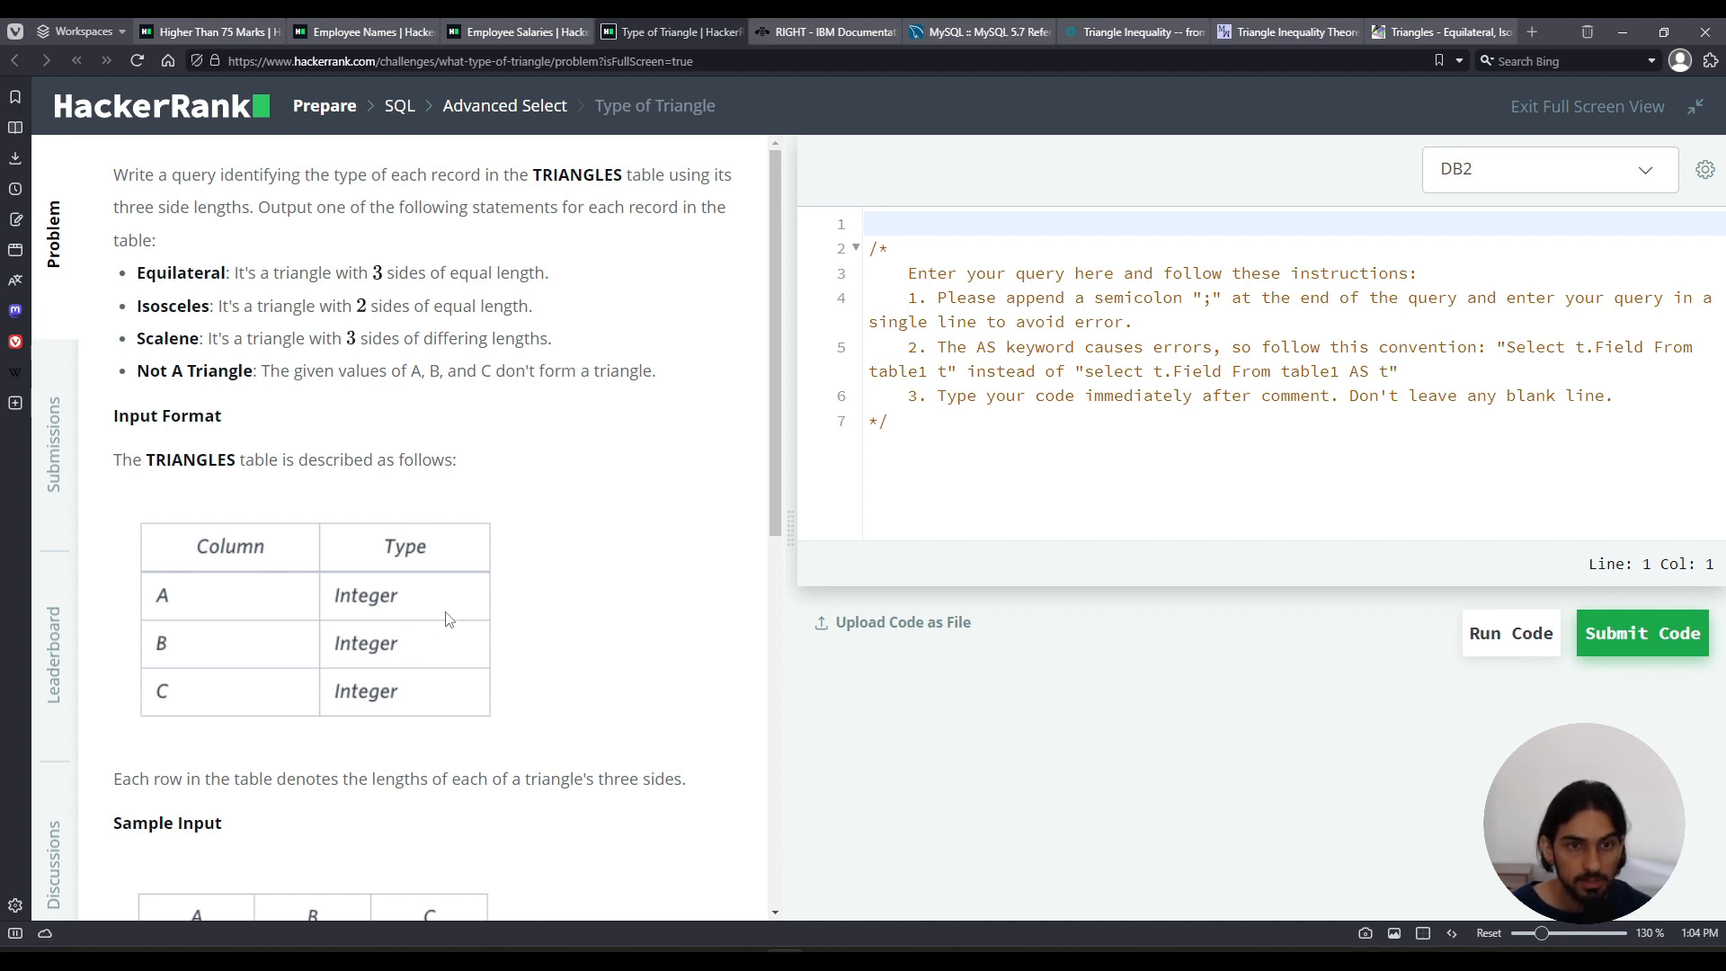
pyautogui.moveTo(534, 706)
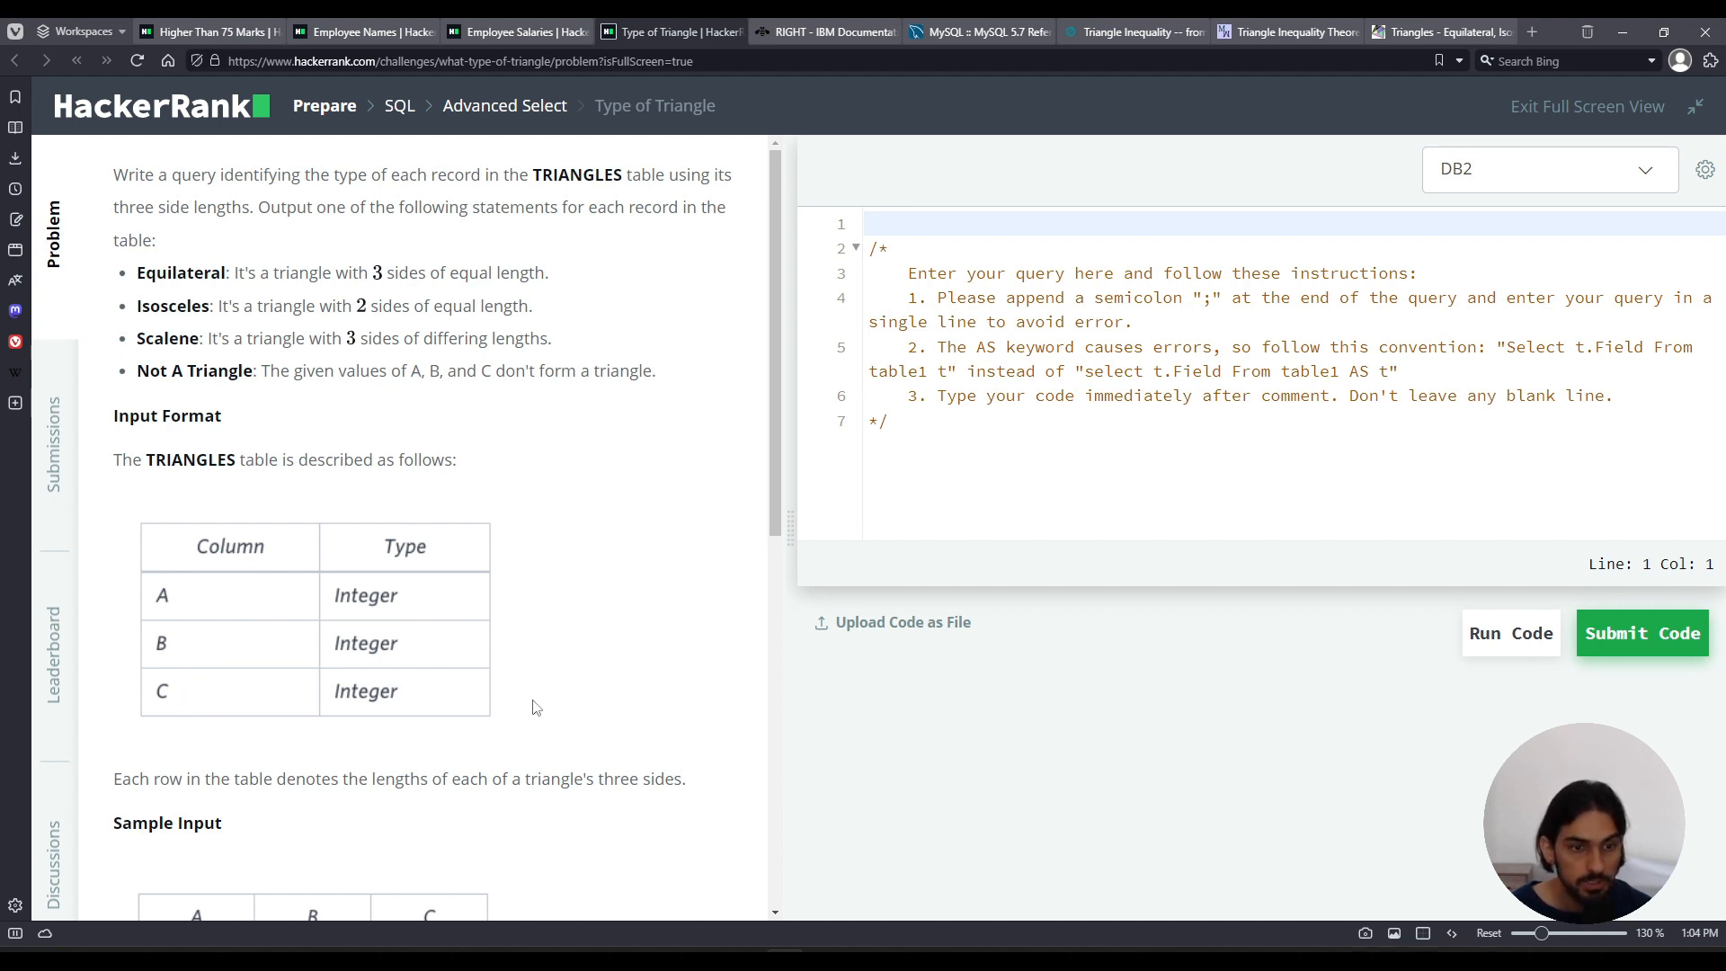
# Read through the Type of Triangle problem, noting Isosceles and Equilateral in the sample output.
pyautogui.scroll(-3)
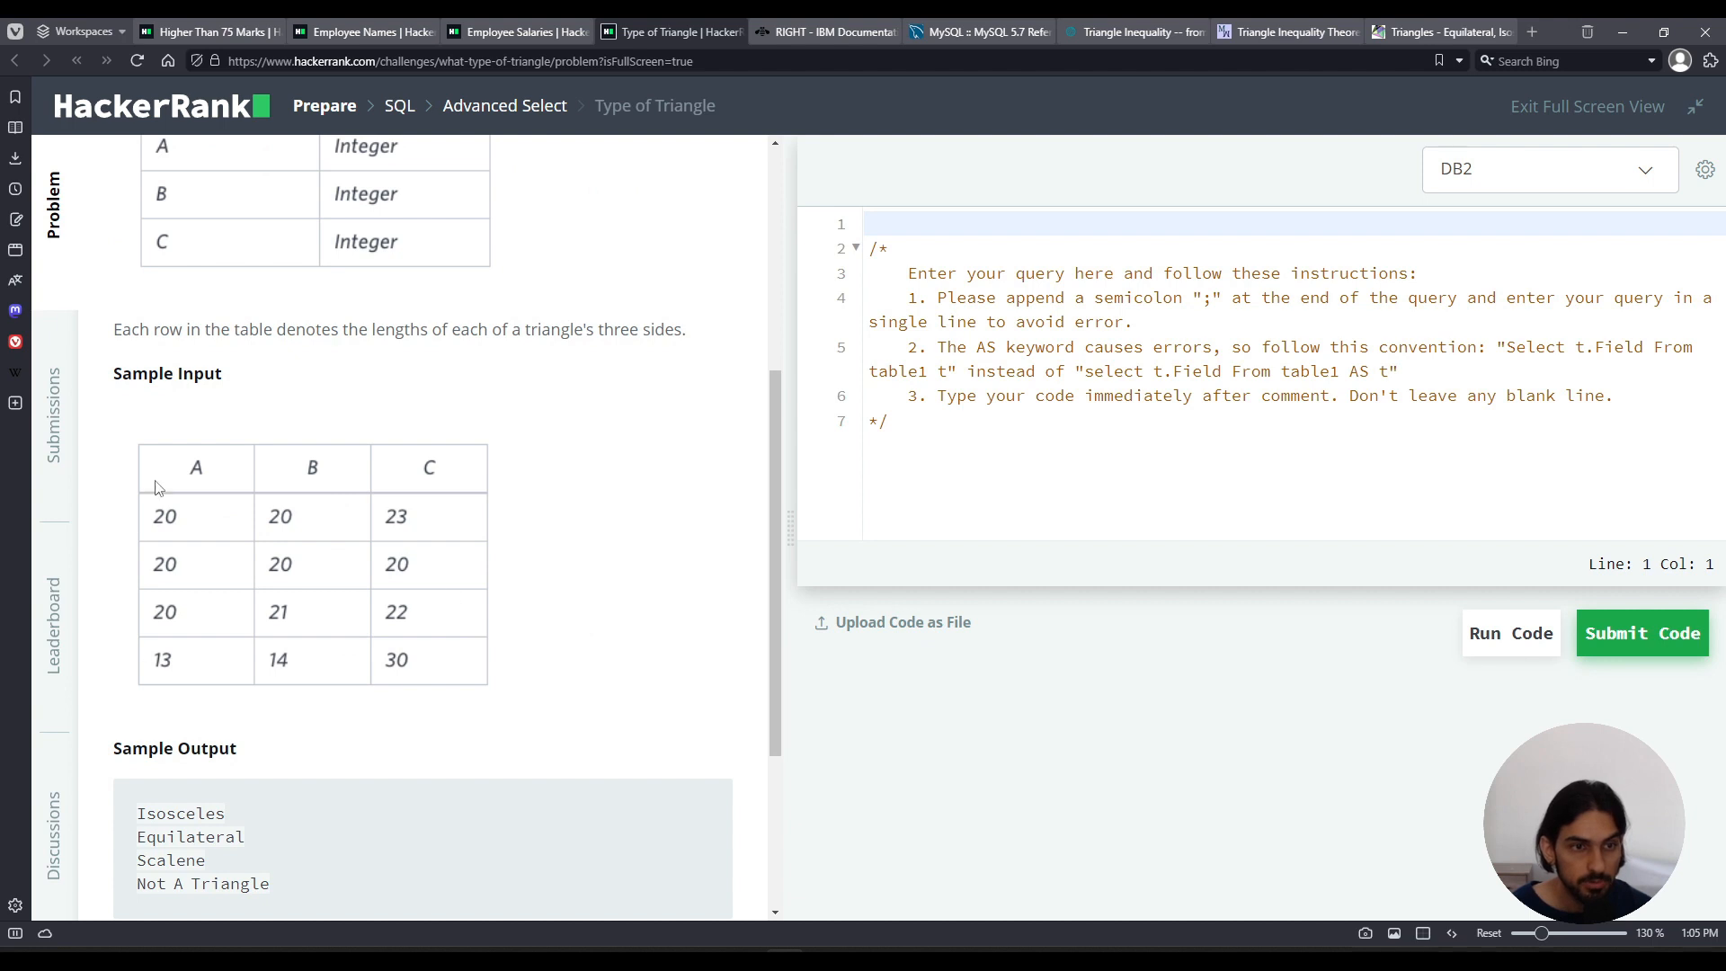
pyautogui.moveTo(408, 471)
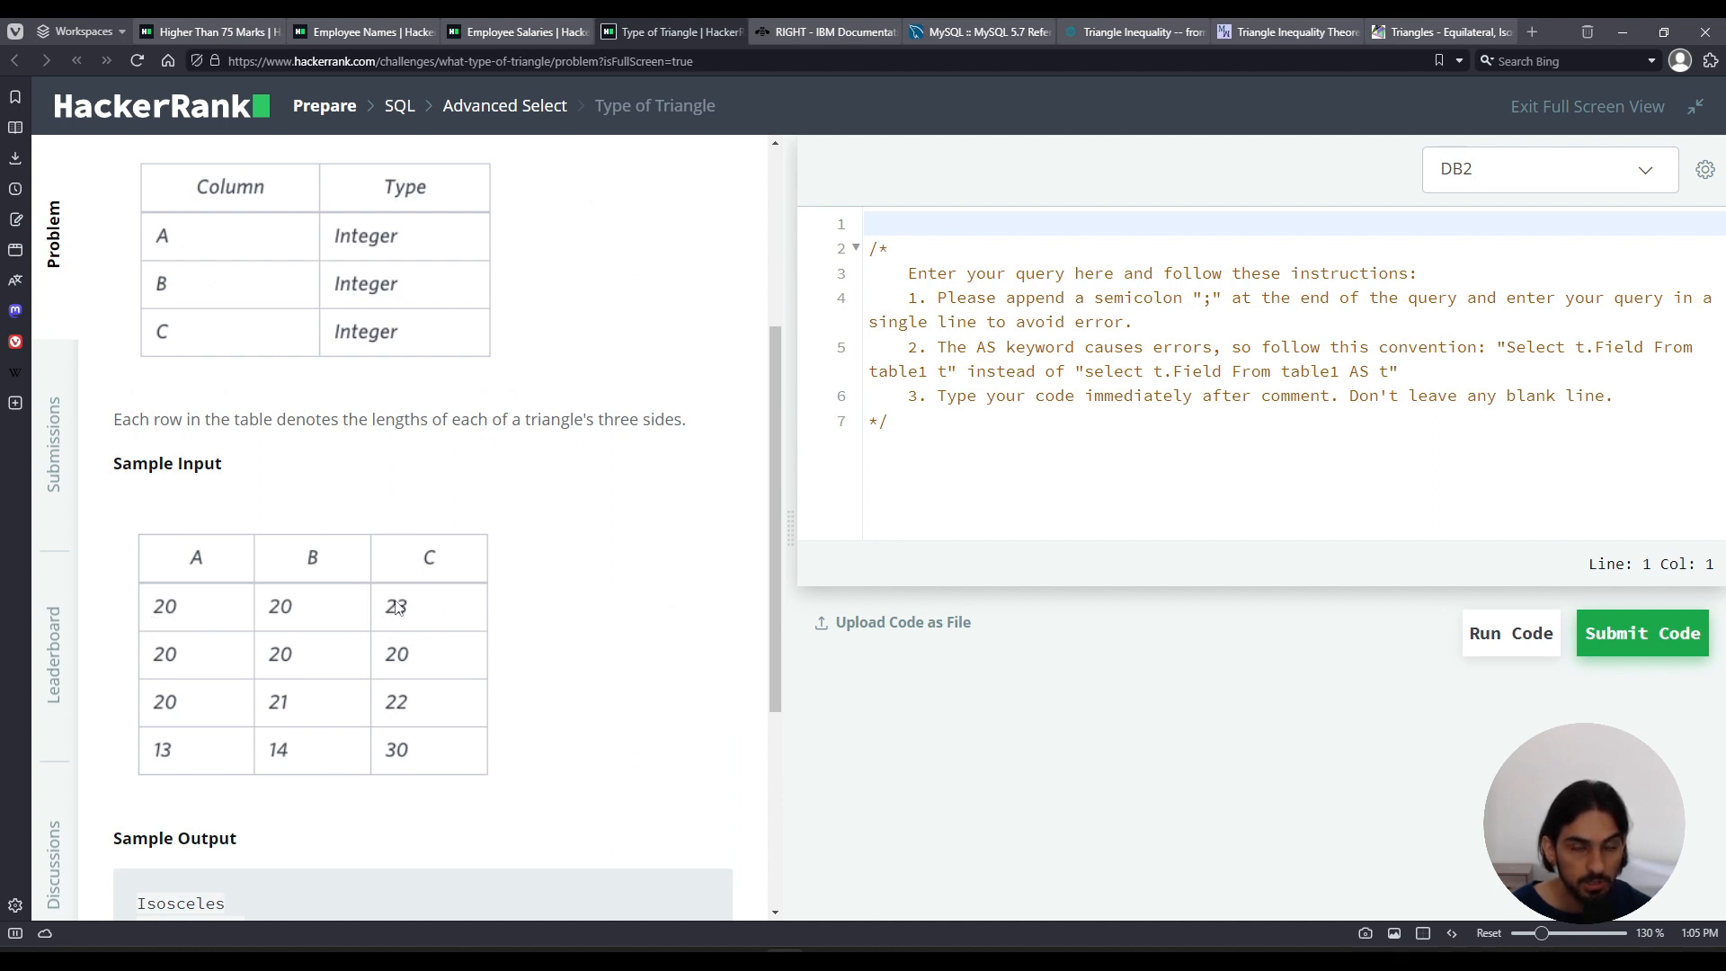
pyautogui.moveTo(129, 690)
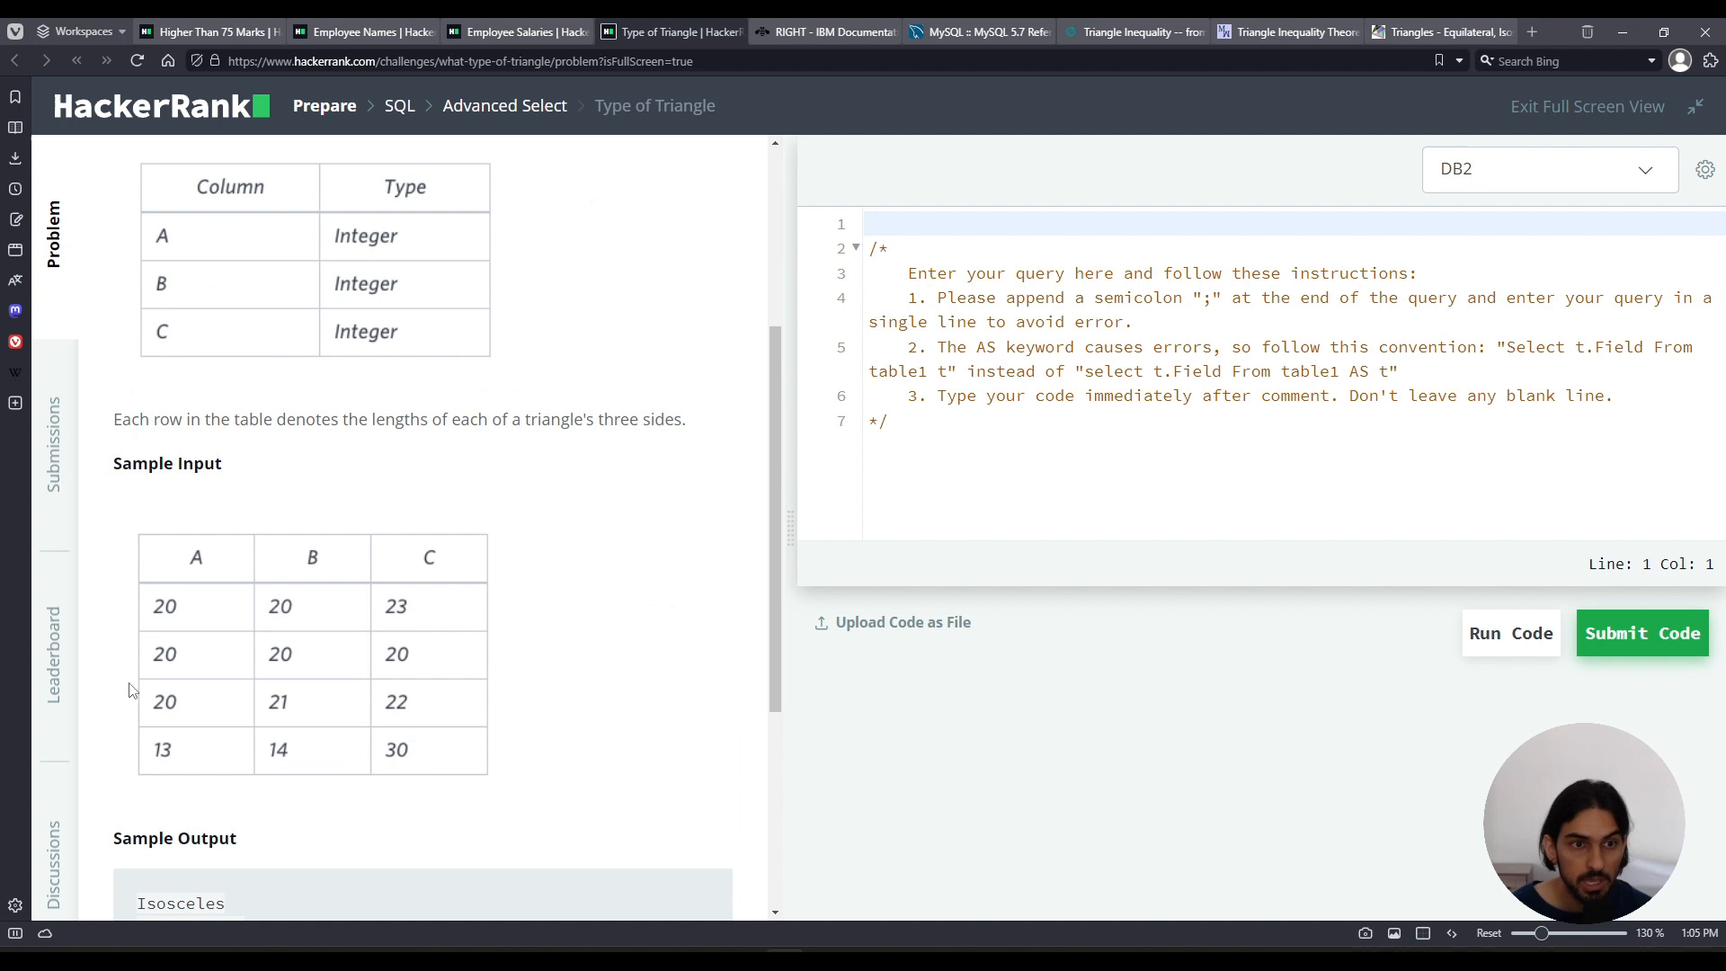
pyautogui.moveTo(461, 625)
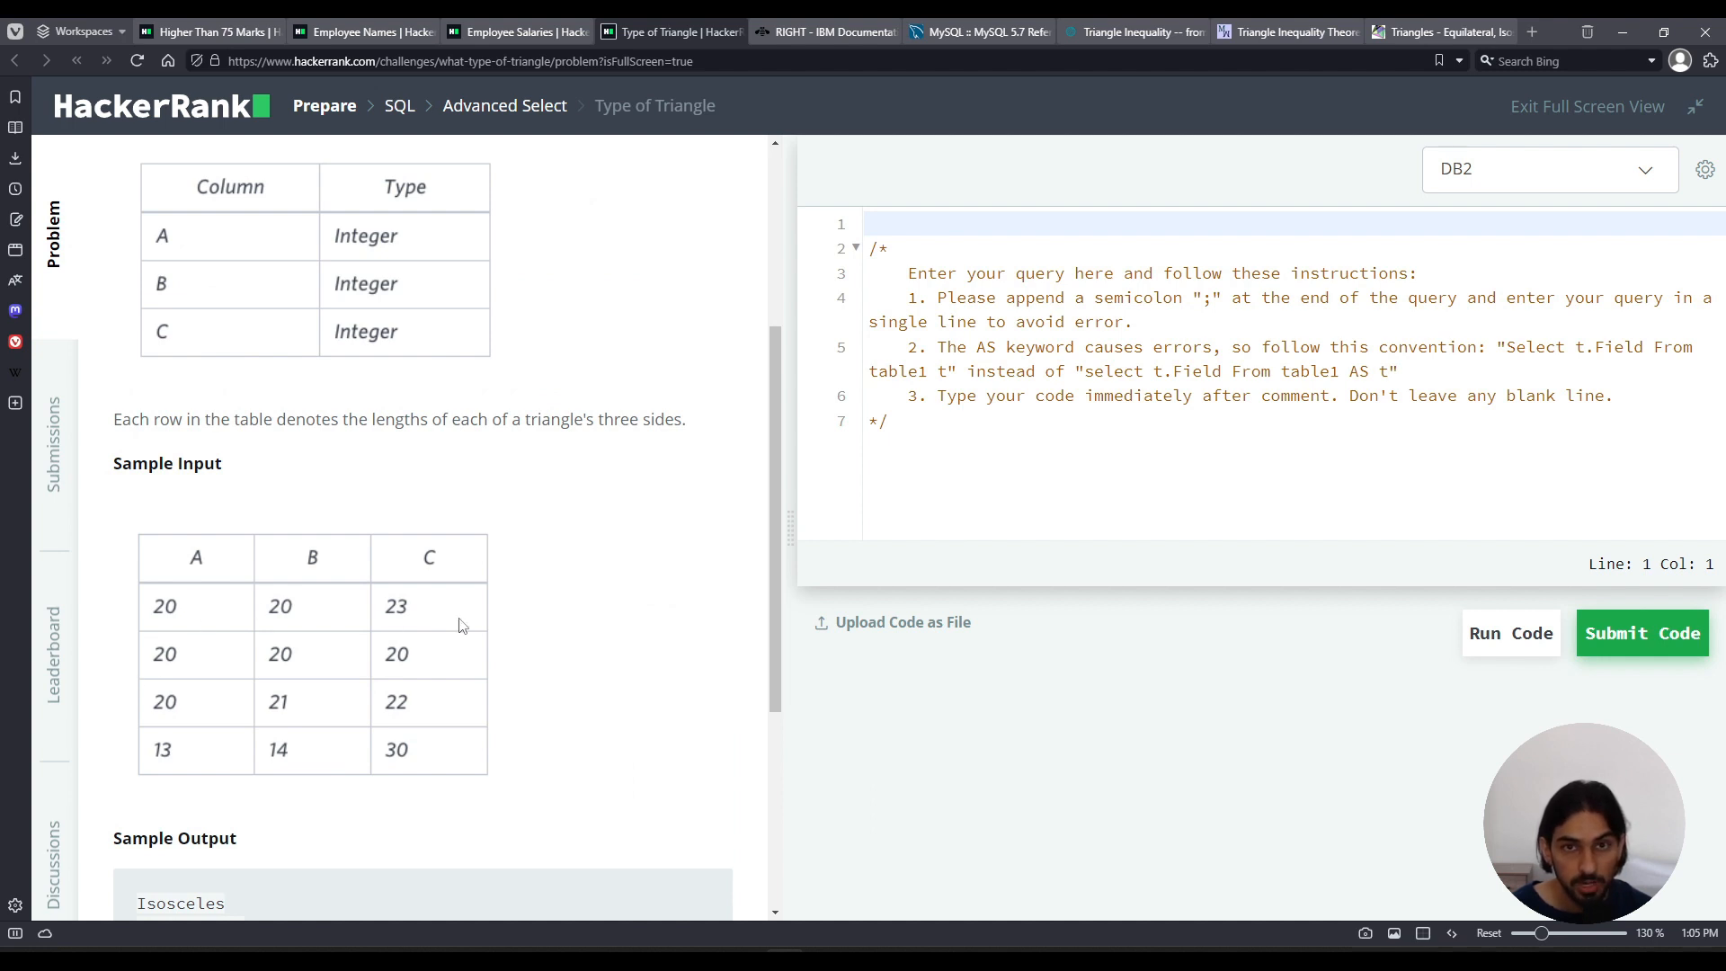
pyautogui.scroll(-3)
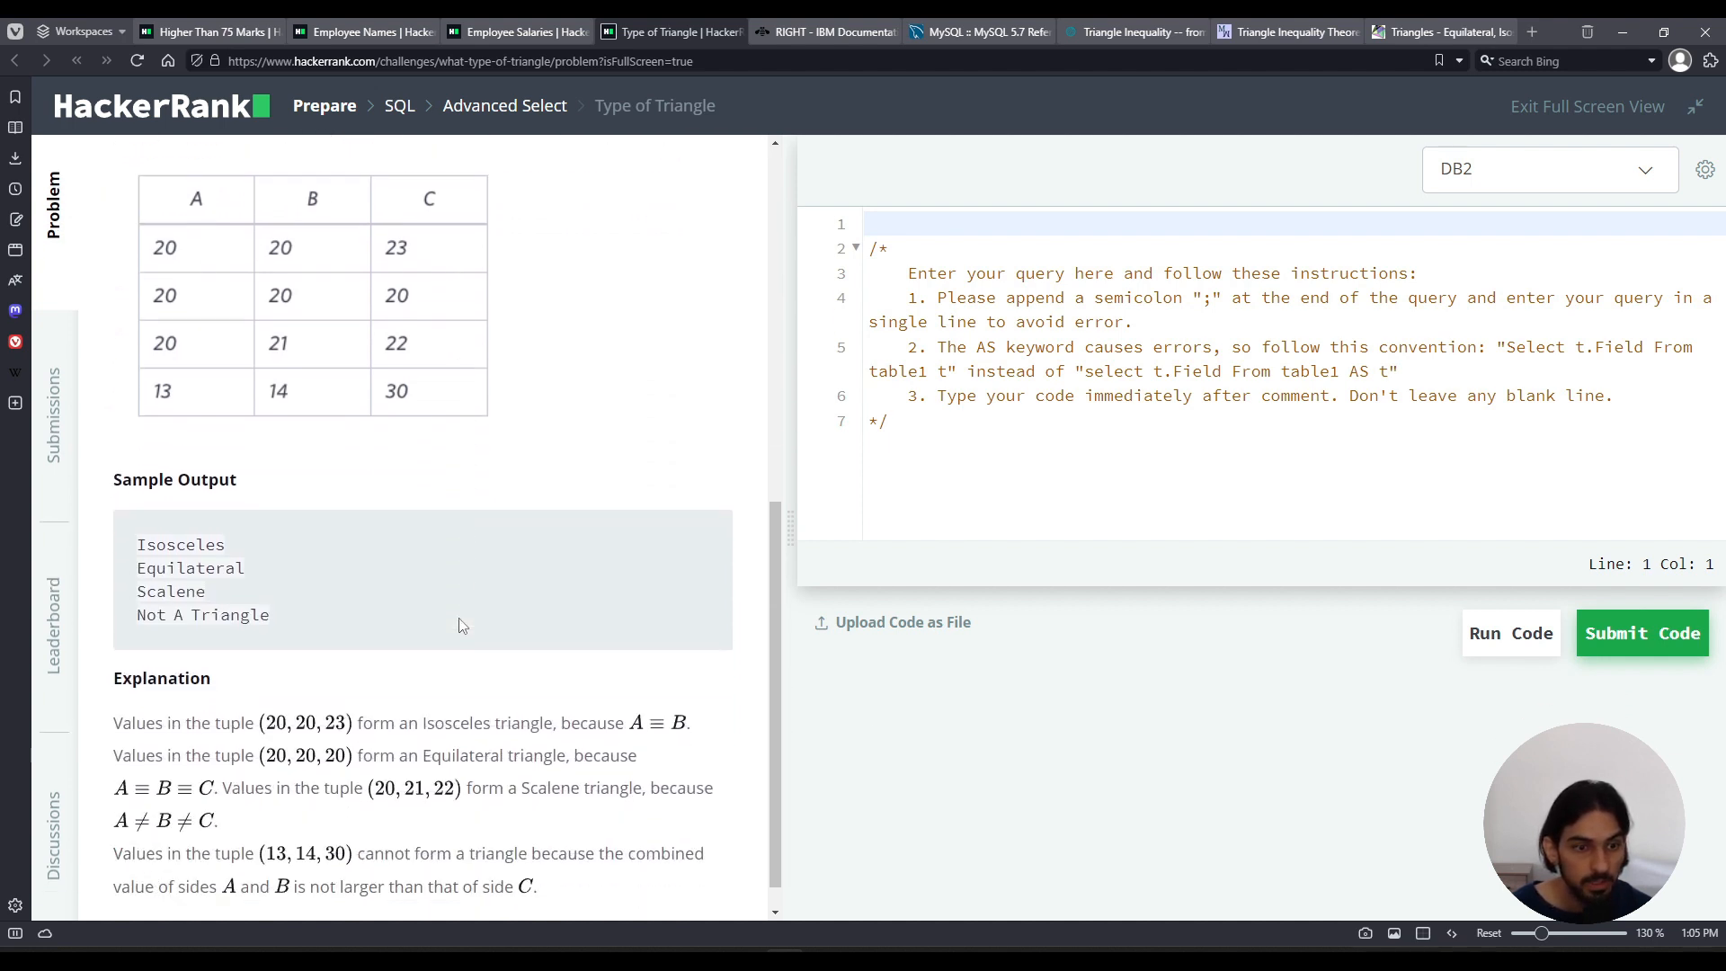
pyautogui.moveTo(135, 543); pyautogui.dragTo(269, 615)
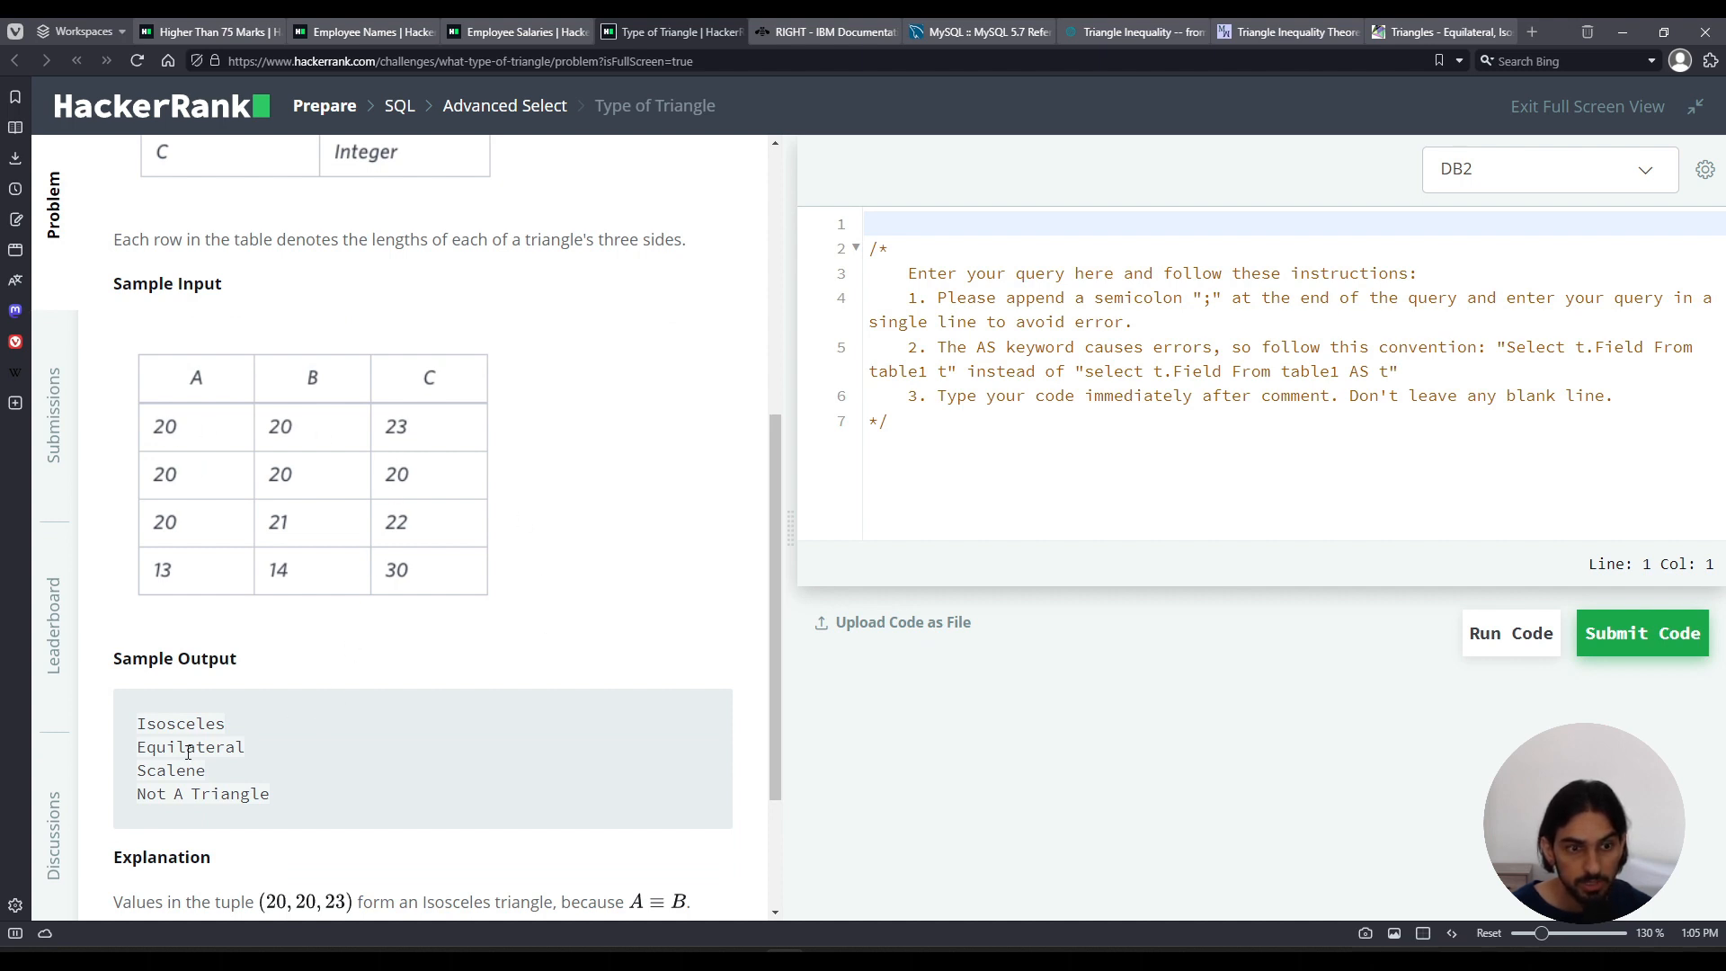
pyautogui.doubleClick(180, 723)
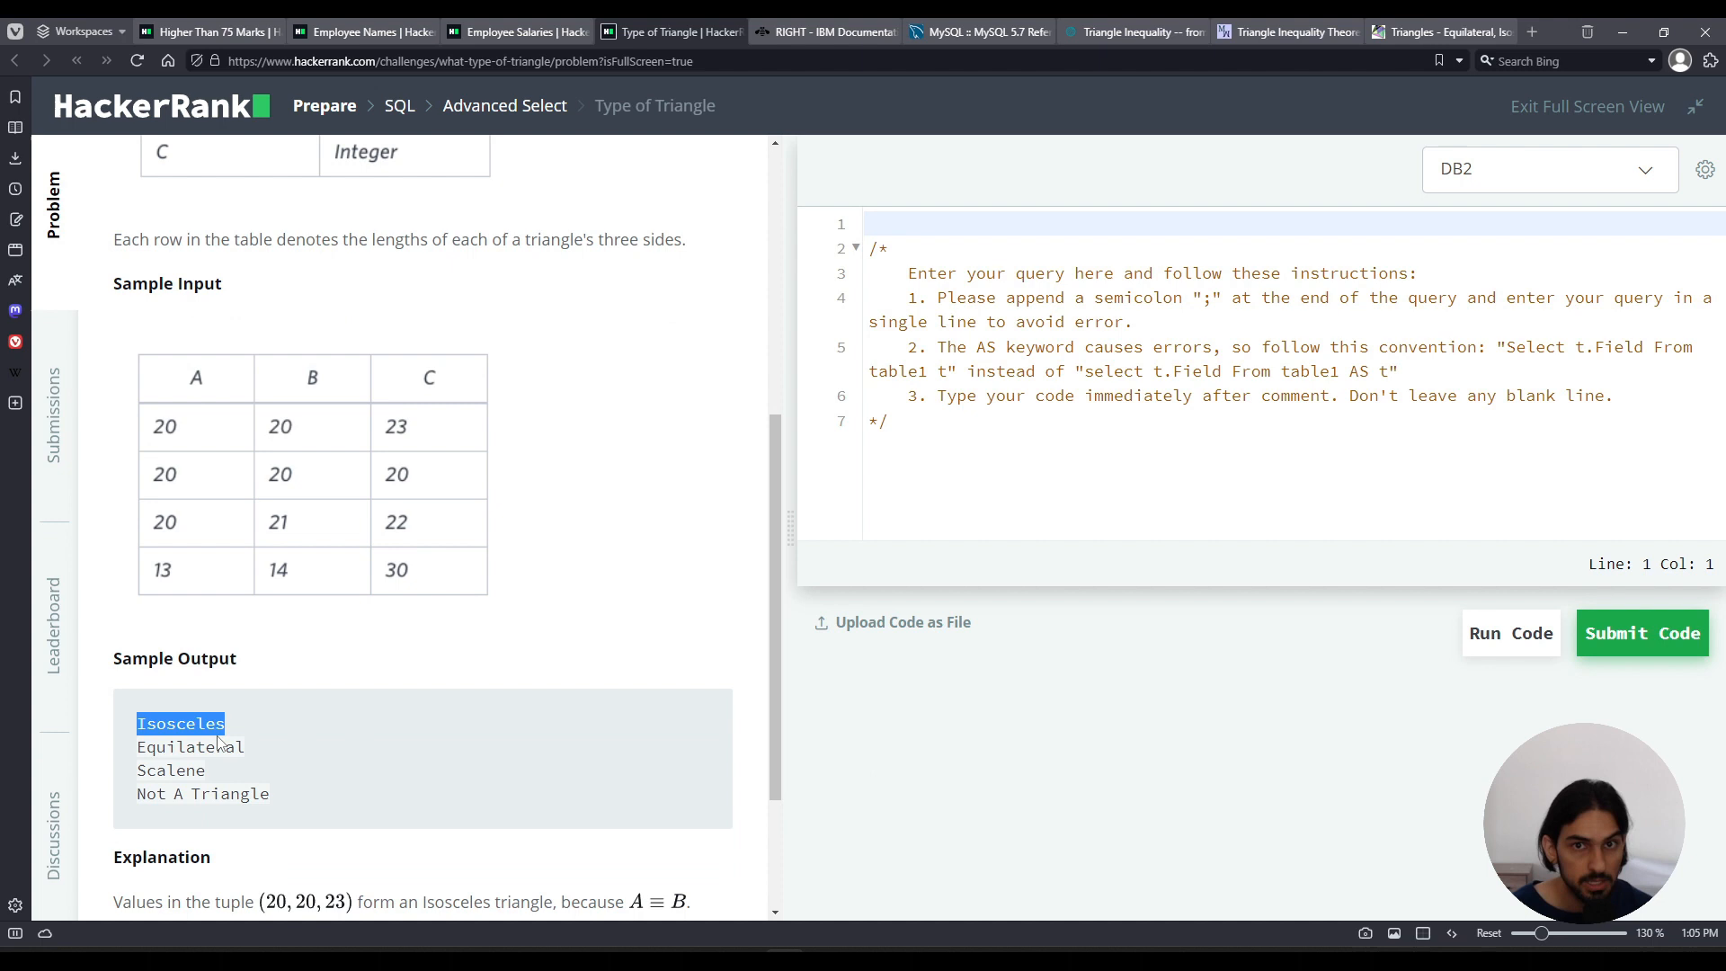
pyautogui.doubleClick(189, 747)
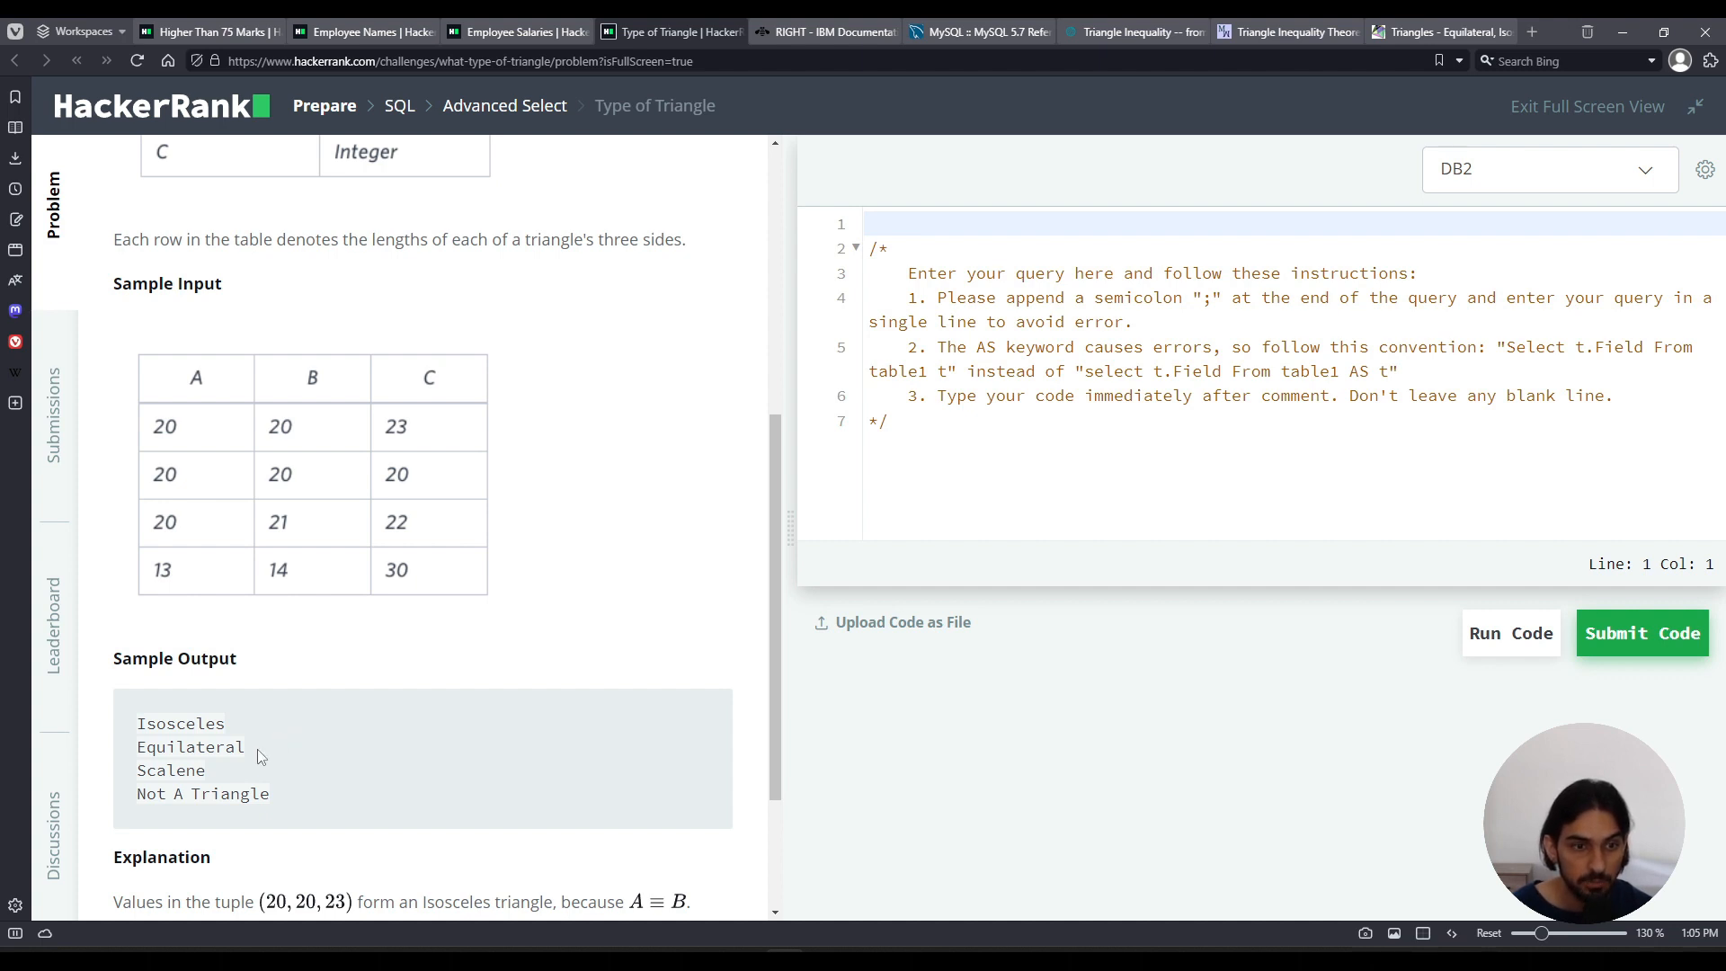
pyautogui.doubleClick(189, 746)
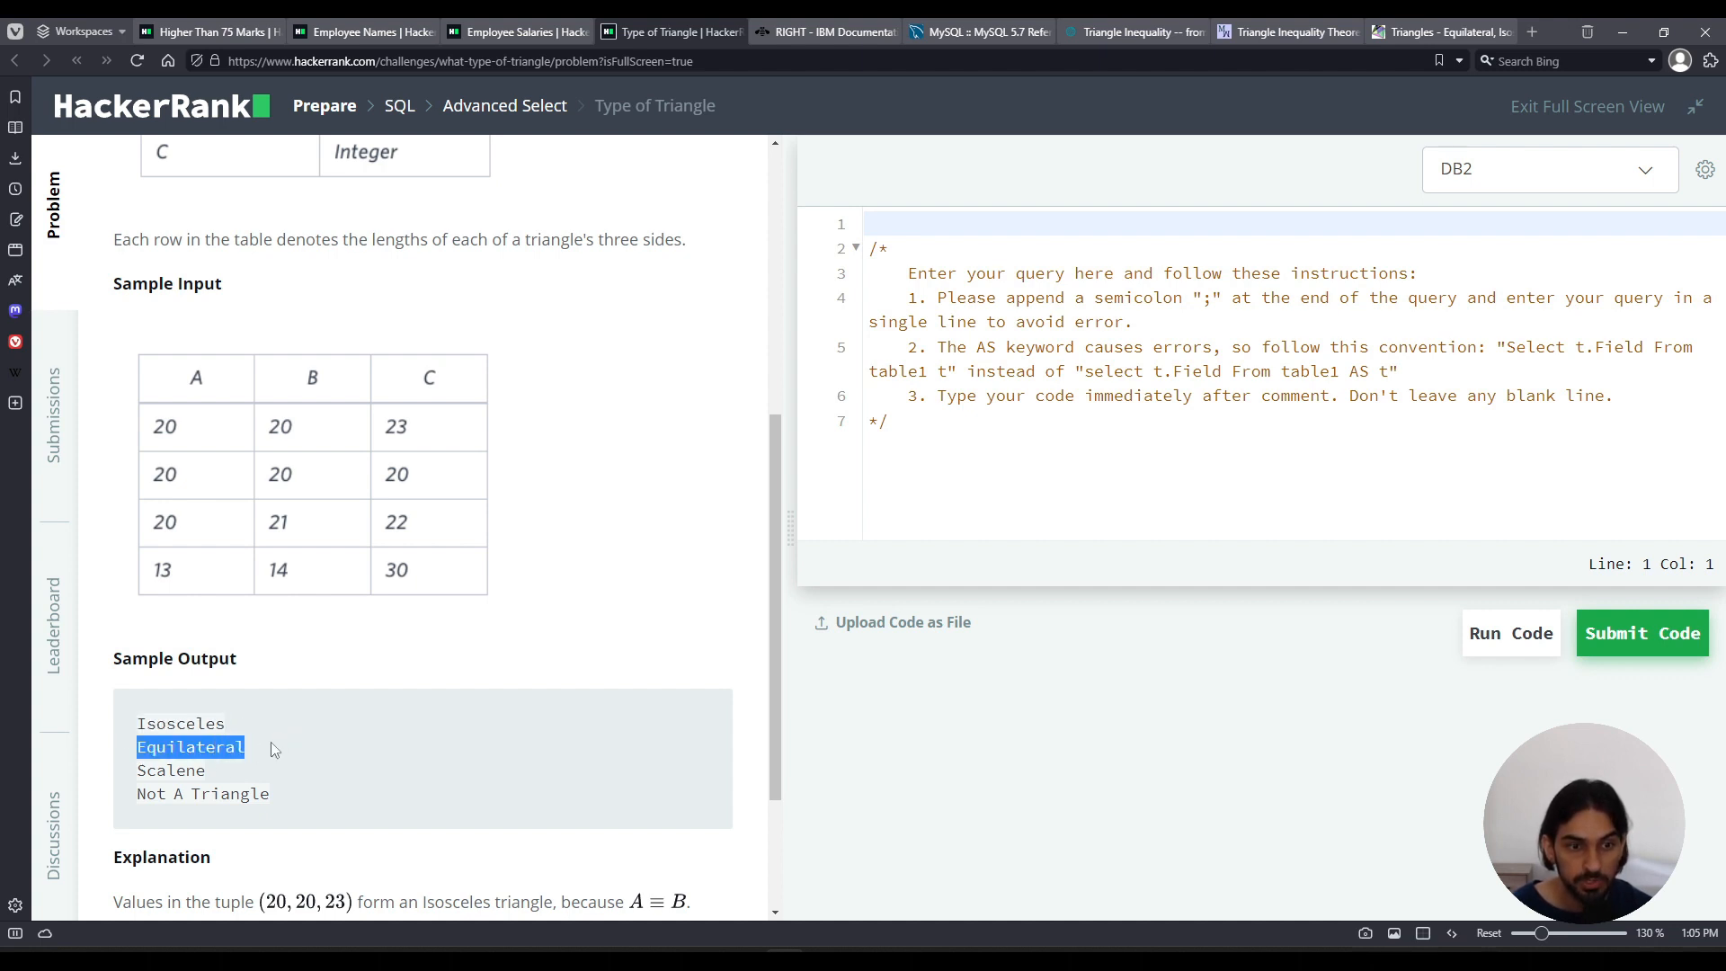
pyautogui.scroll(-3)
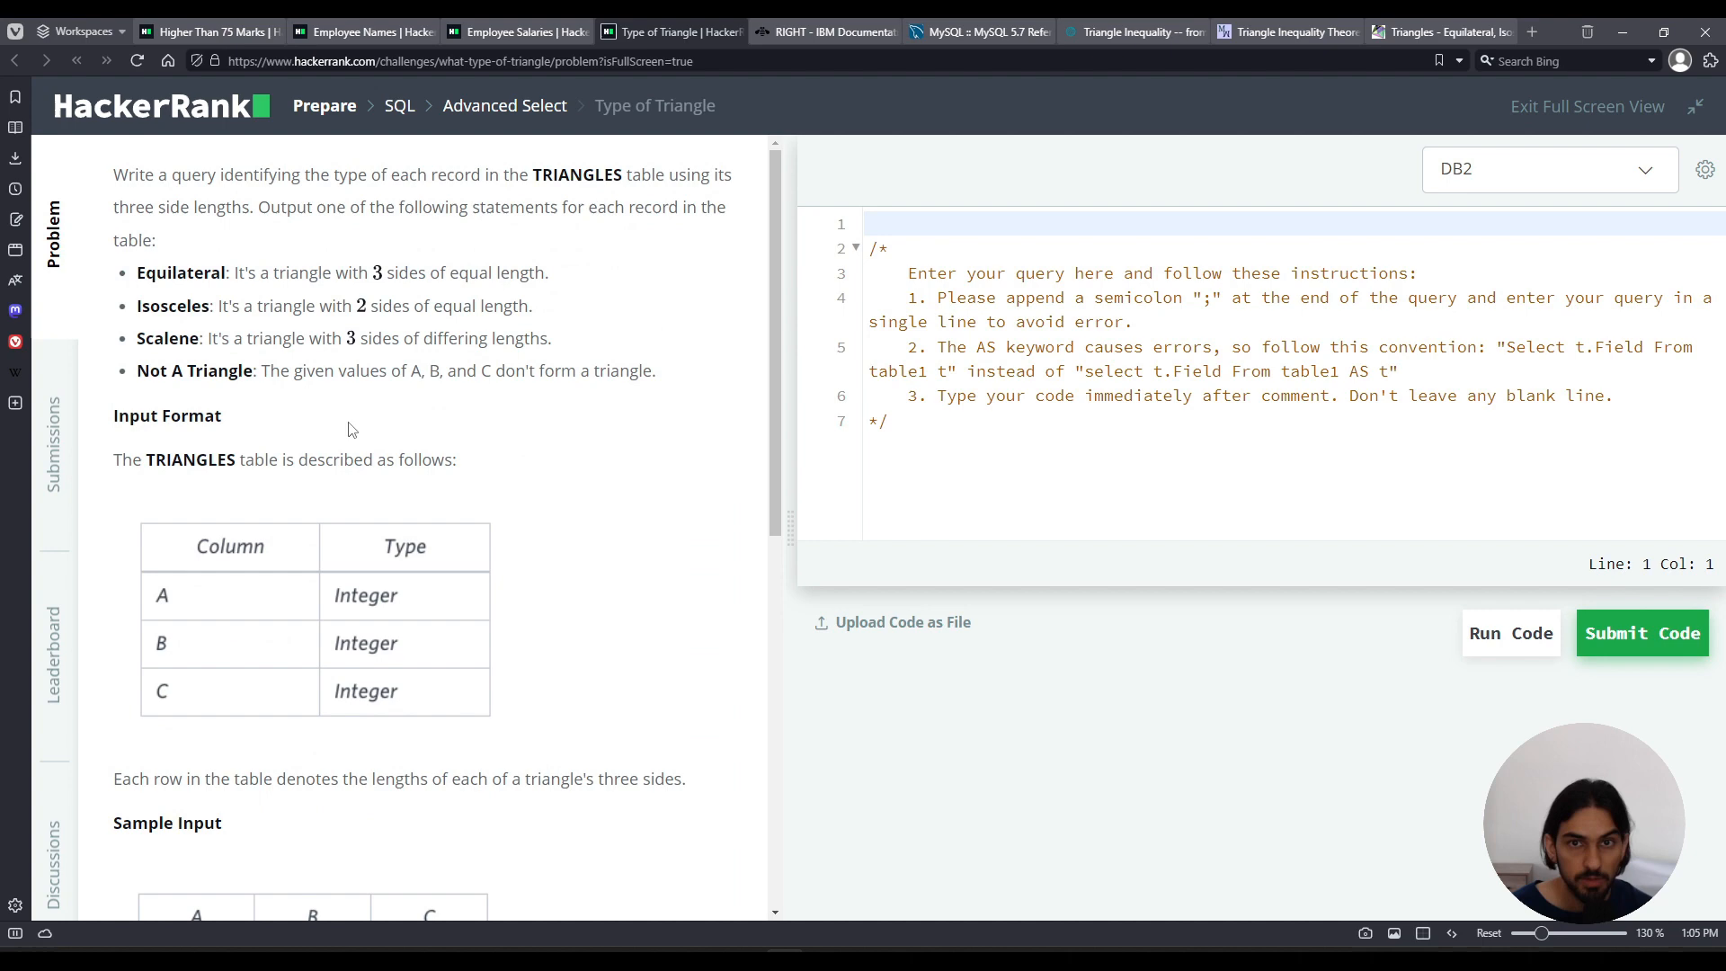
pyautogui.moveTo(658, 435)
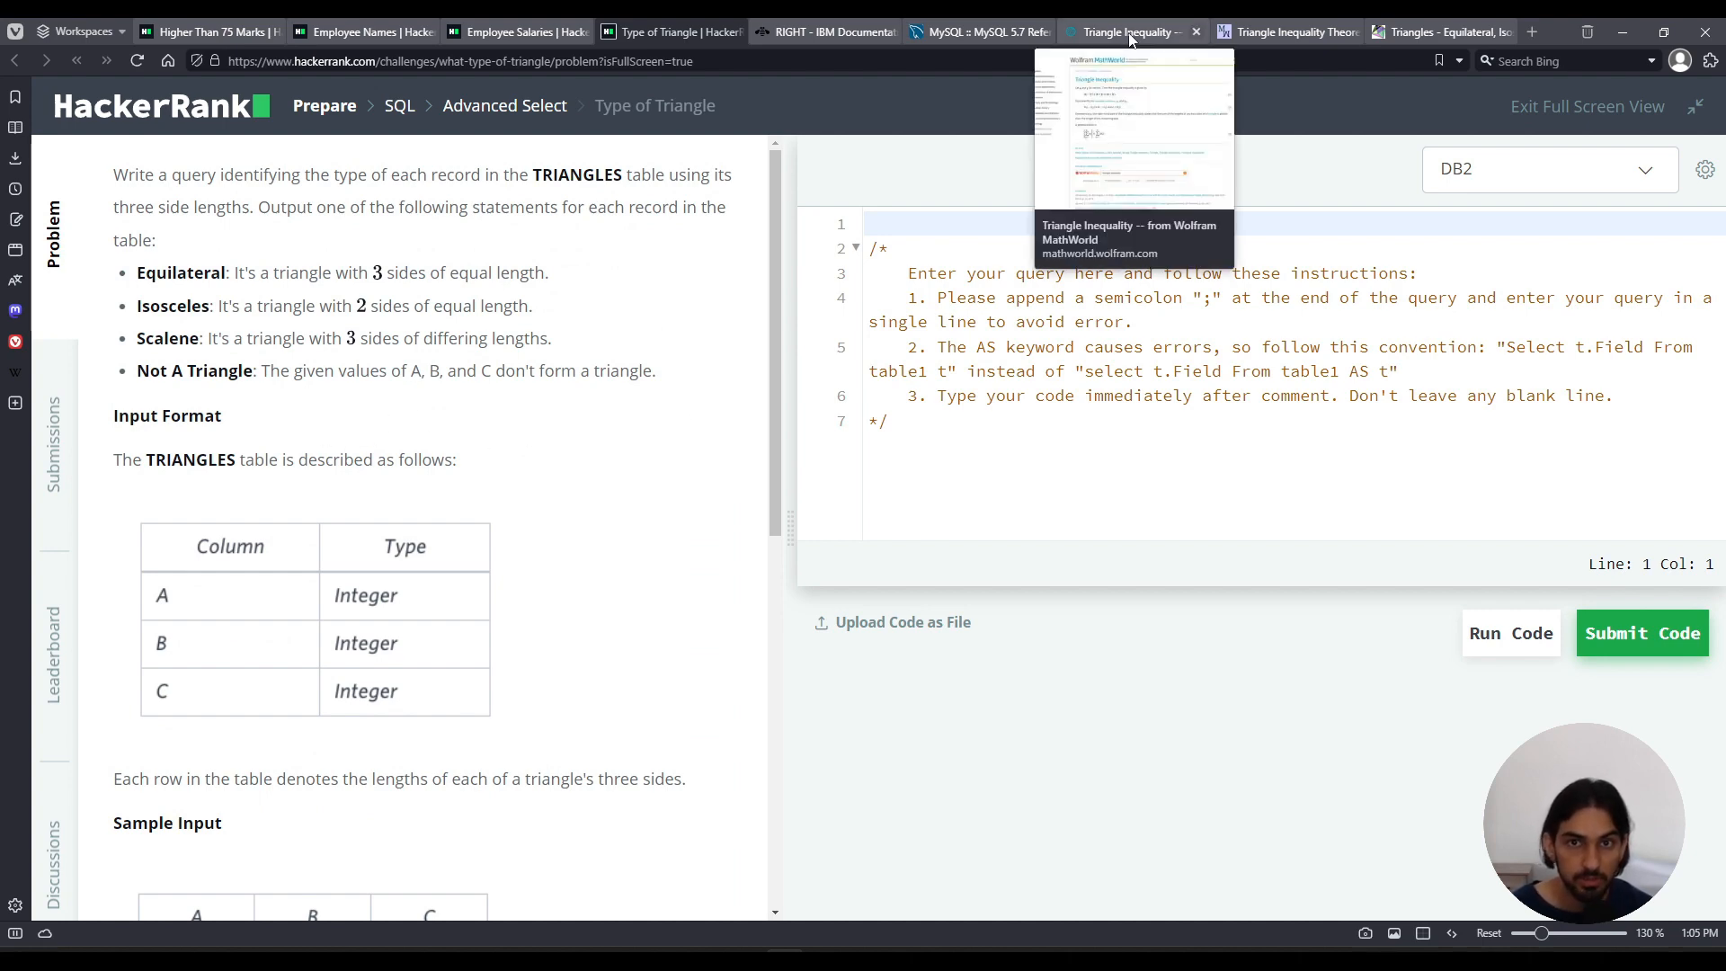
# Bring up the Wolfram MathWorld Triangle Inequality article for reference.
pyautogui.click(1131, 30)
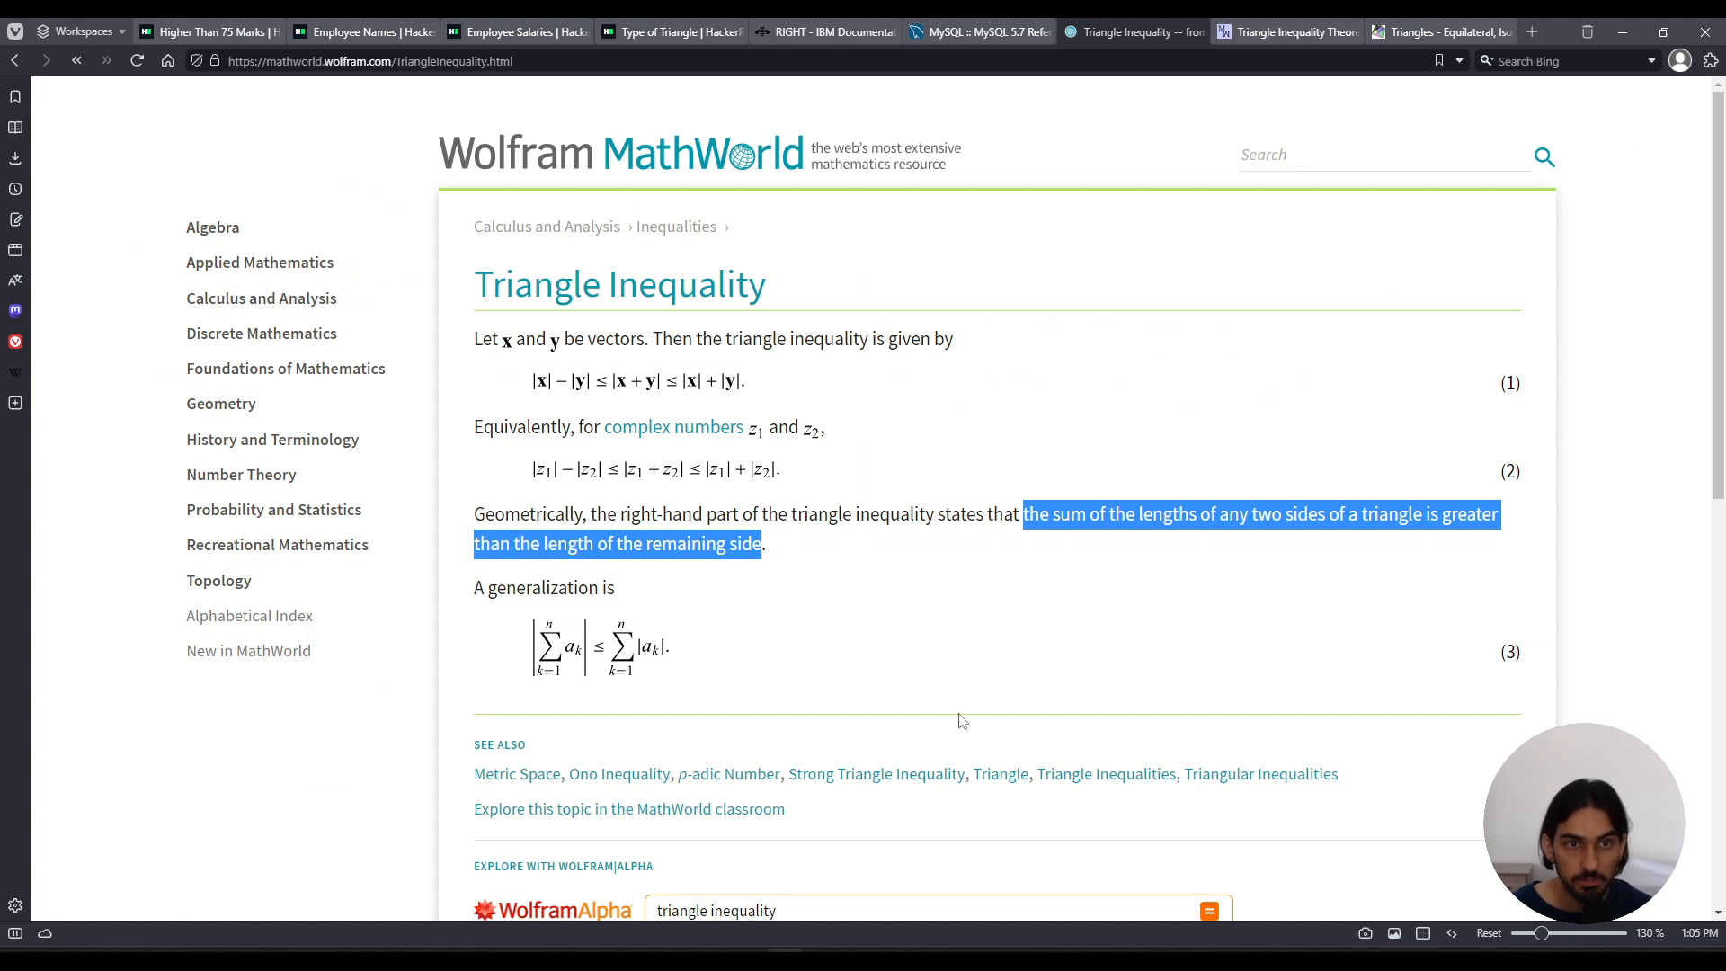
pyautogui.moveTo(373, 456)
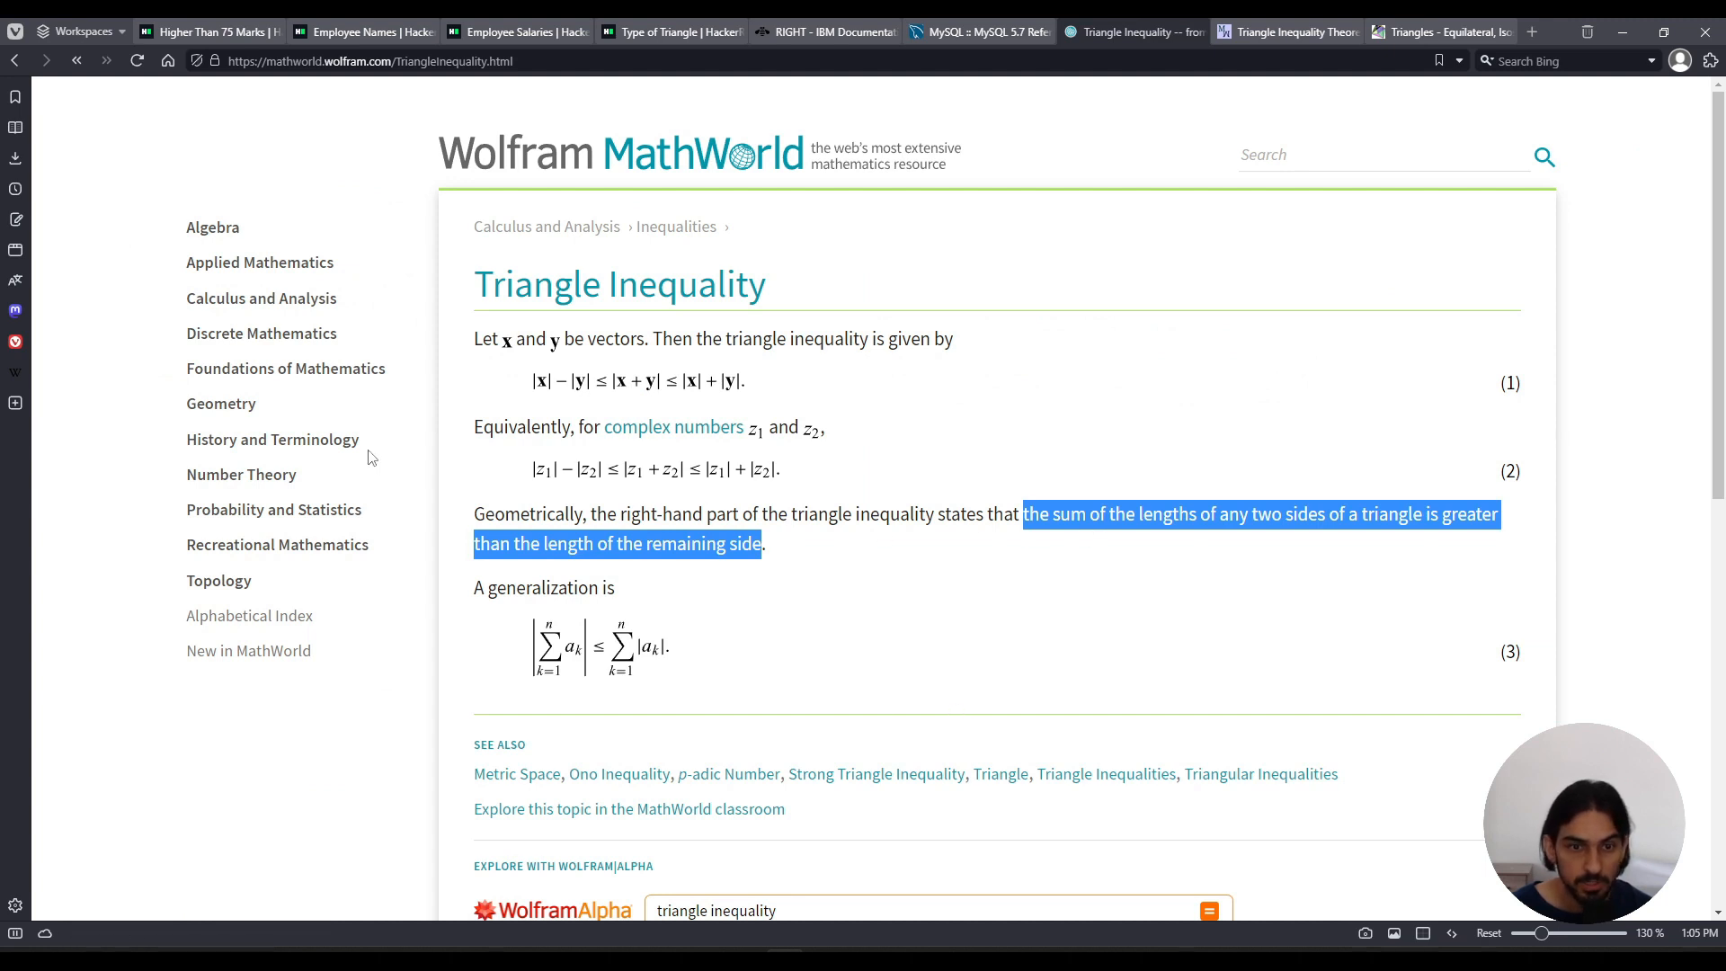
pyautogui.moveTo(1061, 579)
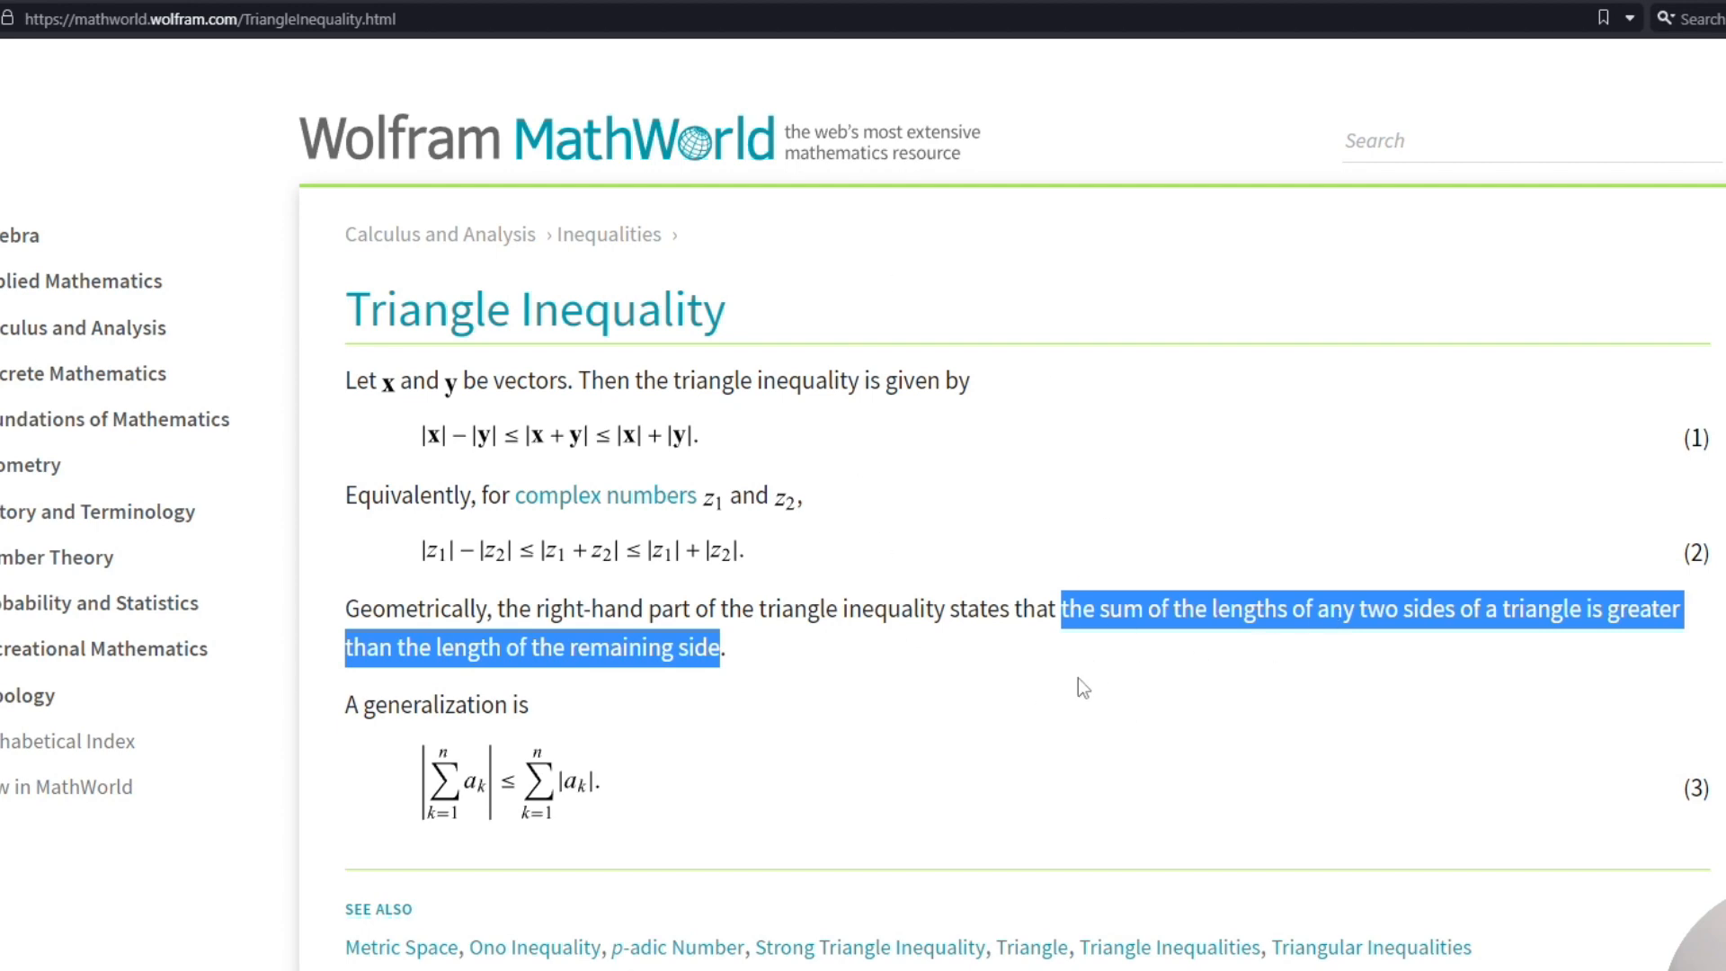
pyautogui.moveTo(1059, 644)
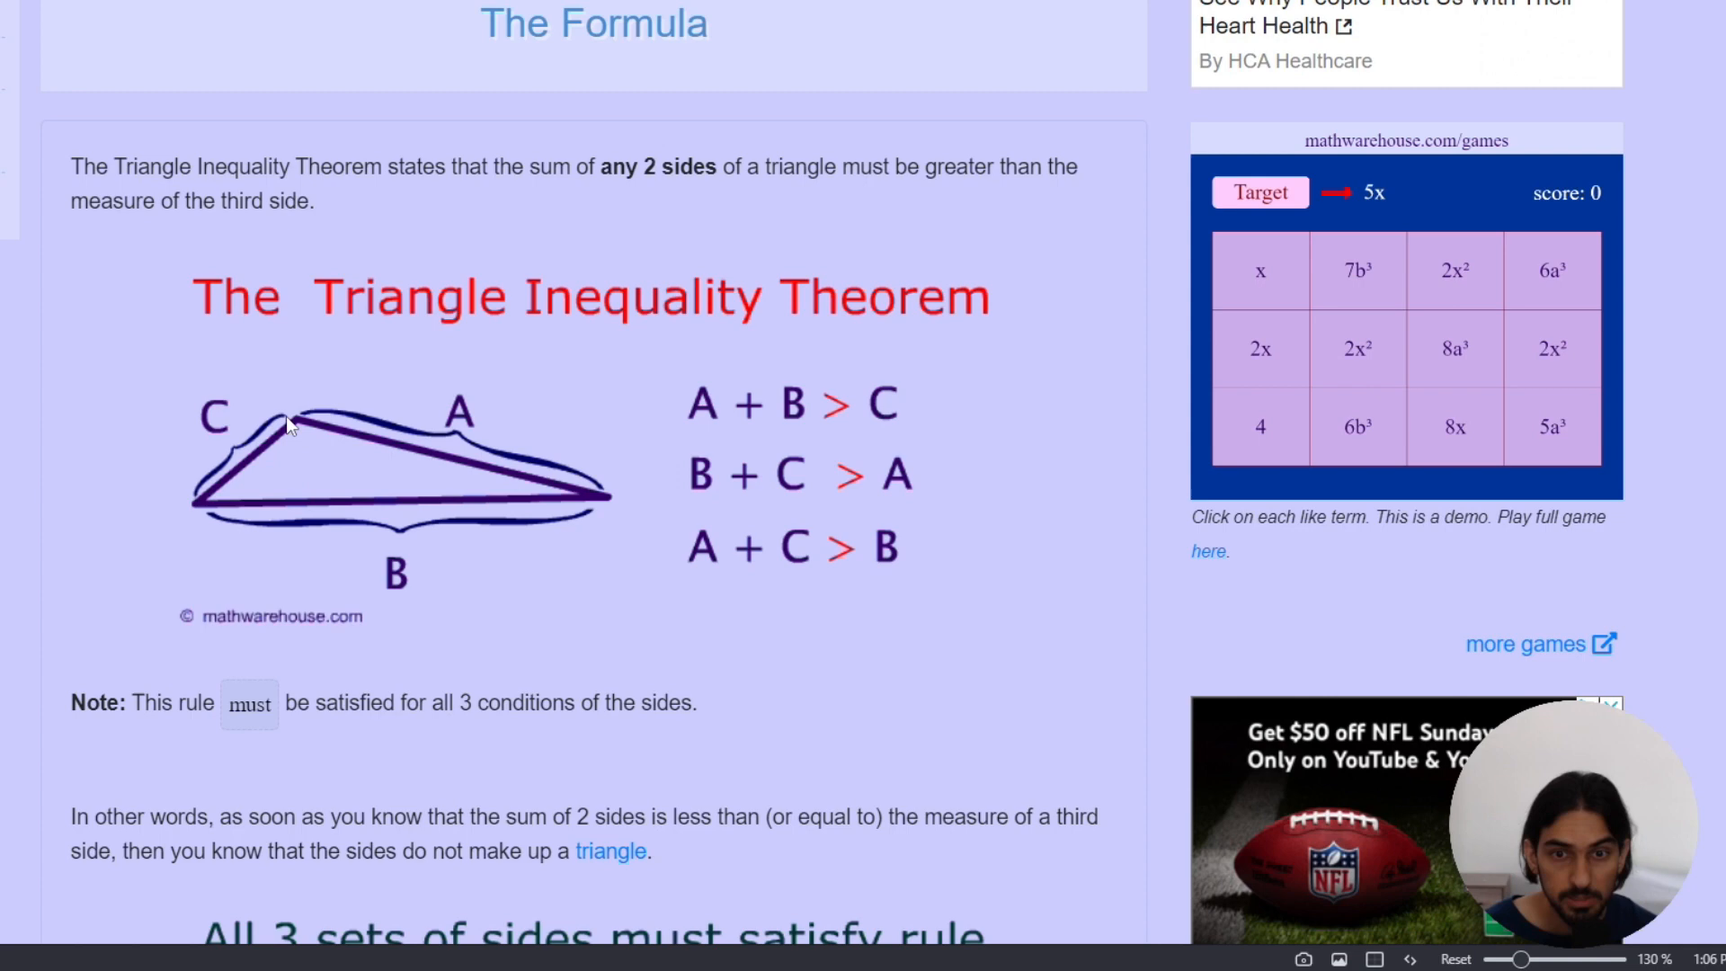
pyautogui.moveTo(895, 347)
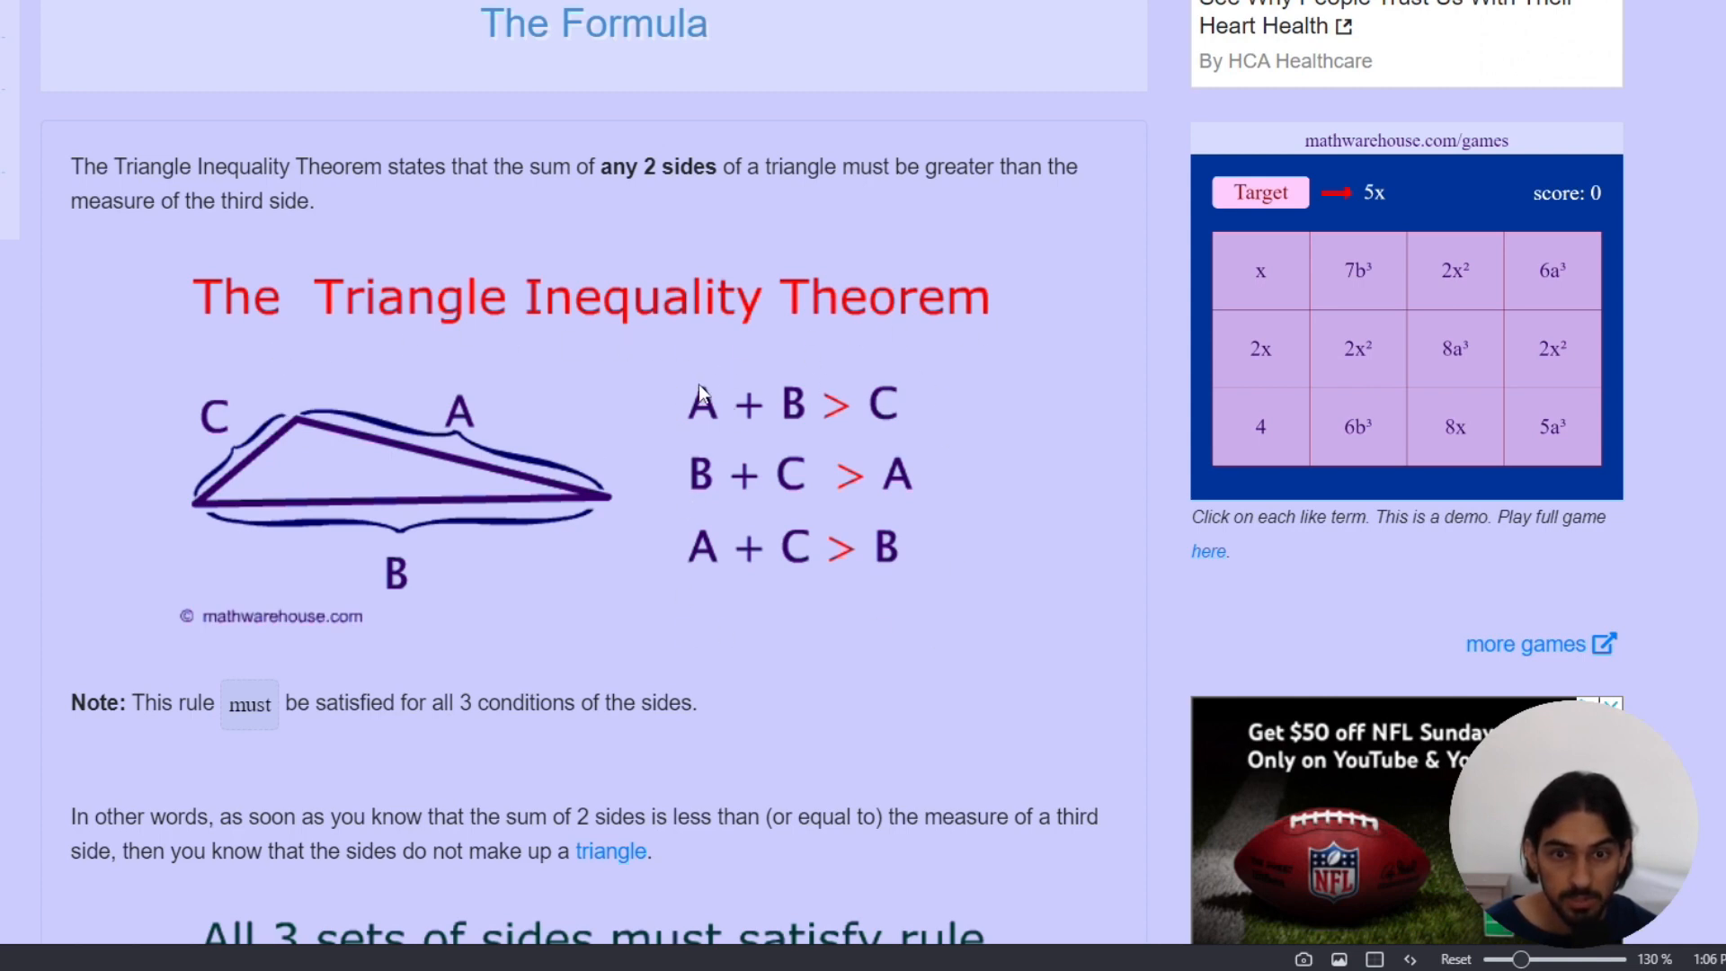
pyautogui.moveTo(931, 649)
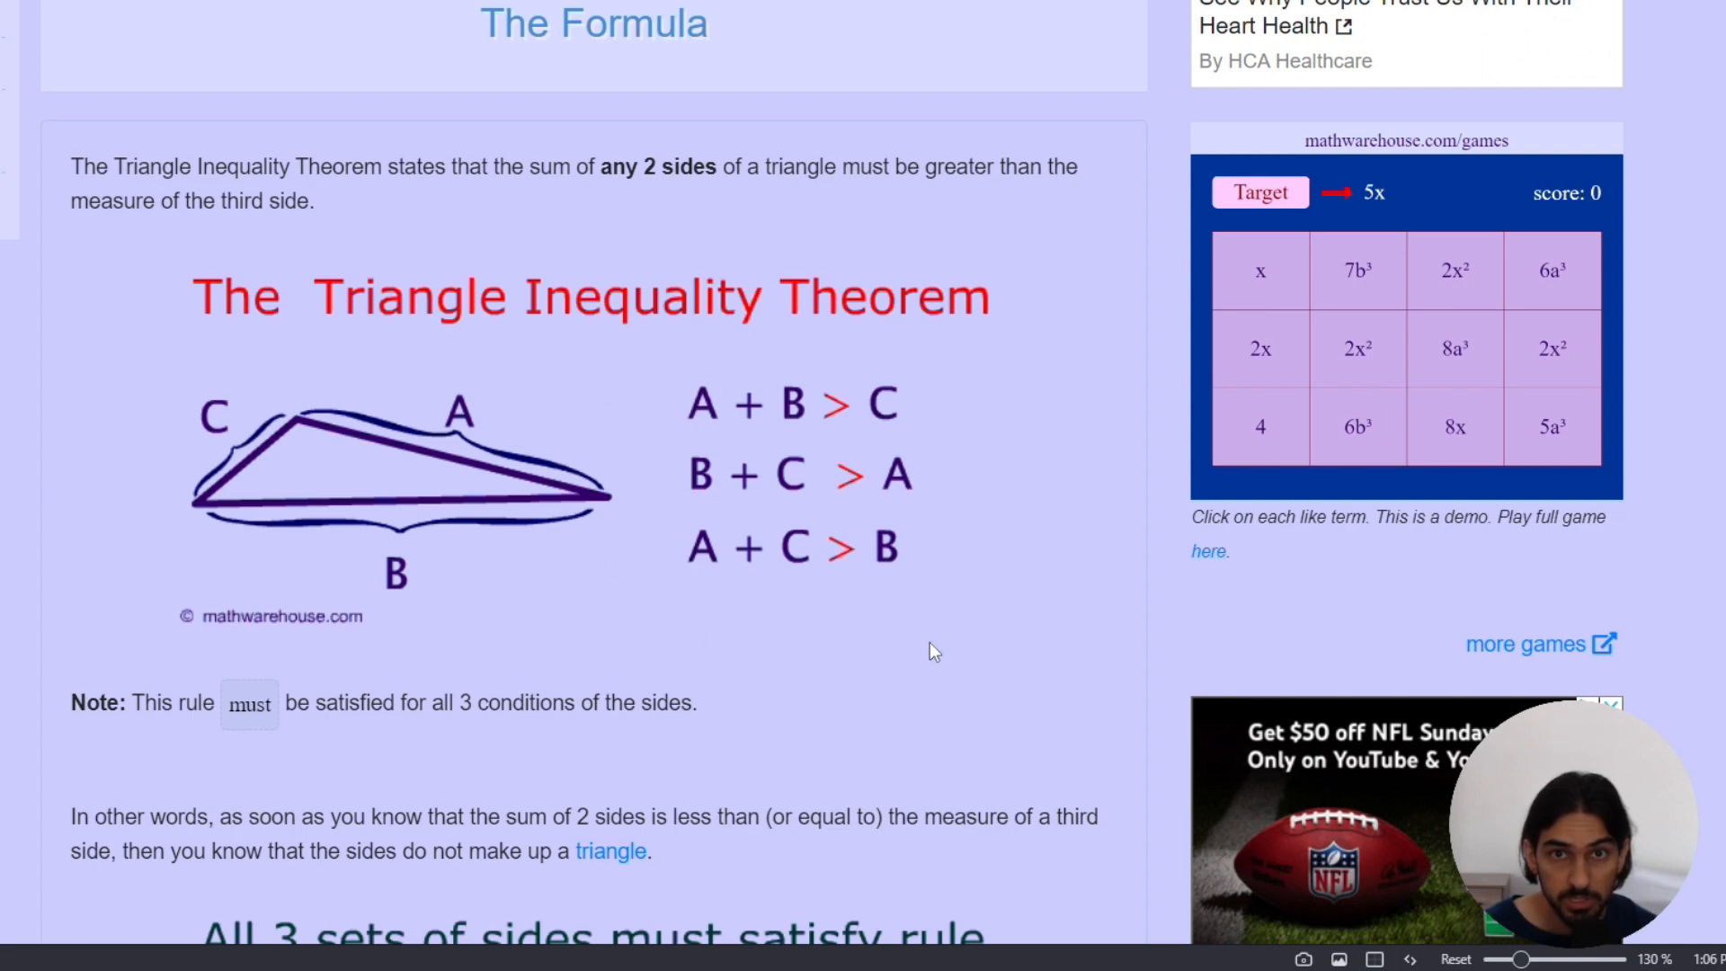
pyautogui.moveTo(92, 500)
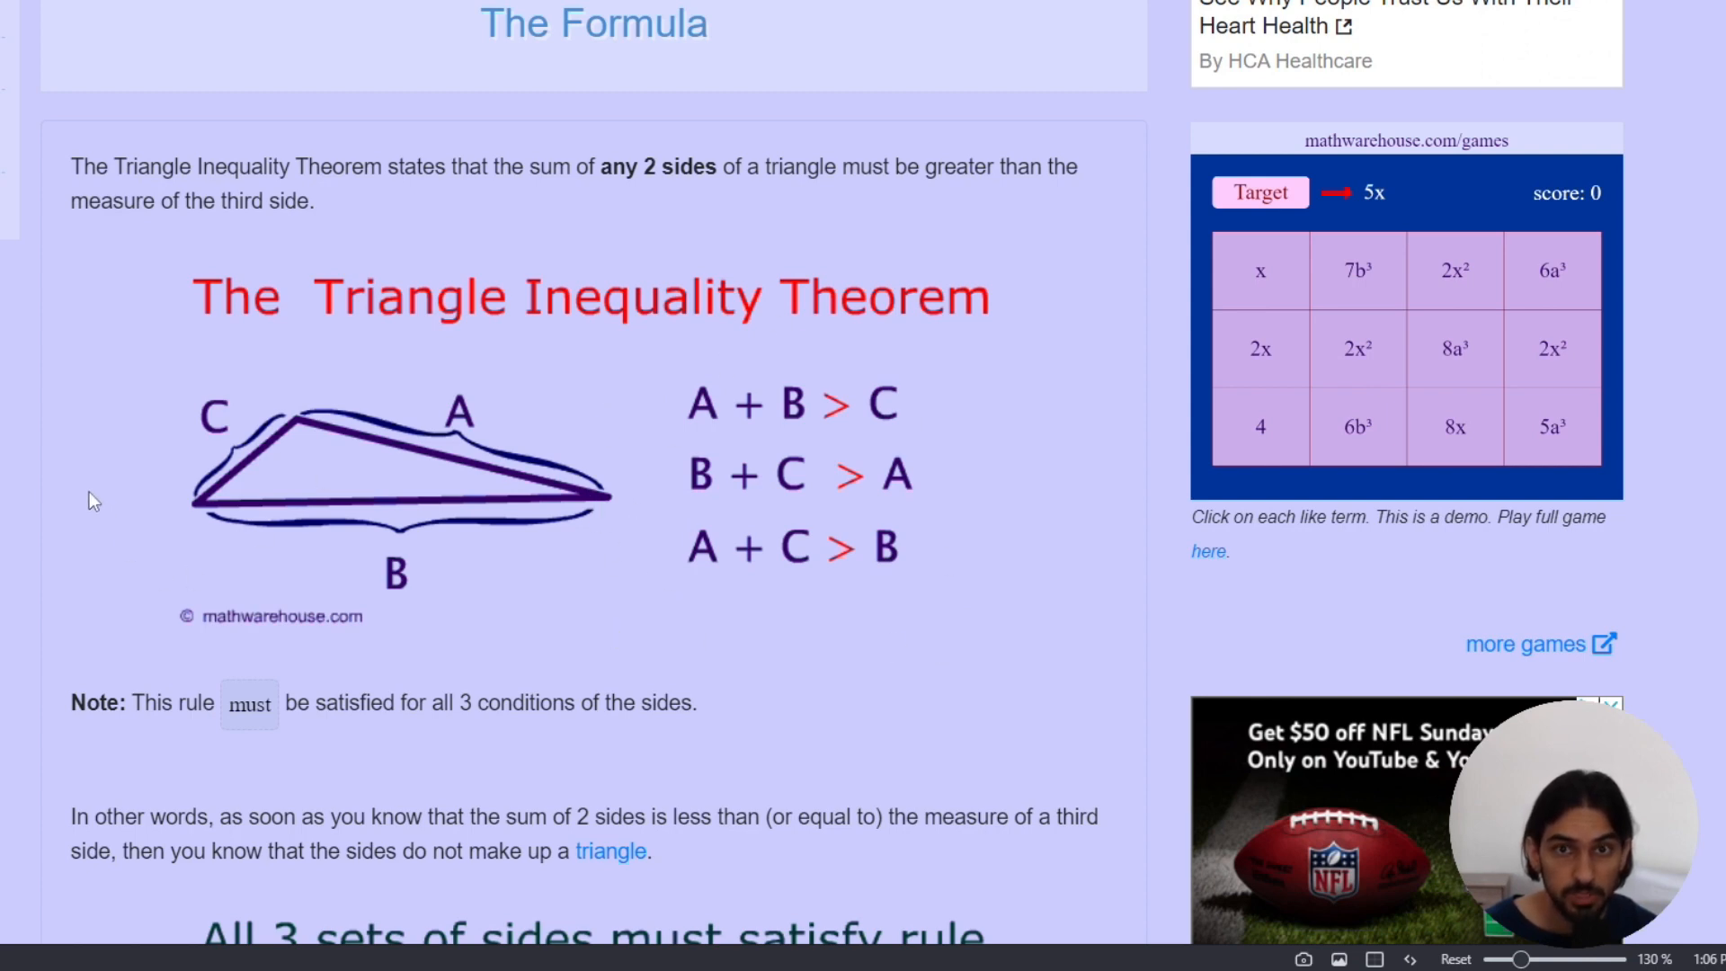
pyautogui.moveTo(568, 487)
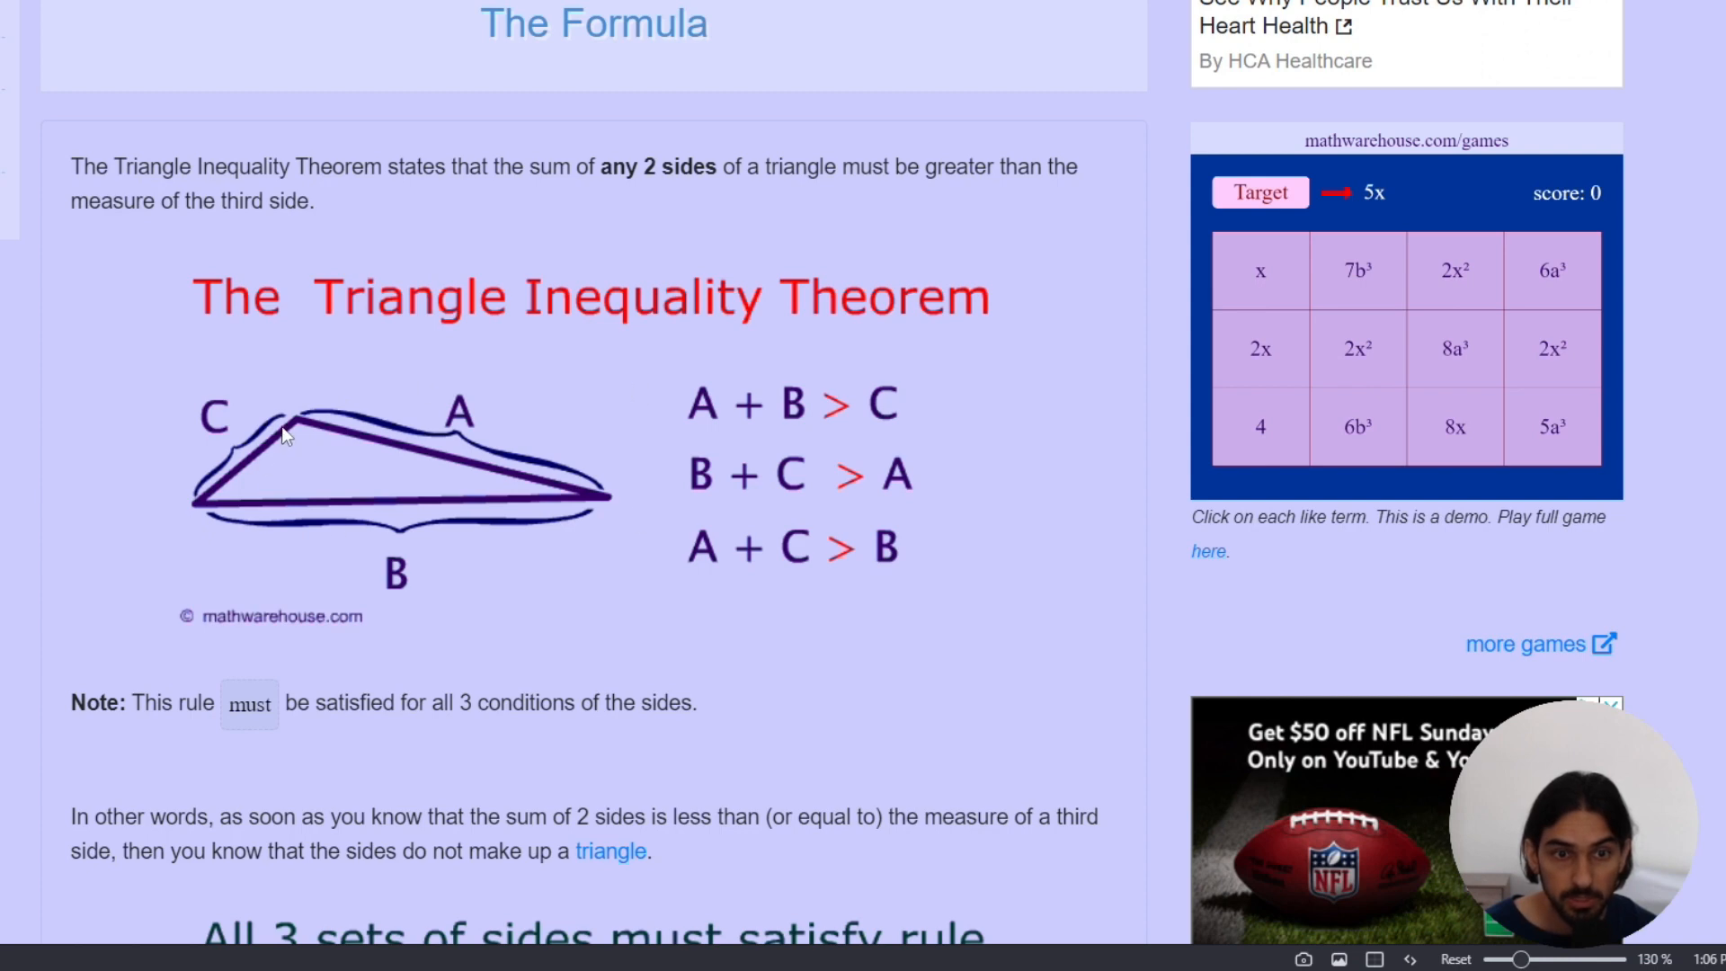
pyautogui.moveTo(205, 532)
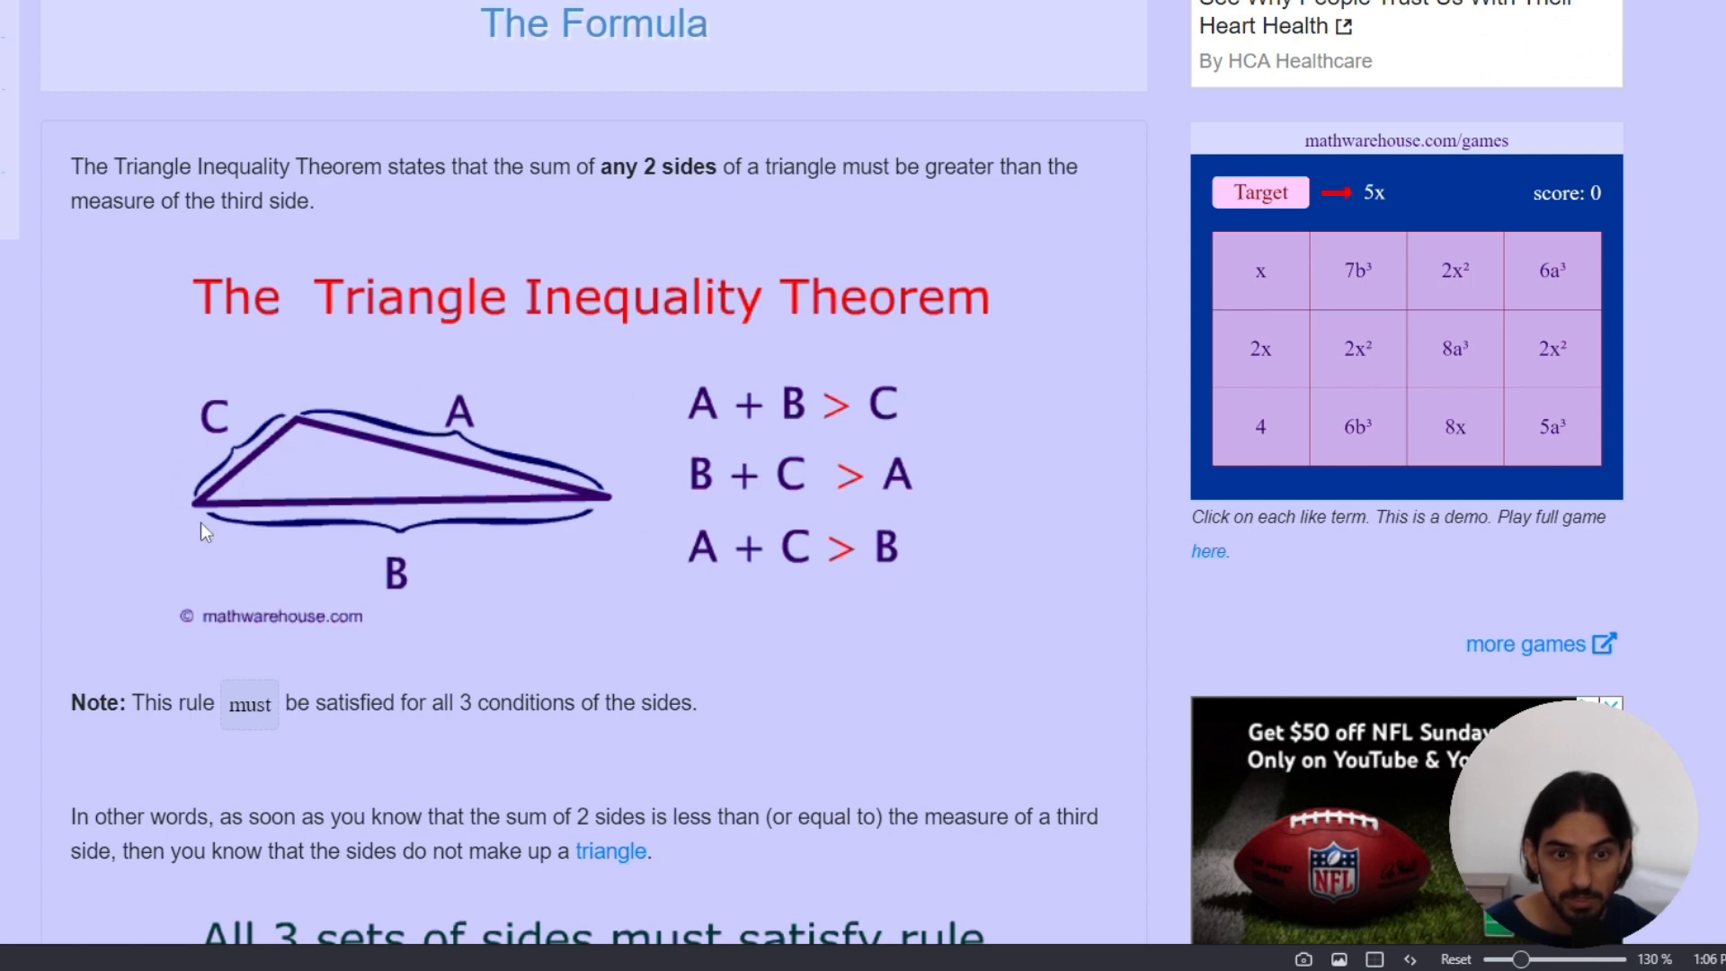
pyautogui.moveTo(272, 437)
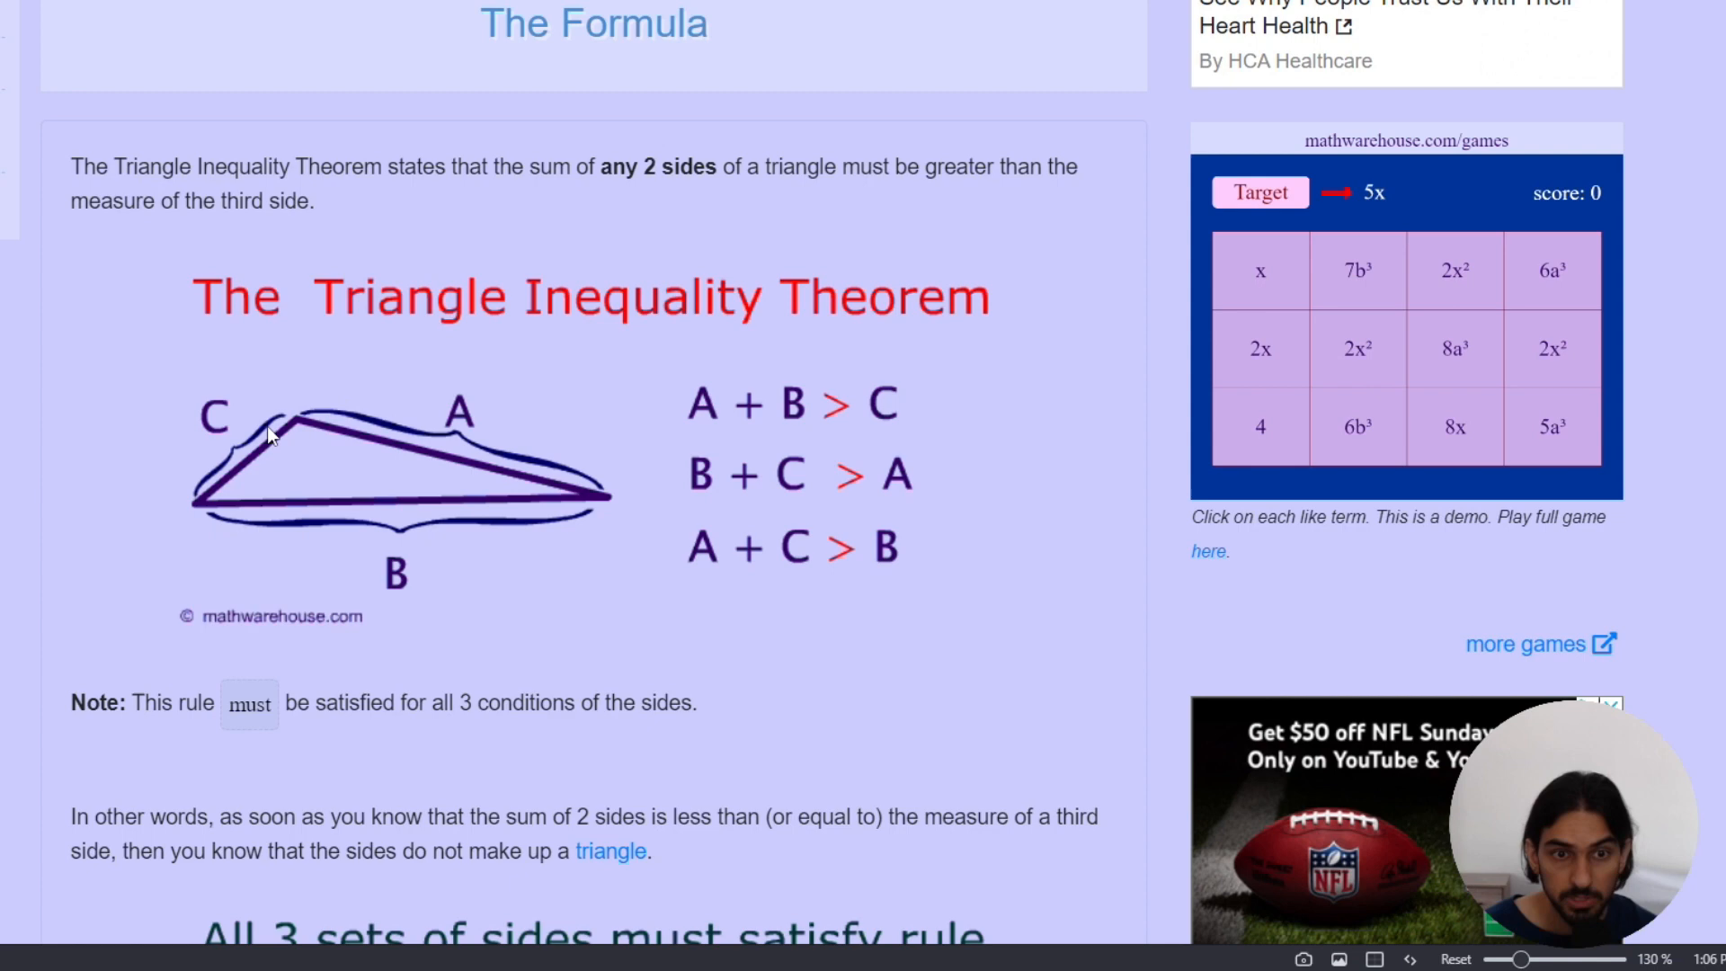
pyautogui.moveTo(336, 444)
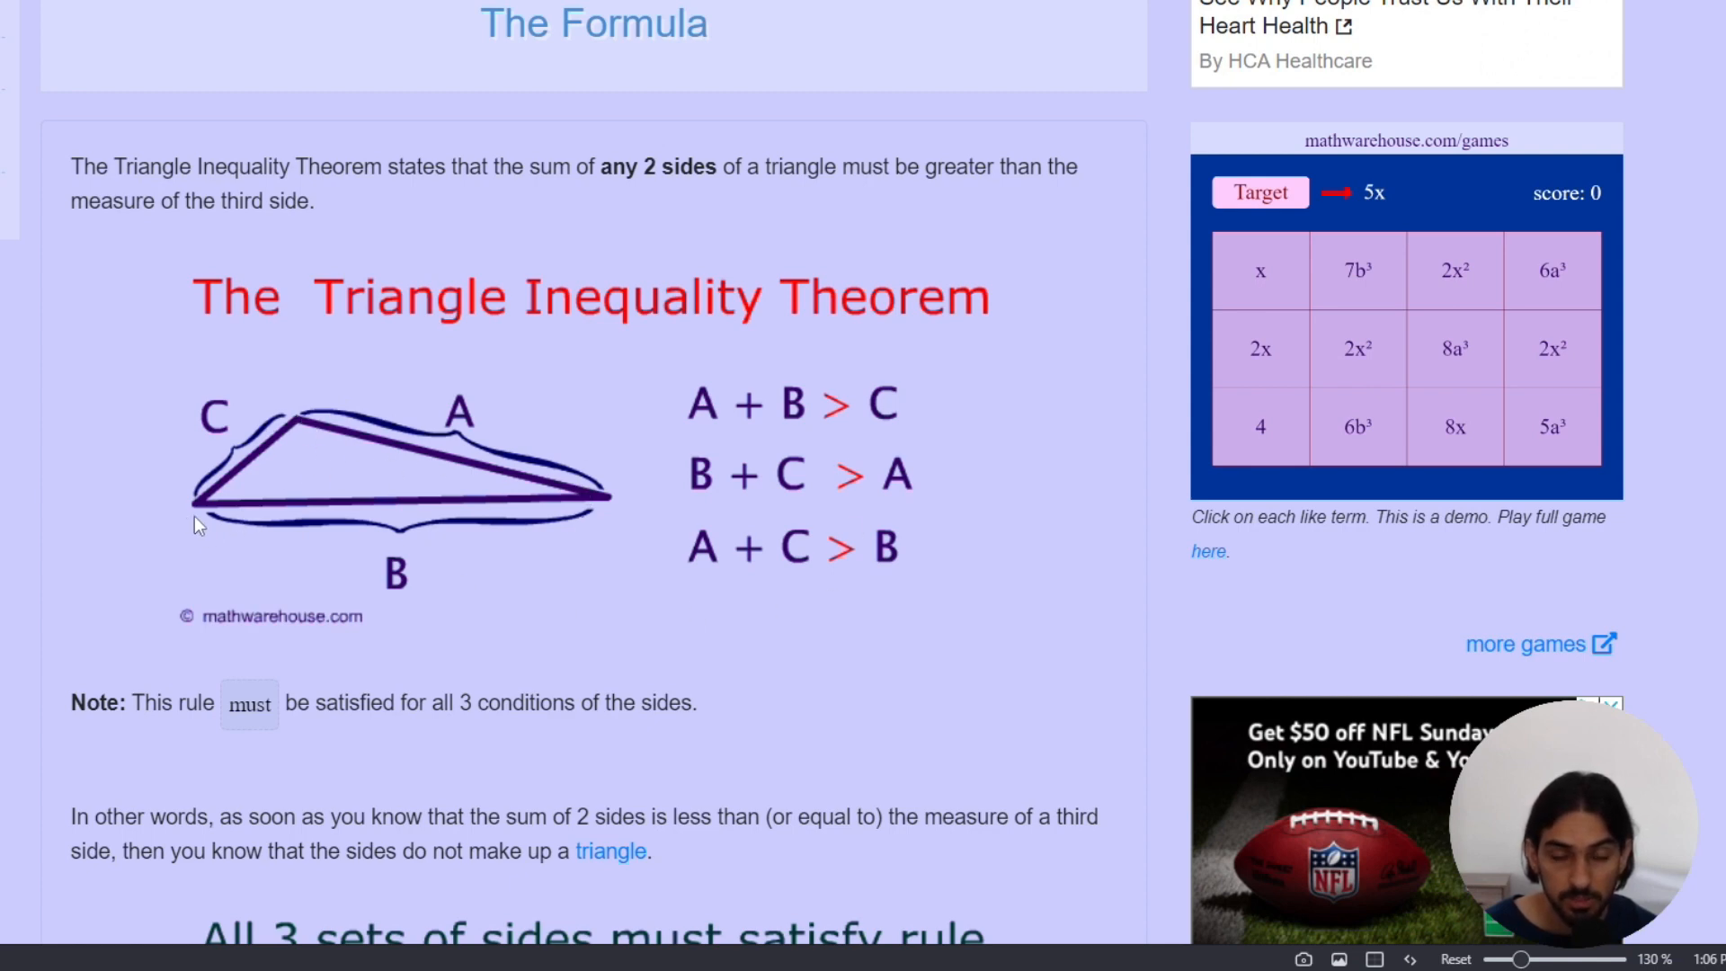
pyautogui.moveTo(590, 520)
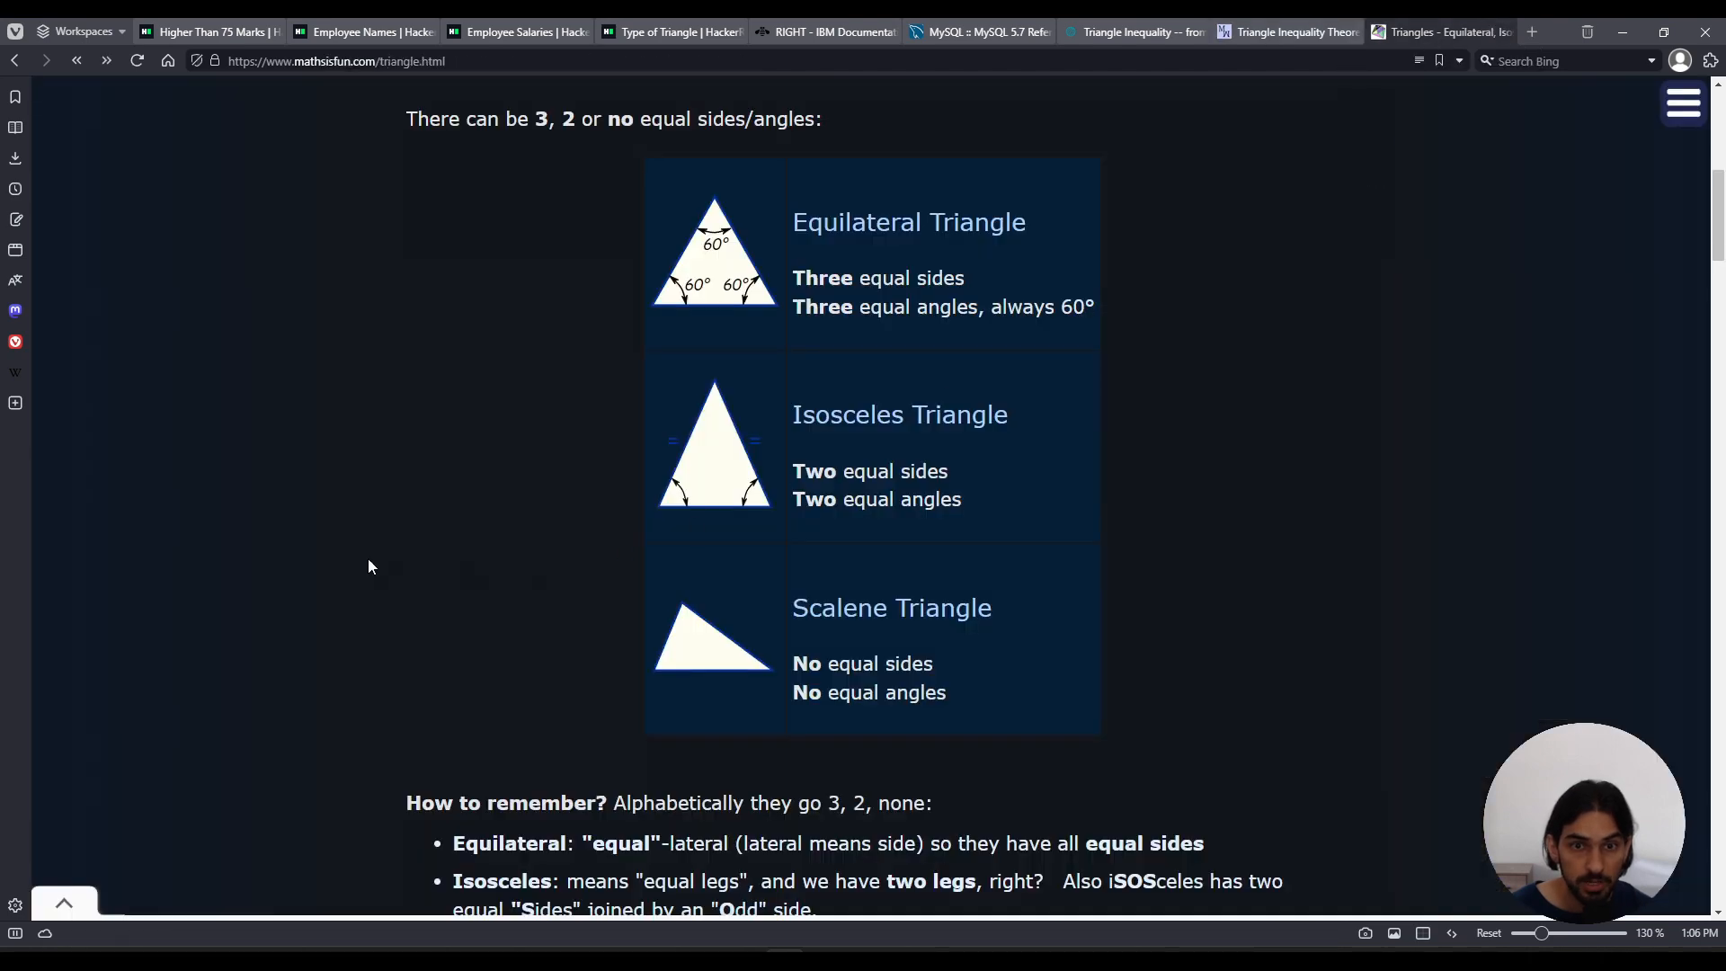
pyautogui.moveTo(550, 291)
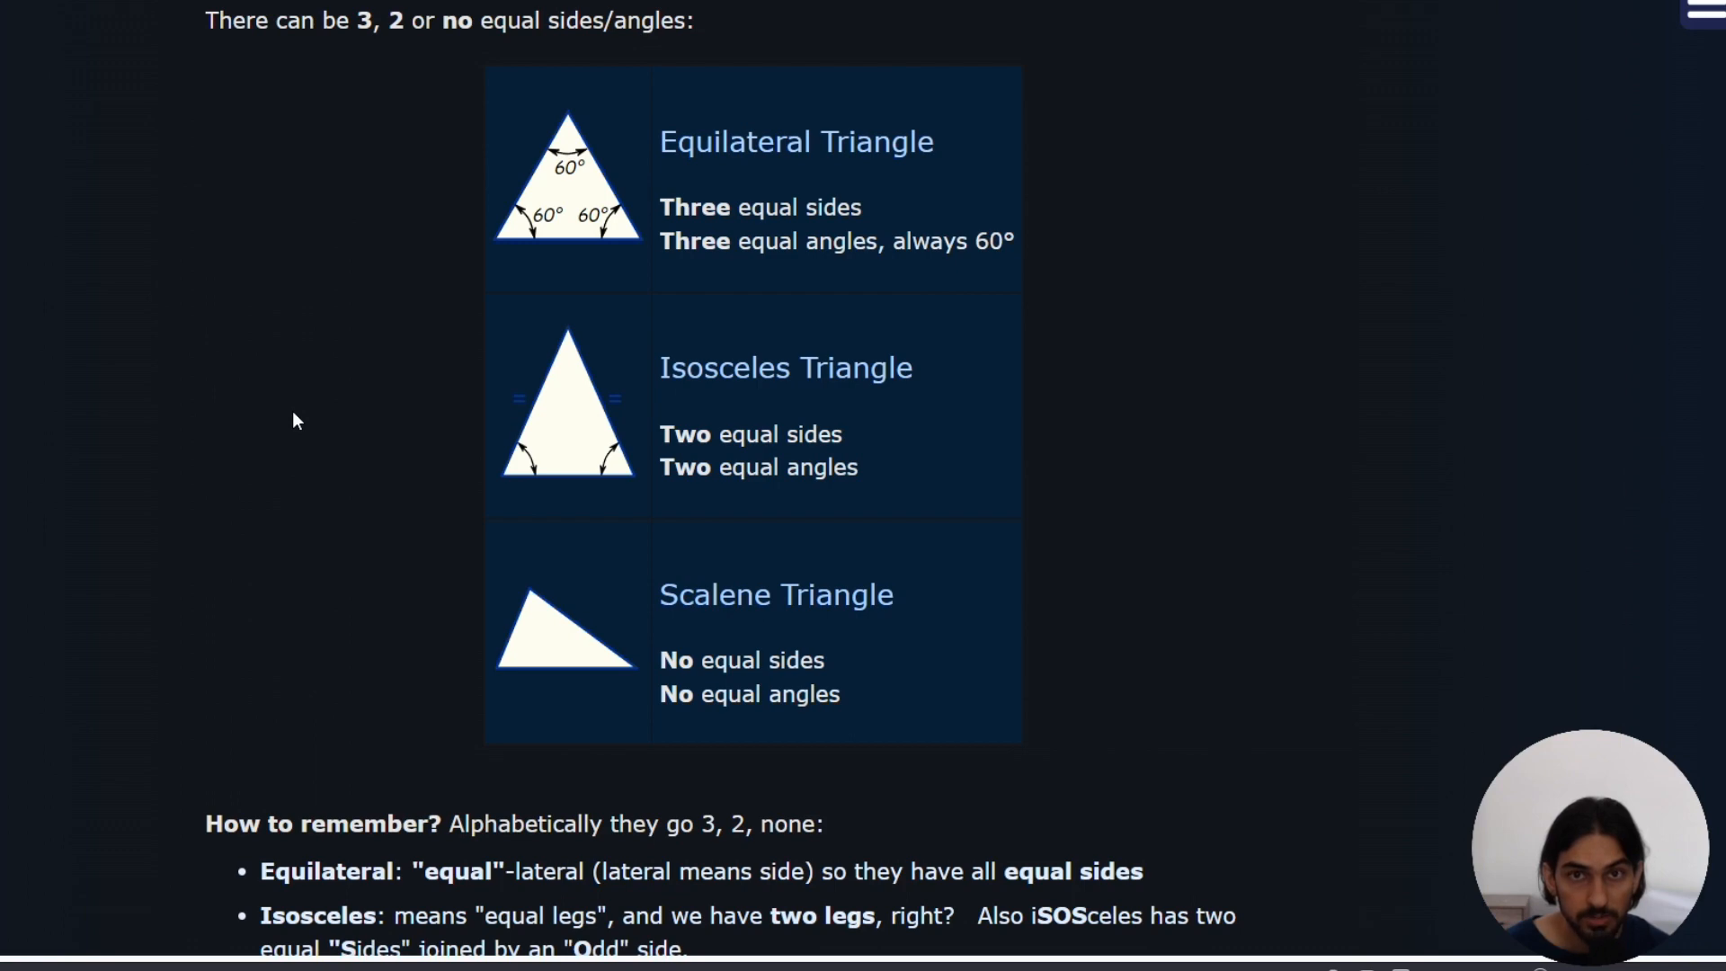
pyautogui.moveTo(513, 429)
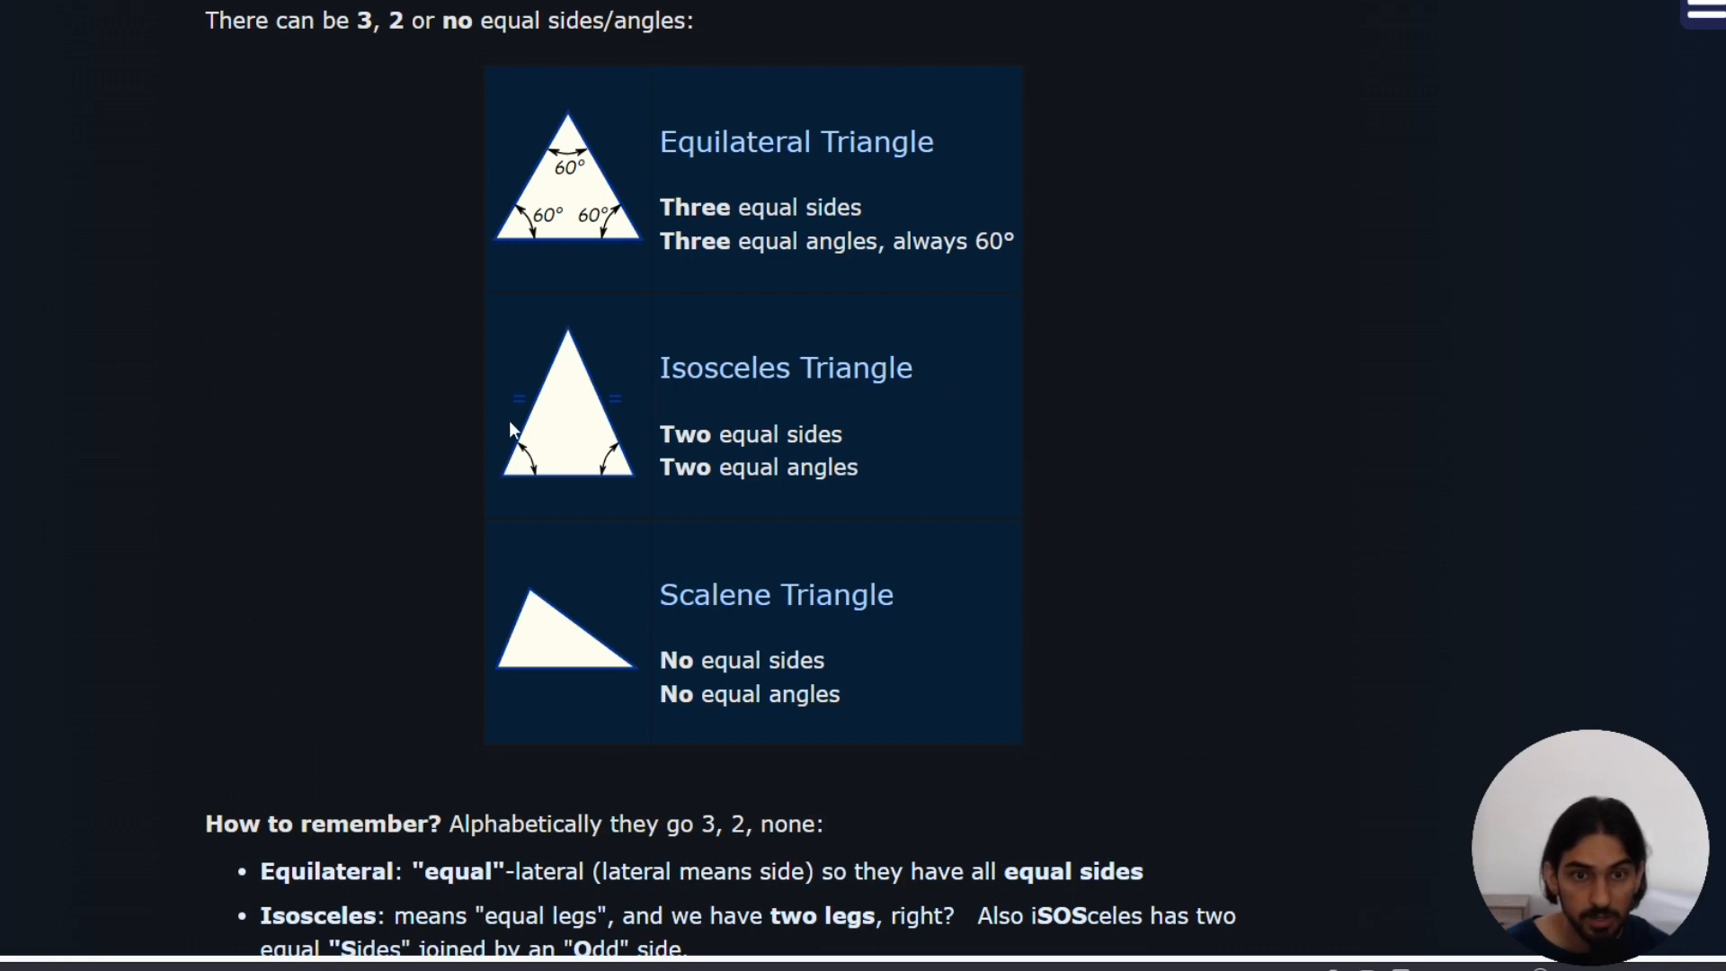
pyautogui.moveTo(326, 490)
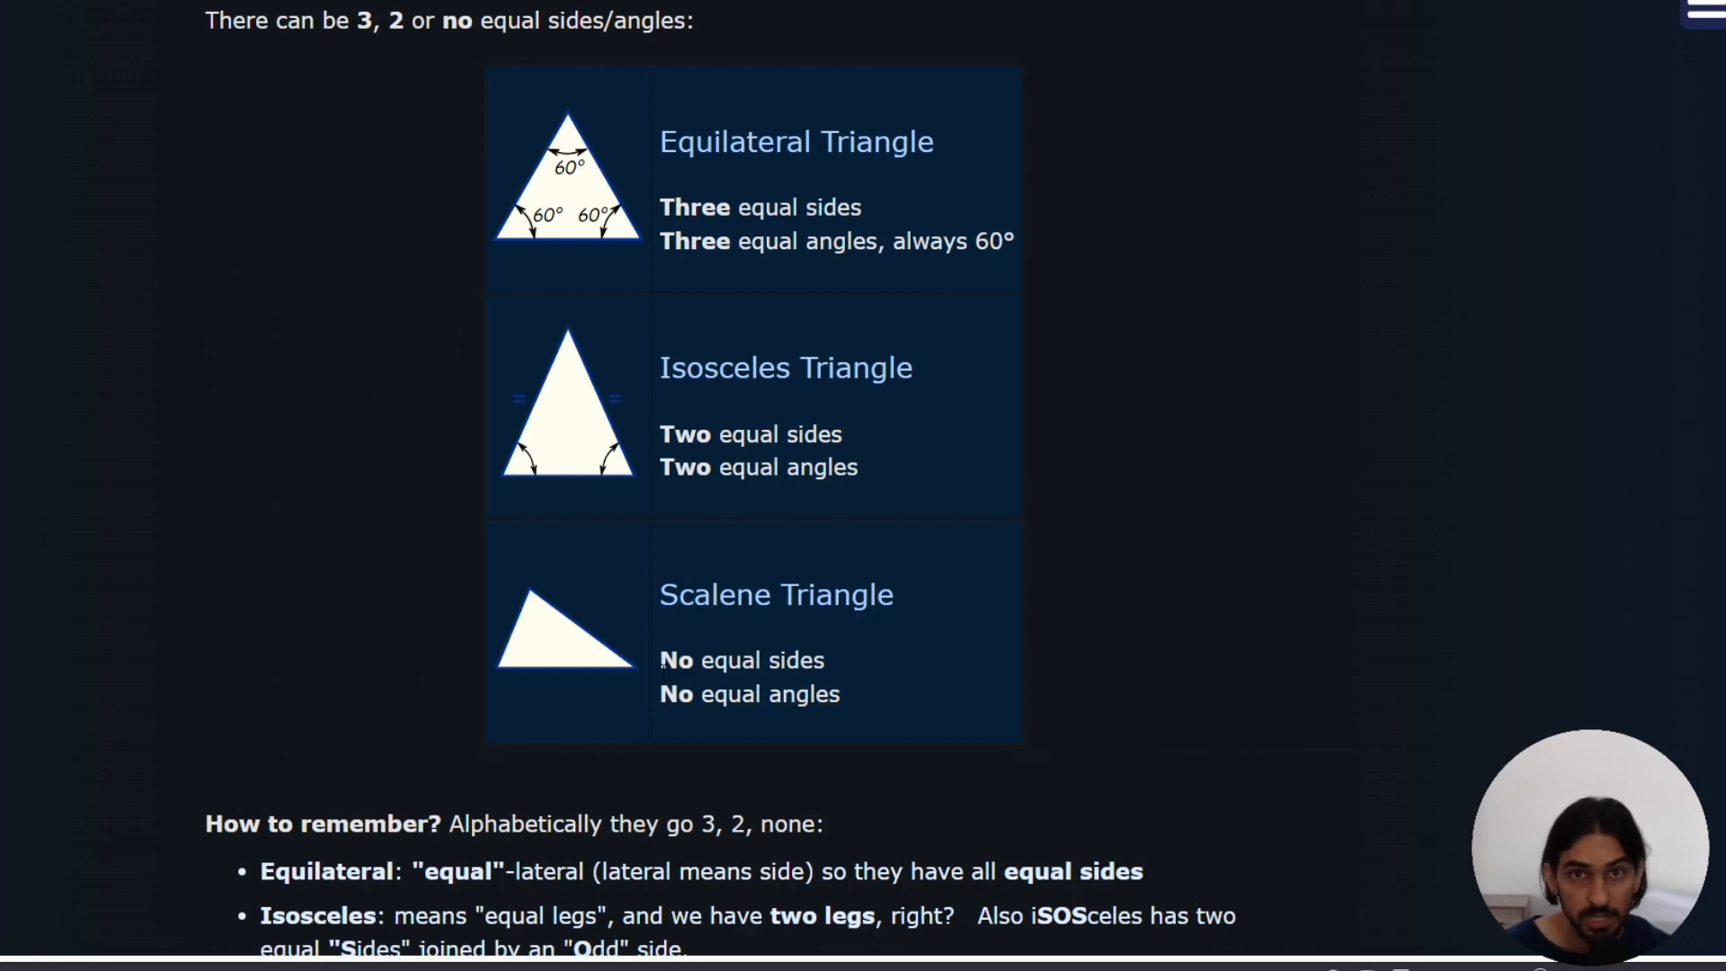
pyautogui.moveTo(581, 558)
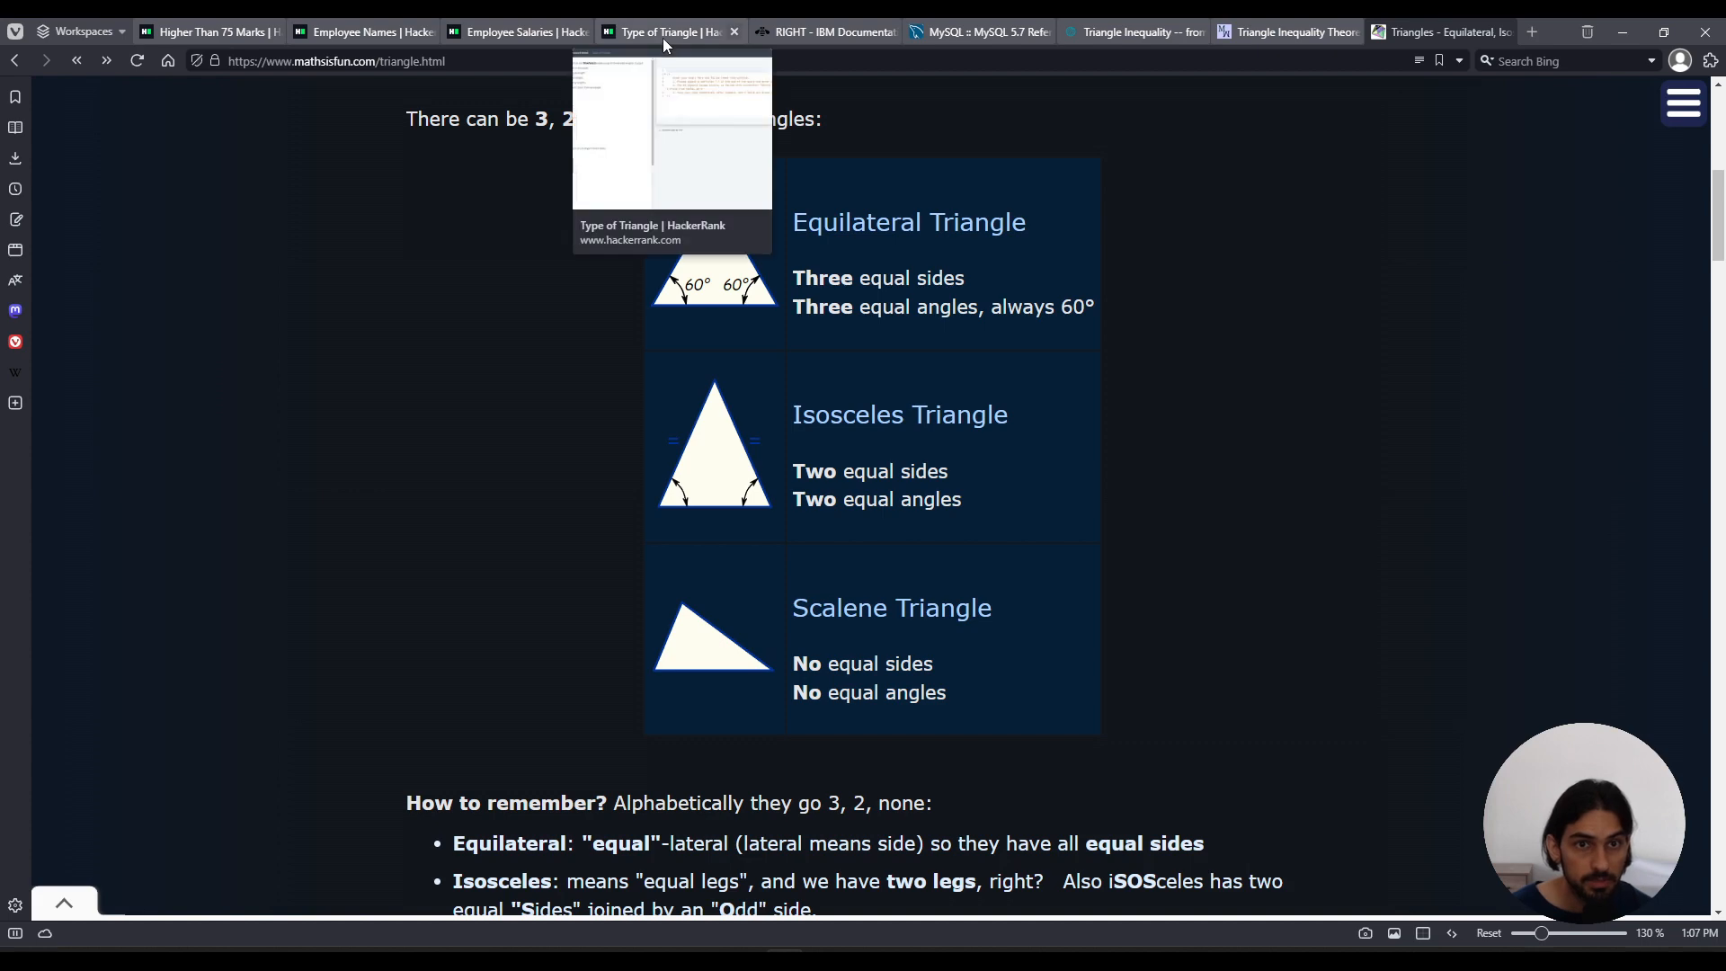
# Return from Math is Fun to the Type of Triangle challenge on HackerRank.
pyautogui.click(665, 30)
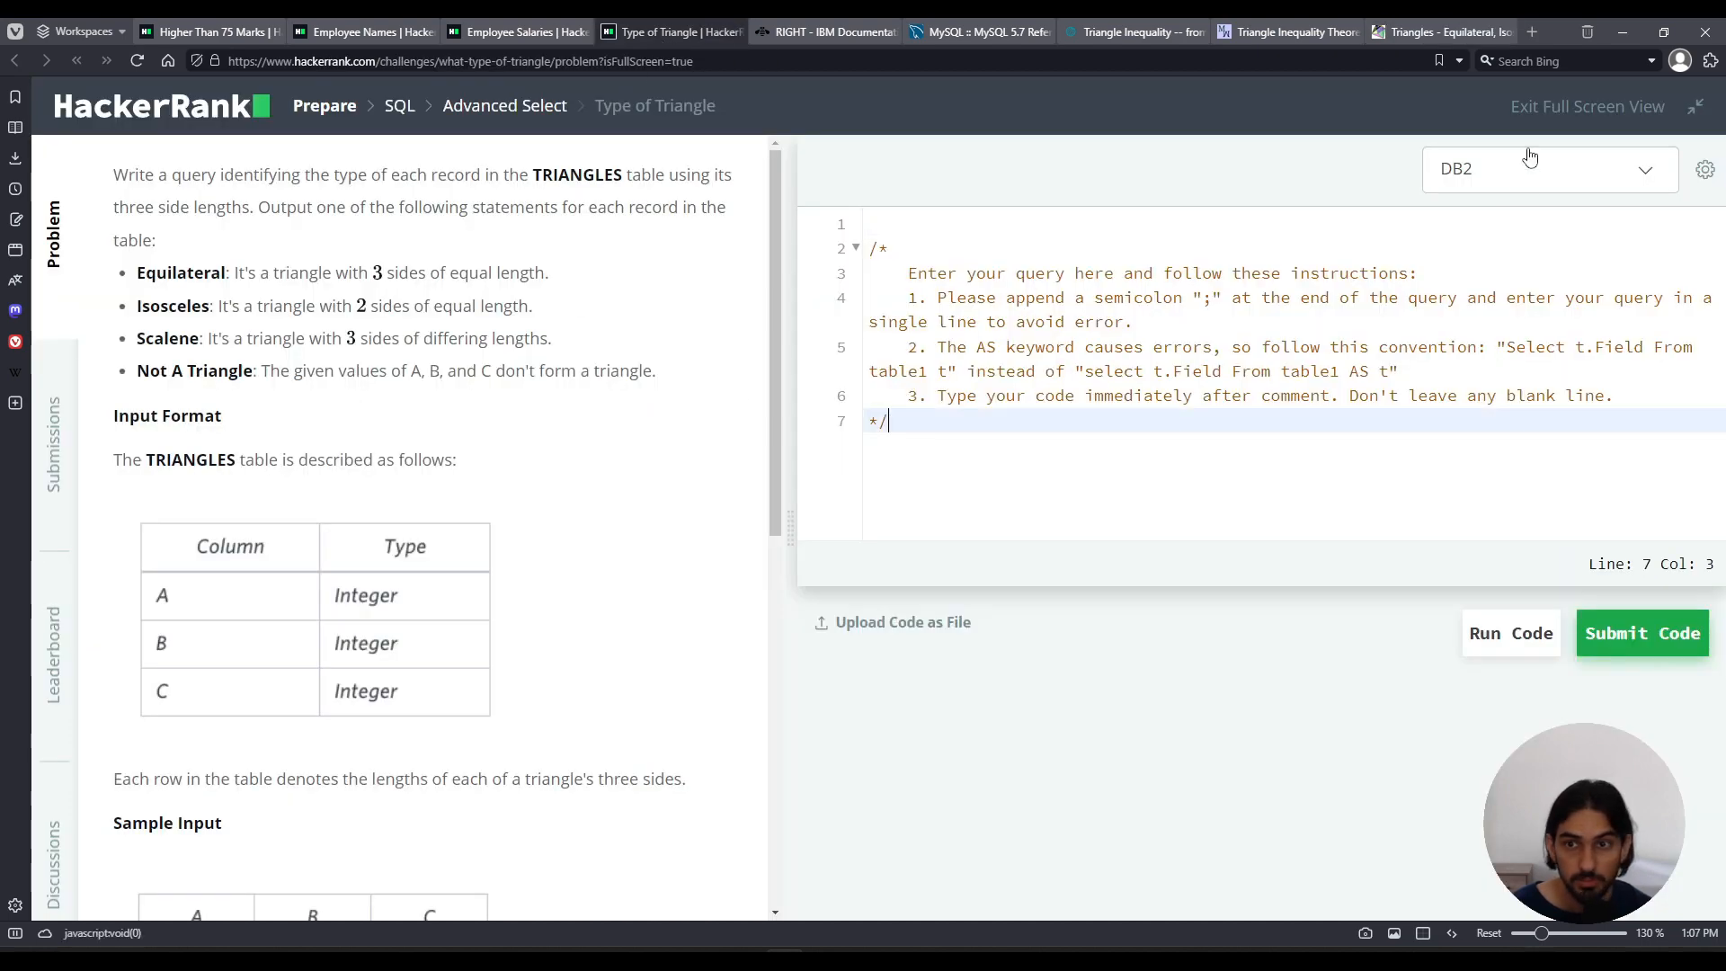
# Switch the language to MySQL and start a SELECT CASE … END skeleton.
pyautogui.click(1548, 169)
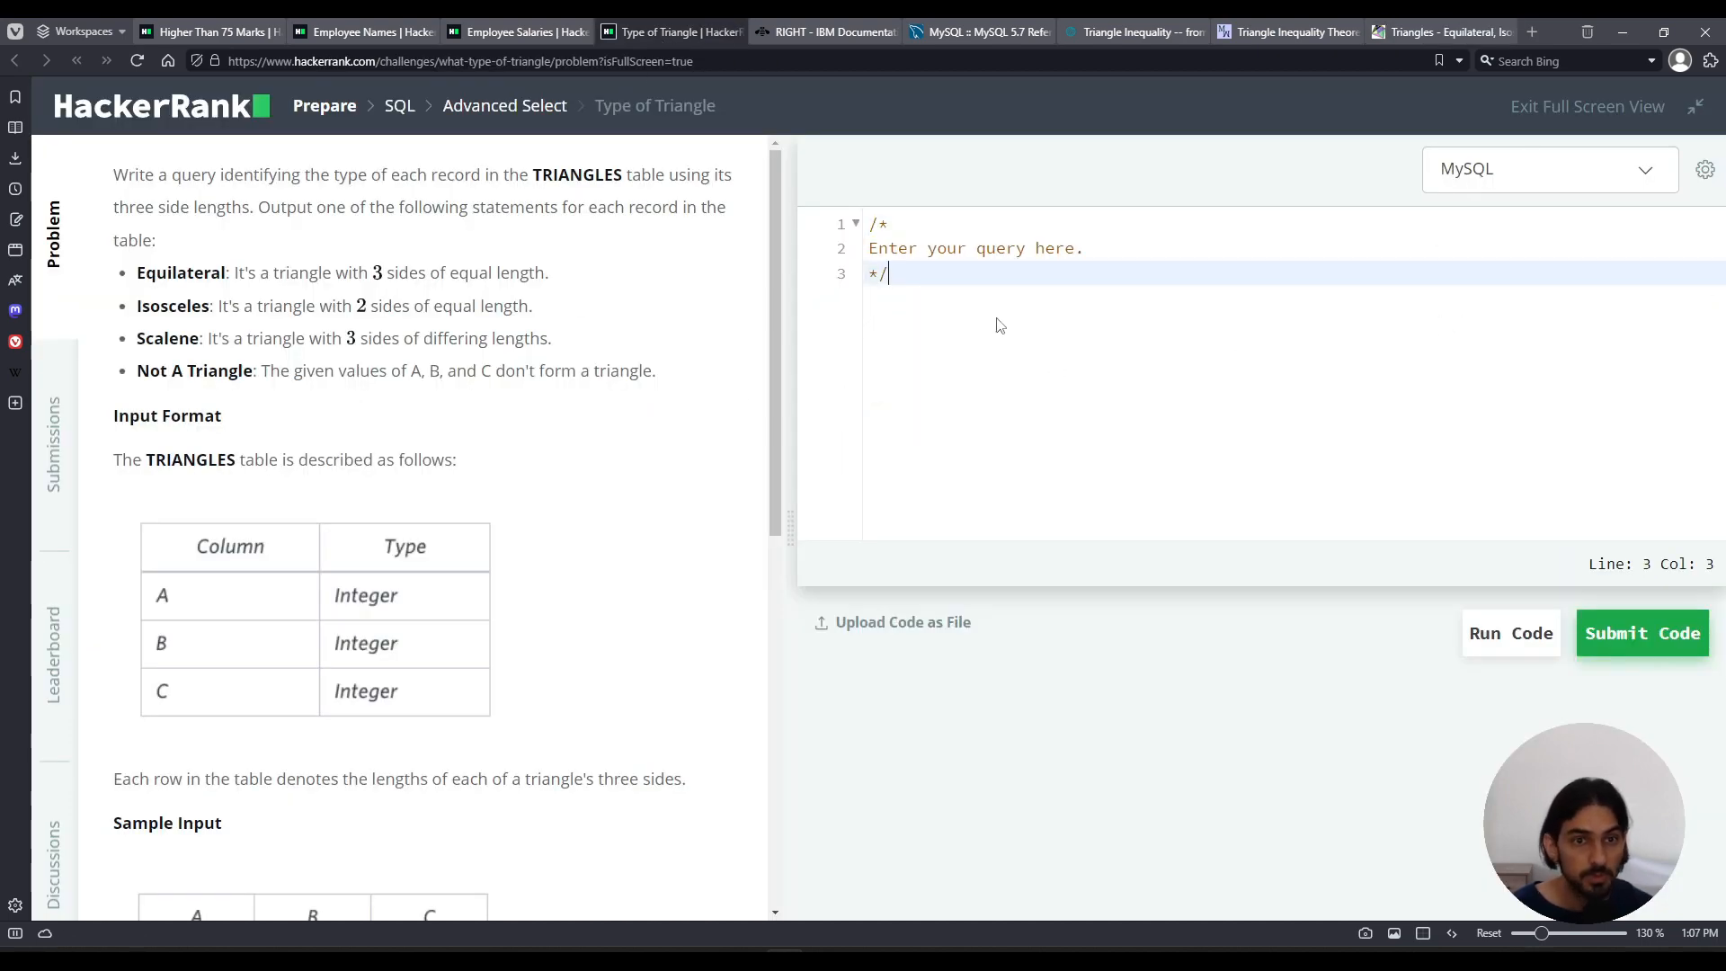
pyautogui.write('SELECT')
pyautogui.write('FROM TRIANGLES;')
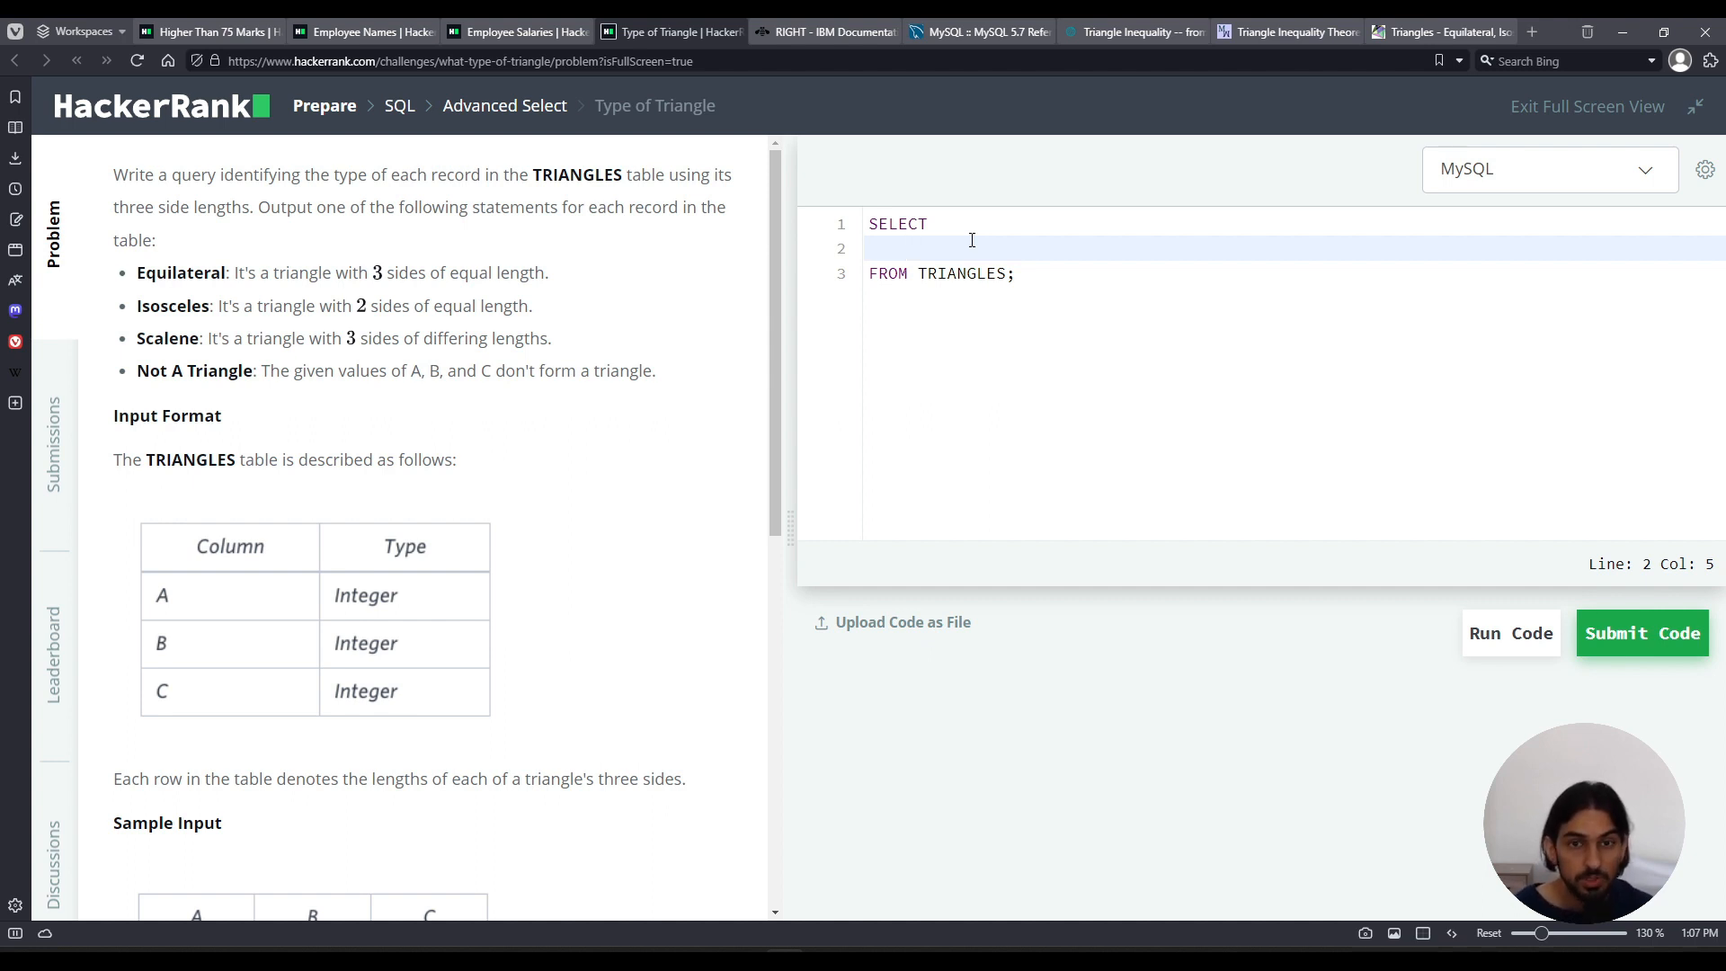
pyautogui.write('CASE')
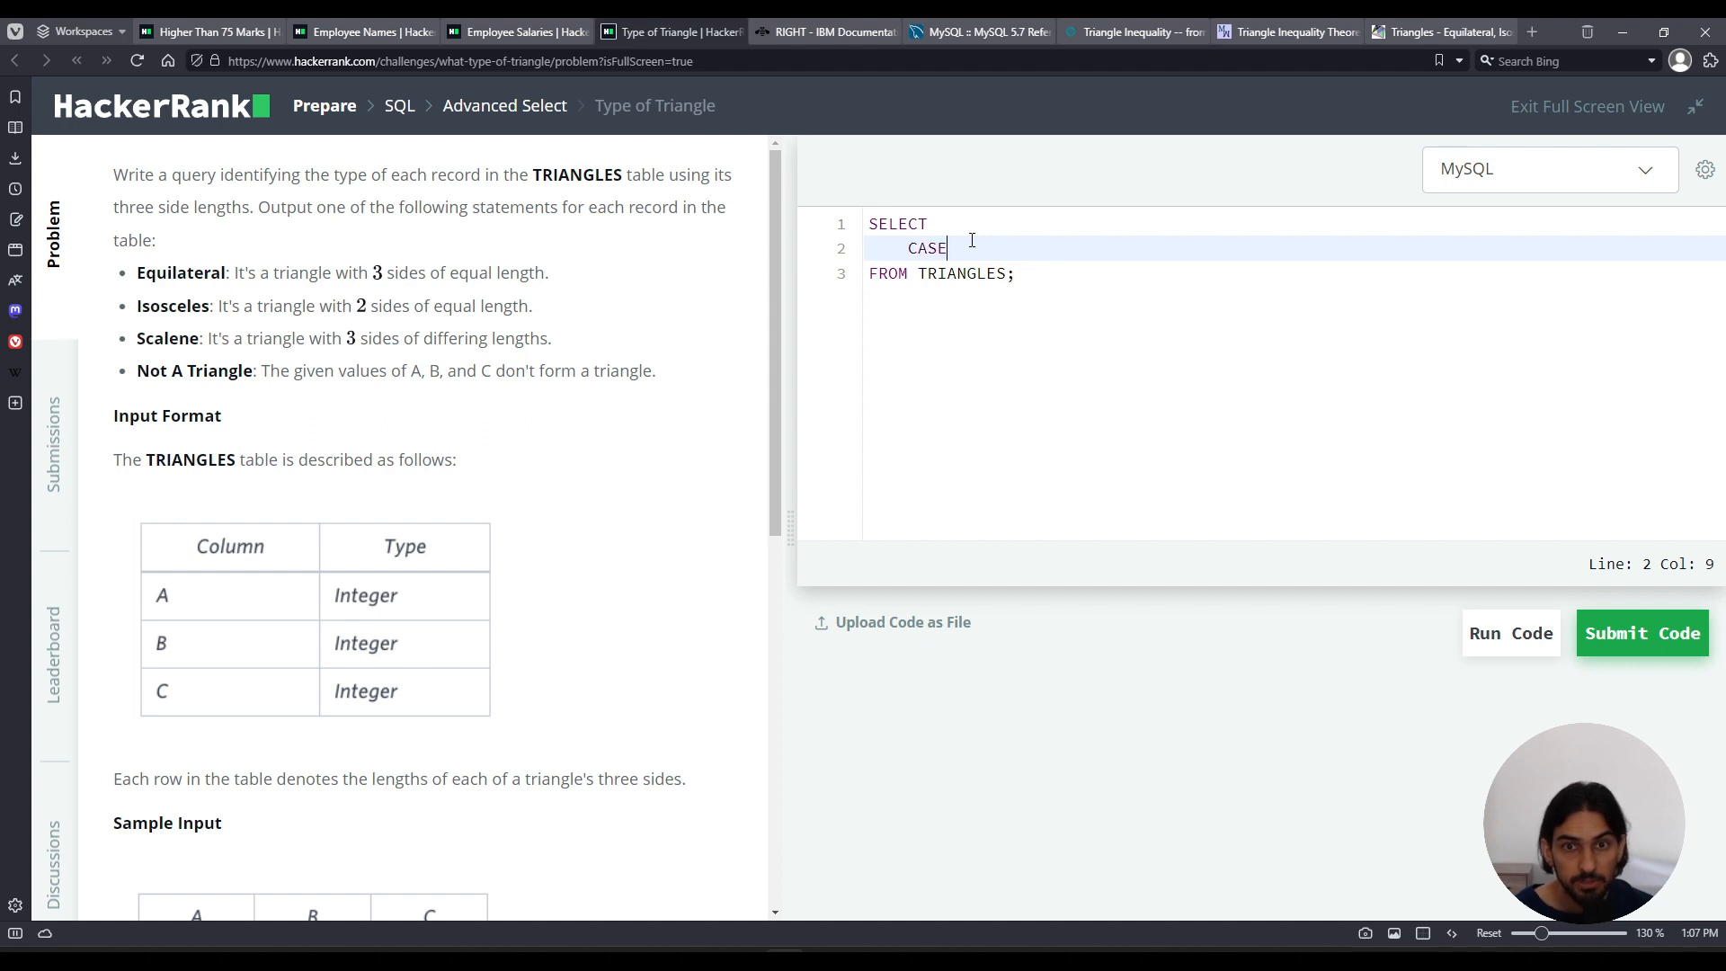
pyautogui.write('E')
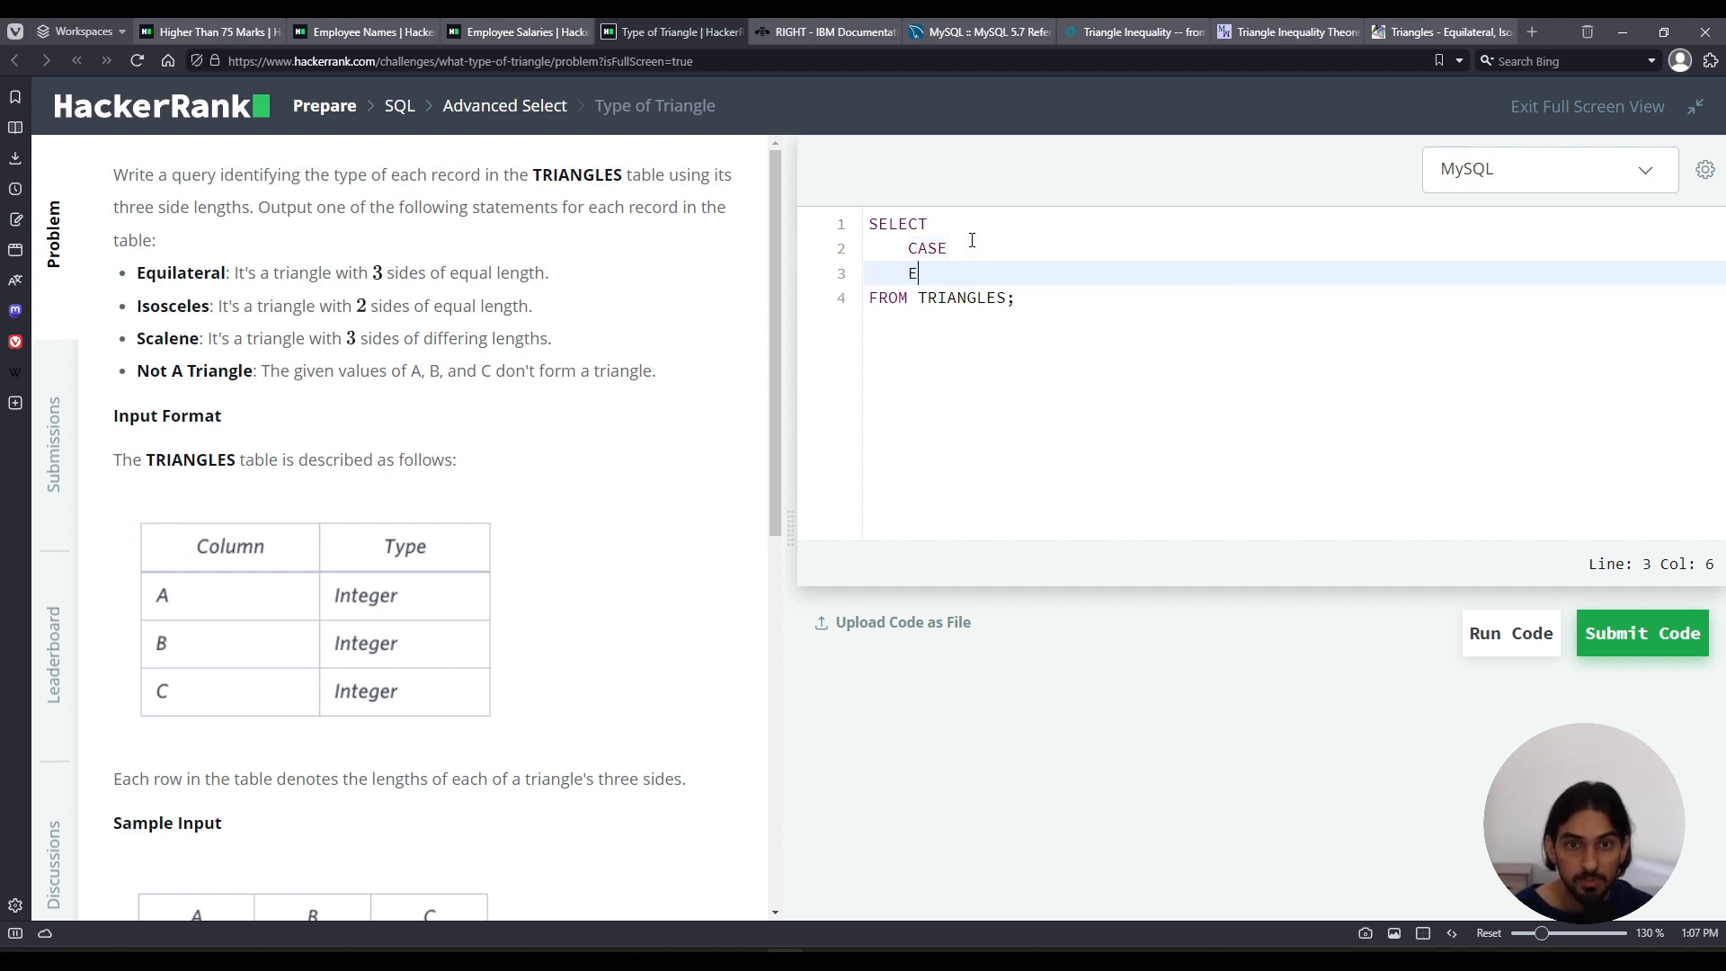
pyautogui.write('ND')
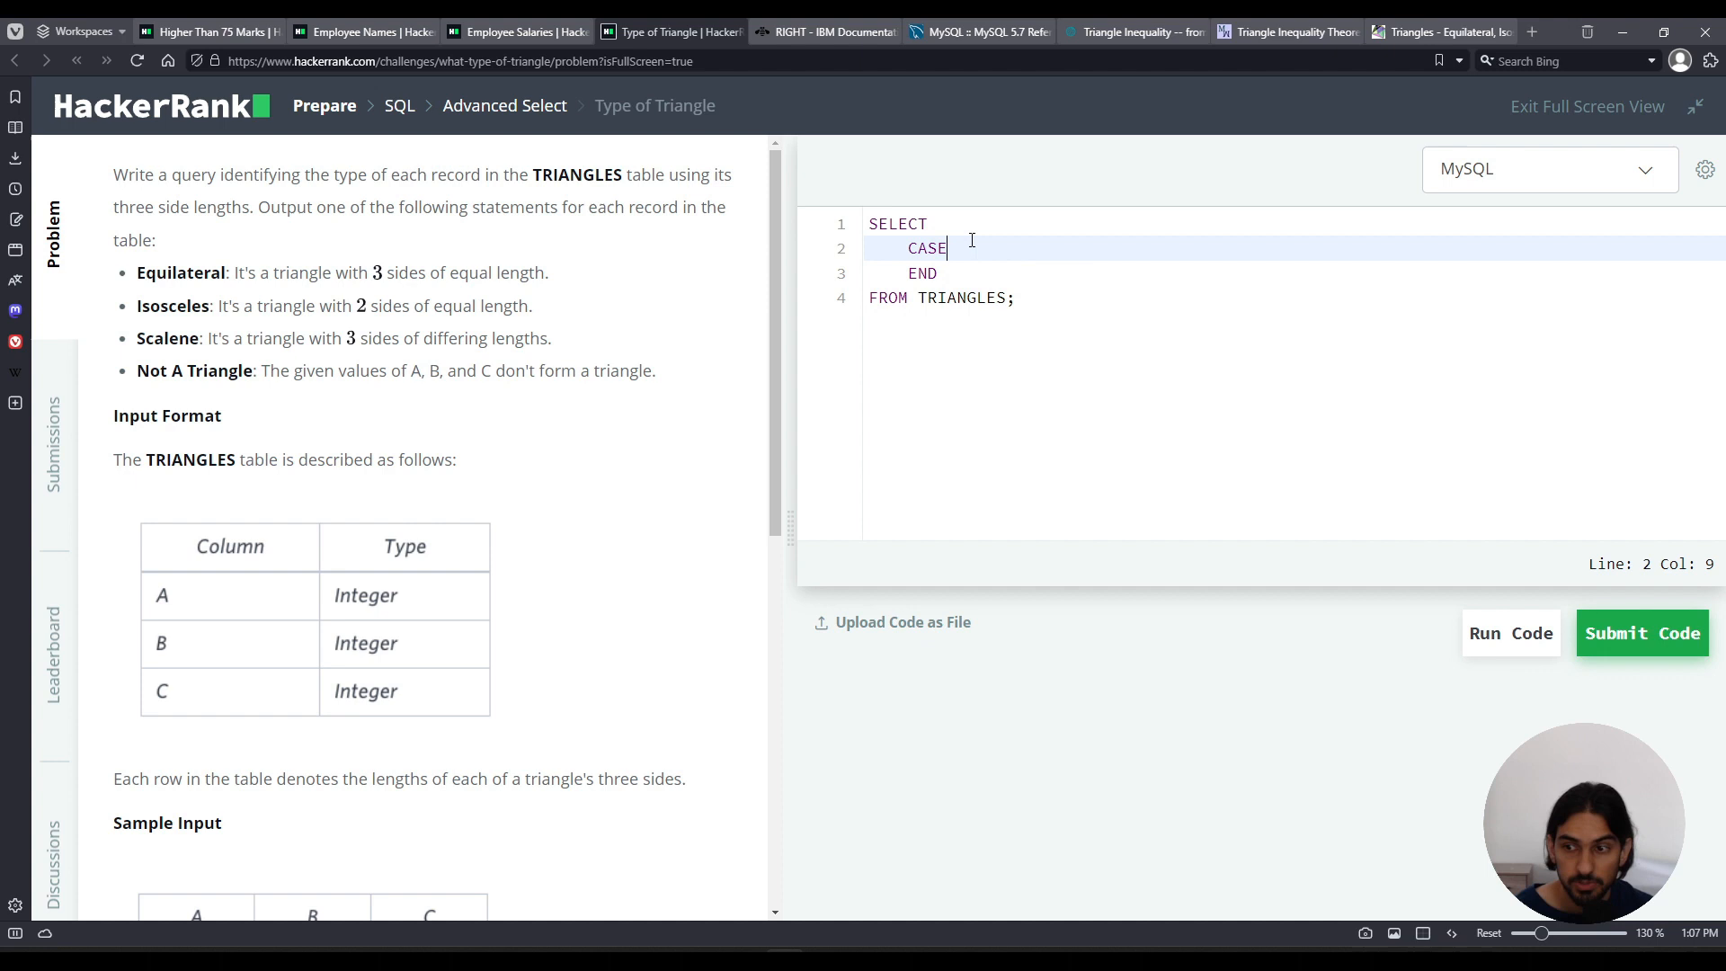
# Fill the CASE with three WHEN … THEN … placeholders and an ELSE before END FROM TRIANGLES.
pyautogui.write('WHEN')
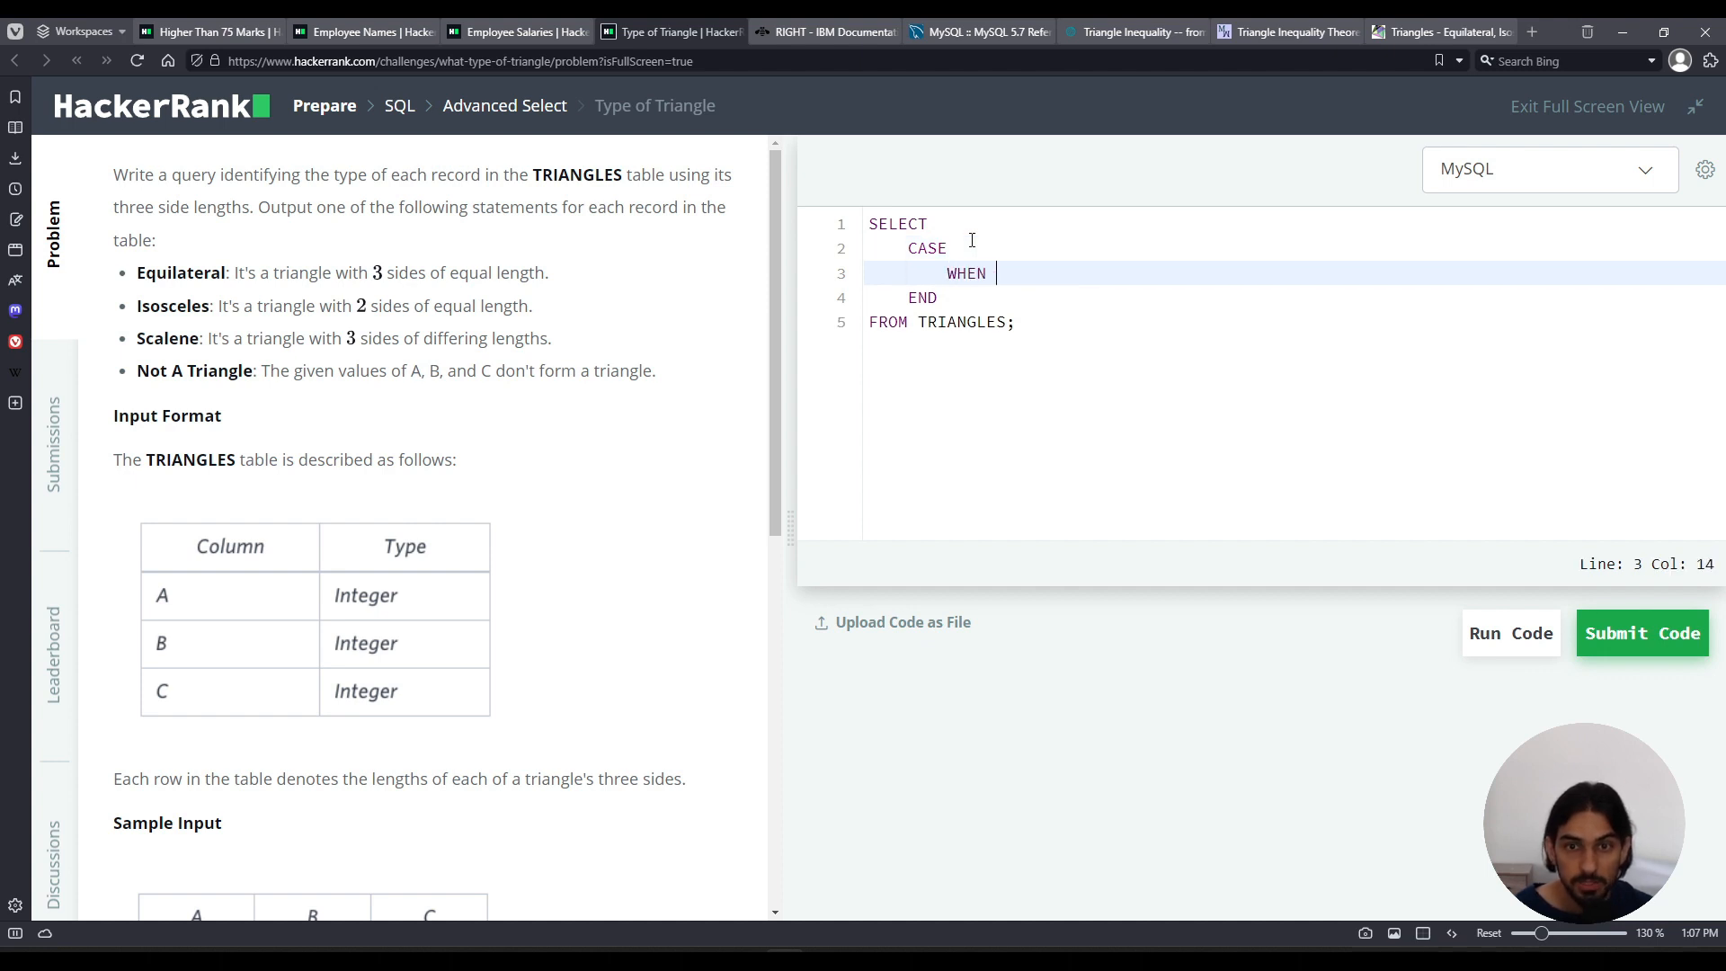
pyautogui.write('THEN')
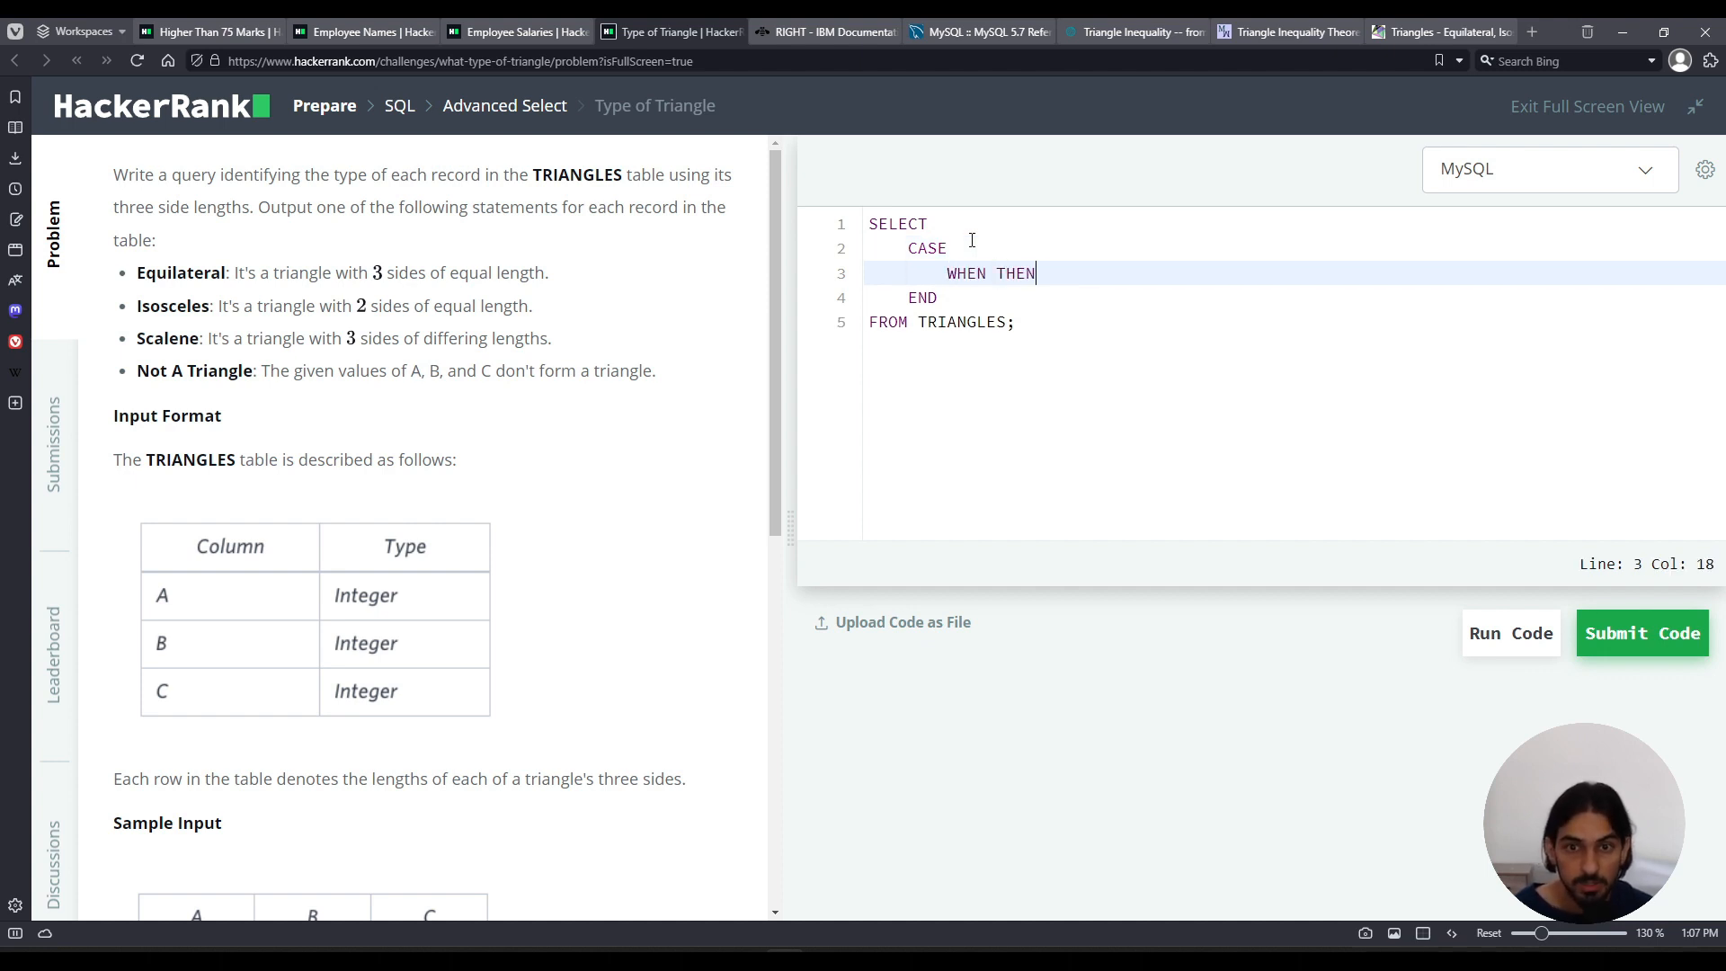
pyautogui.write('...')
pyautogui.write('WH')
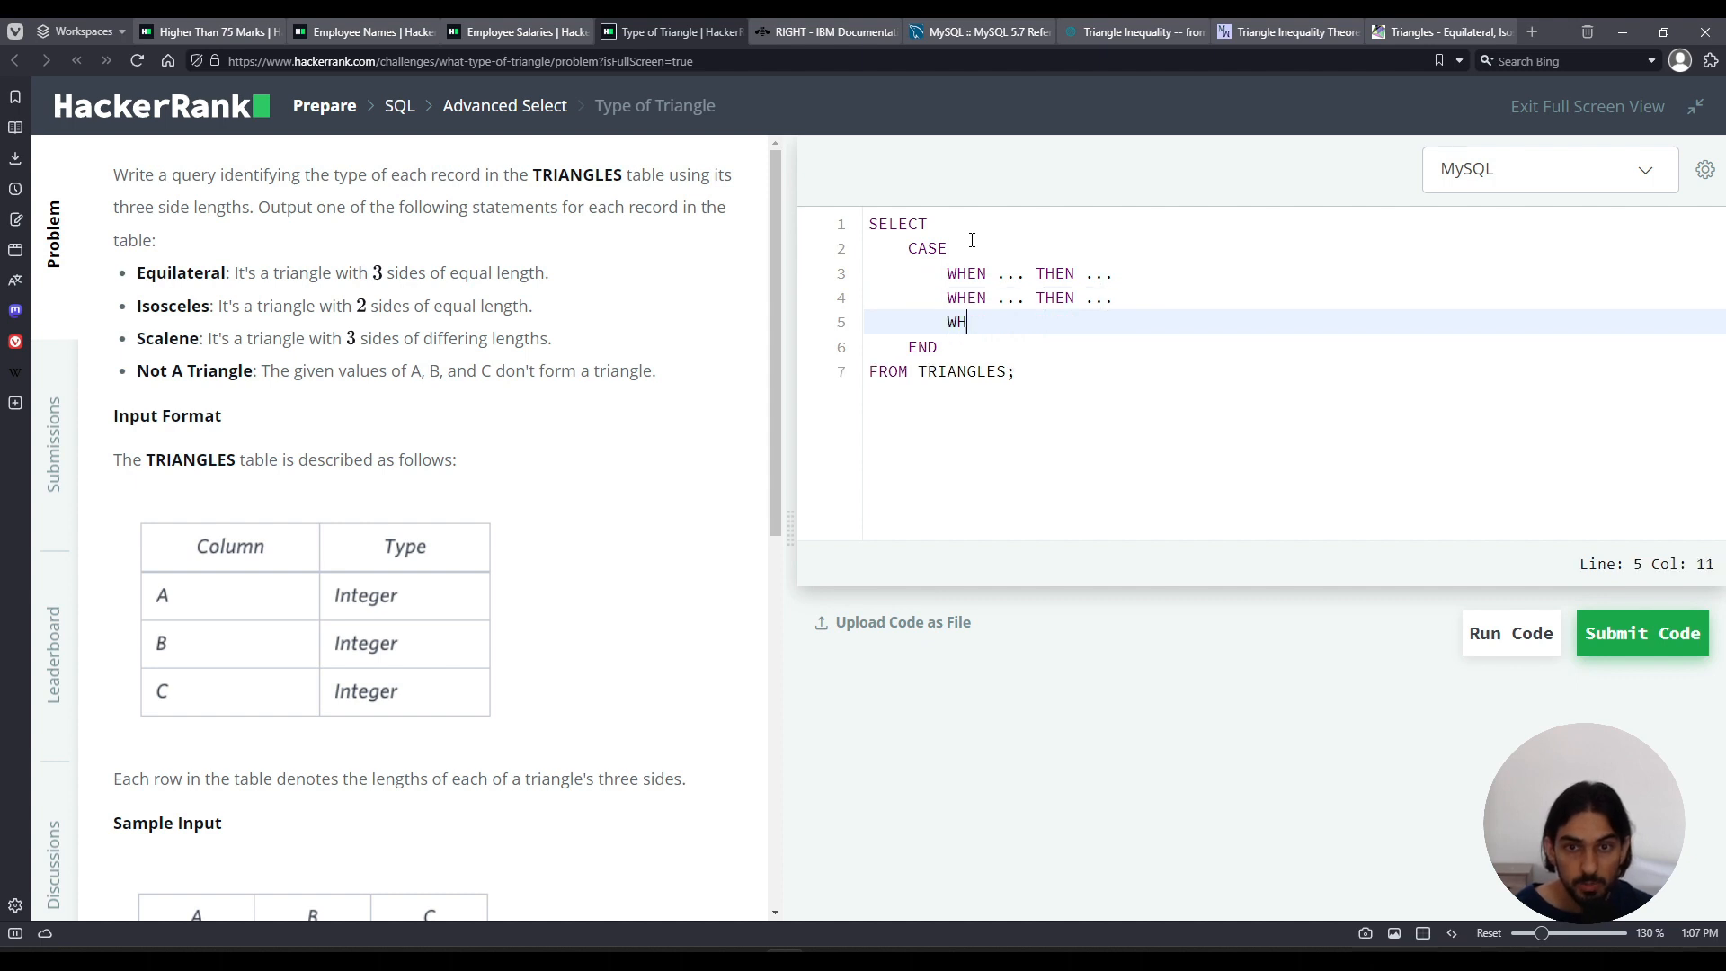
pyautogui.write('EN ... THEN ...')
pyautogui.write('ELSE')
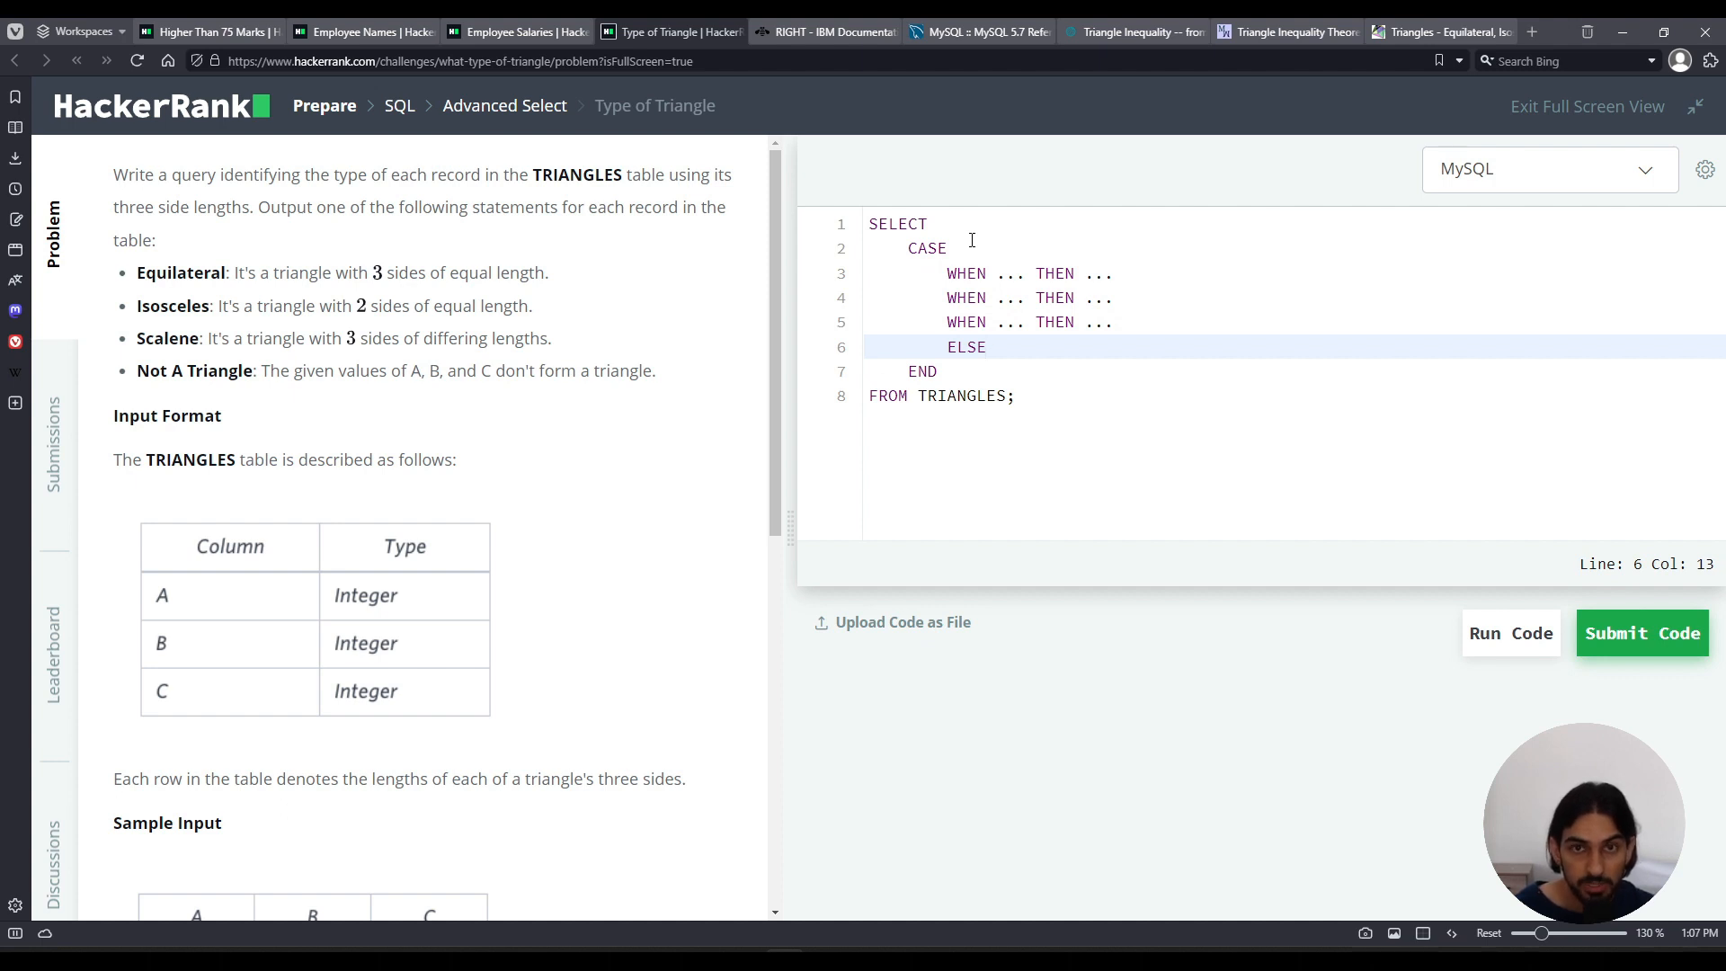
pyautogui.press('Enter')
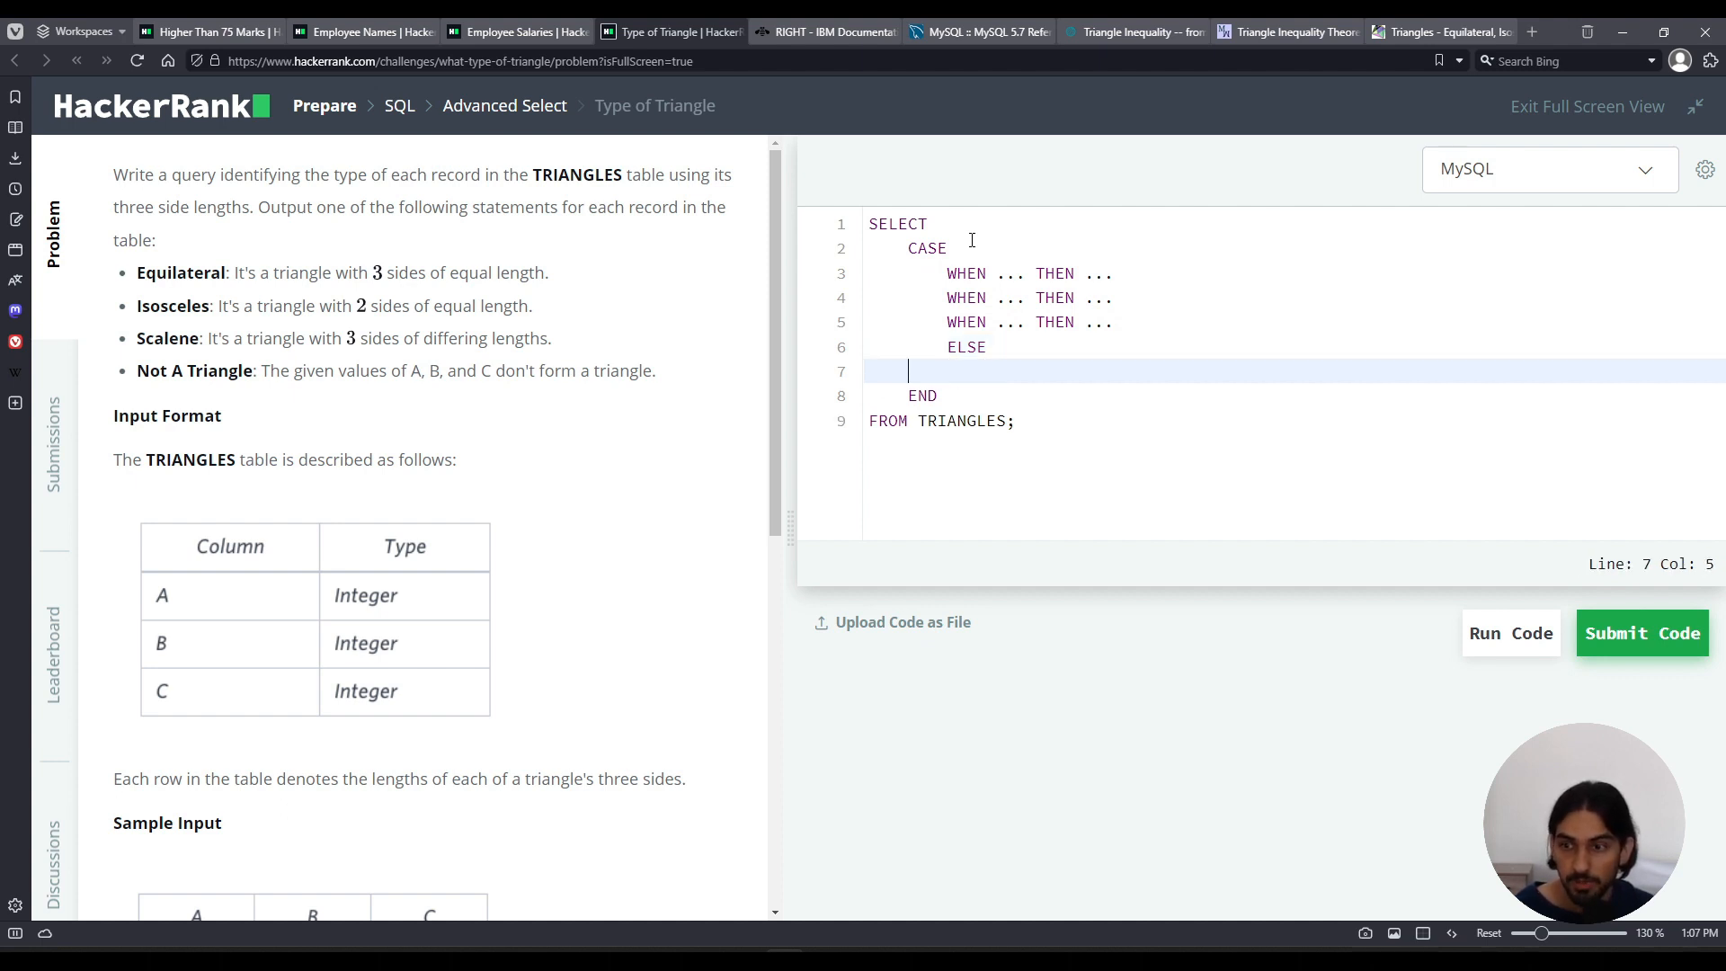
pyautogui.press('Backspace')
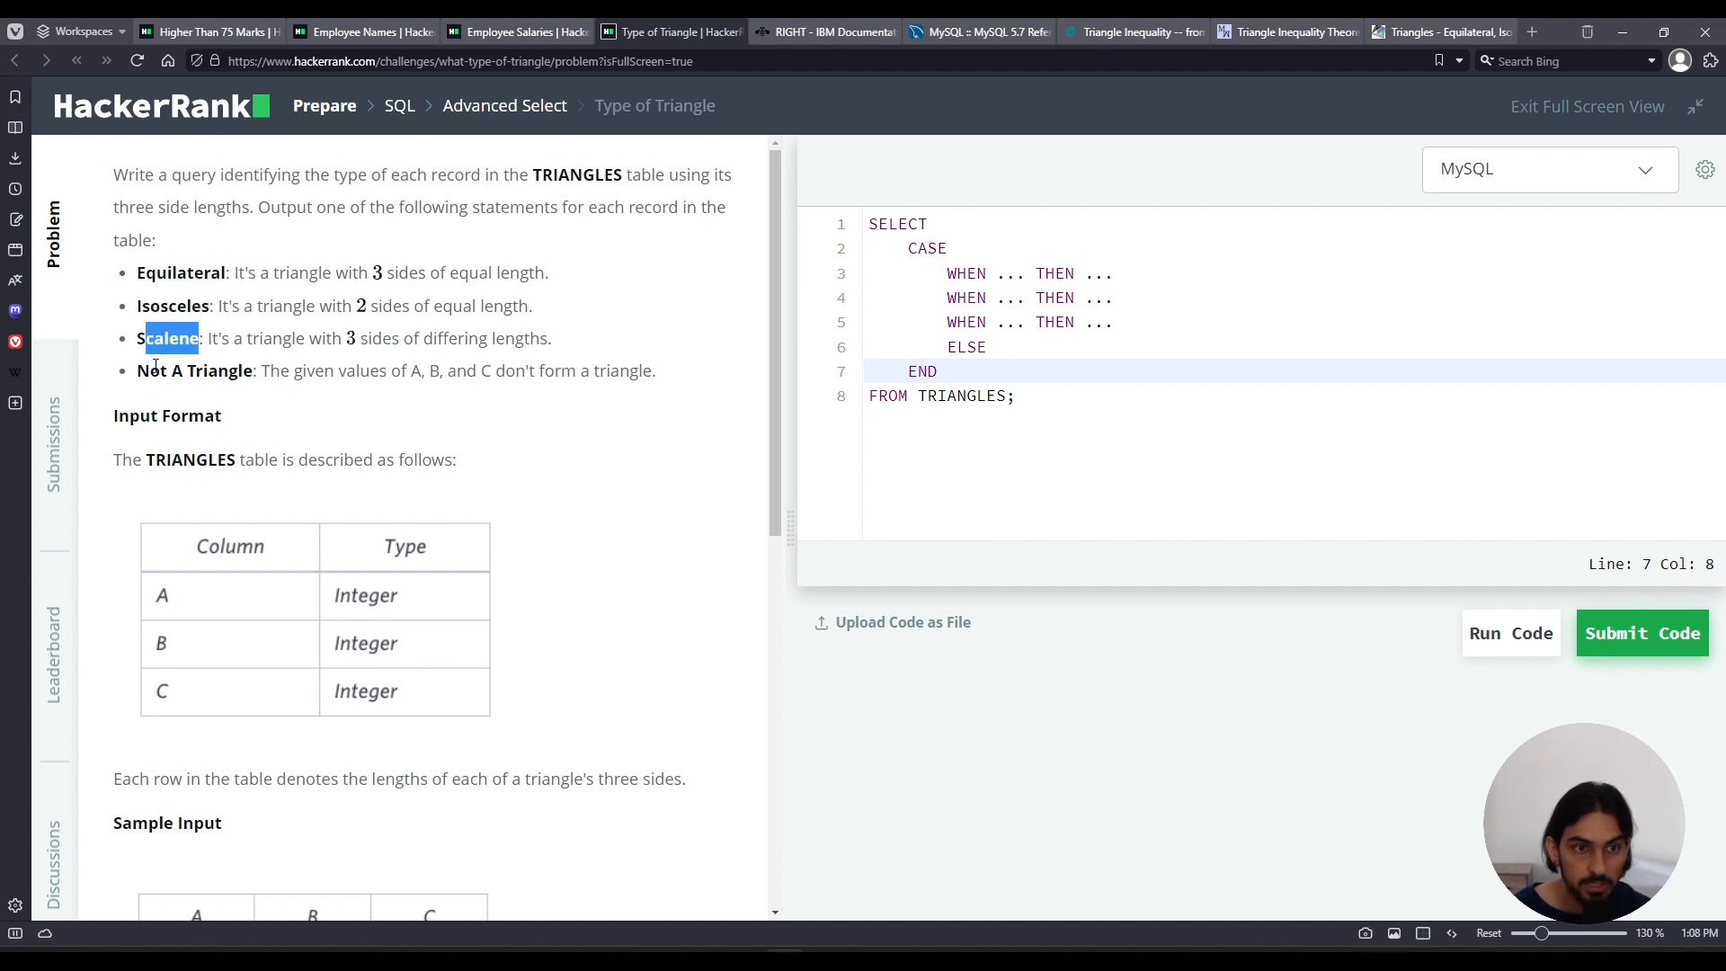
# Replace the first THEN placeholder with 'Not A Triangle' and move to its WHEN condition.
pyautogui.moveTo(140, 338); pyautogui.dragTo(268, 370)
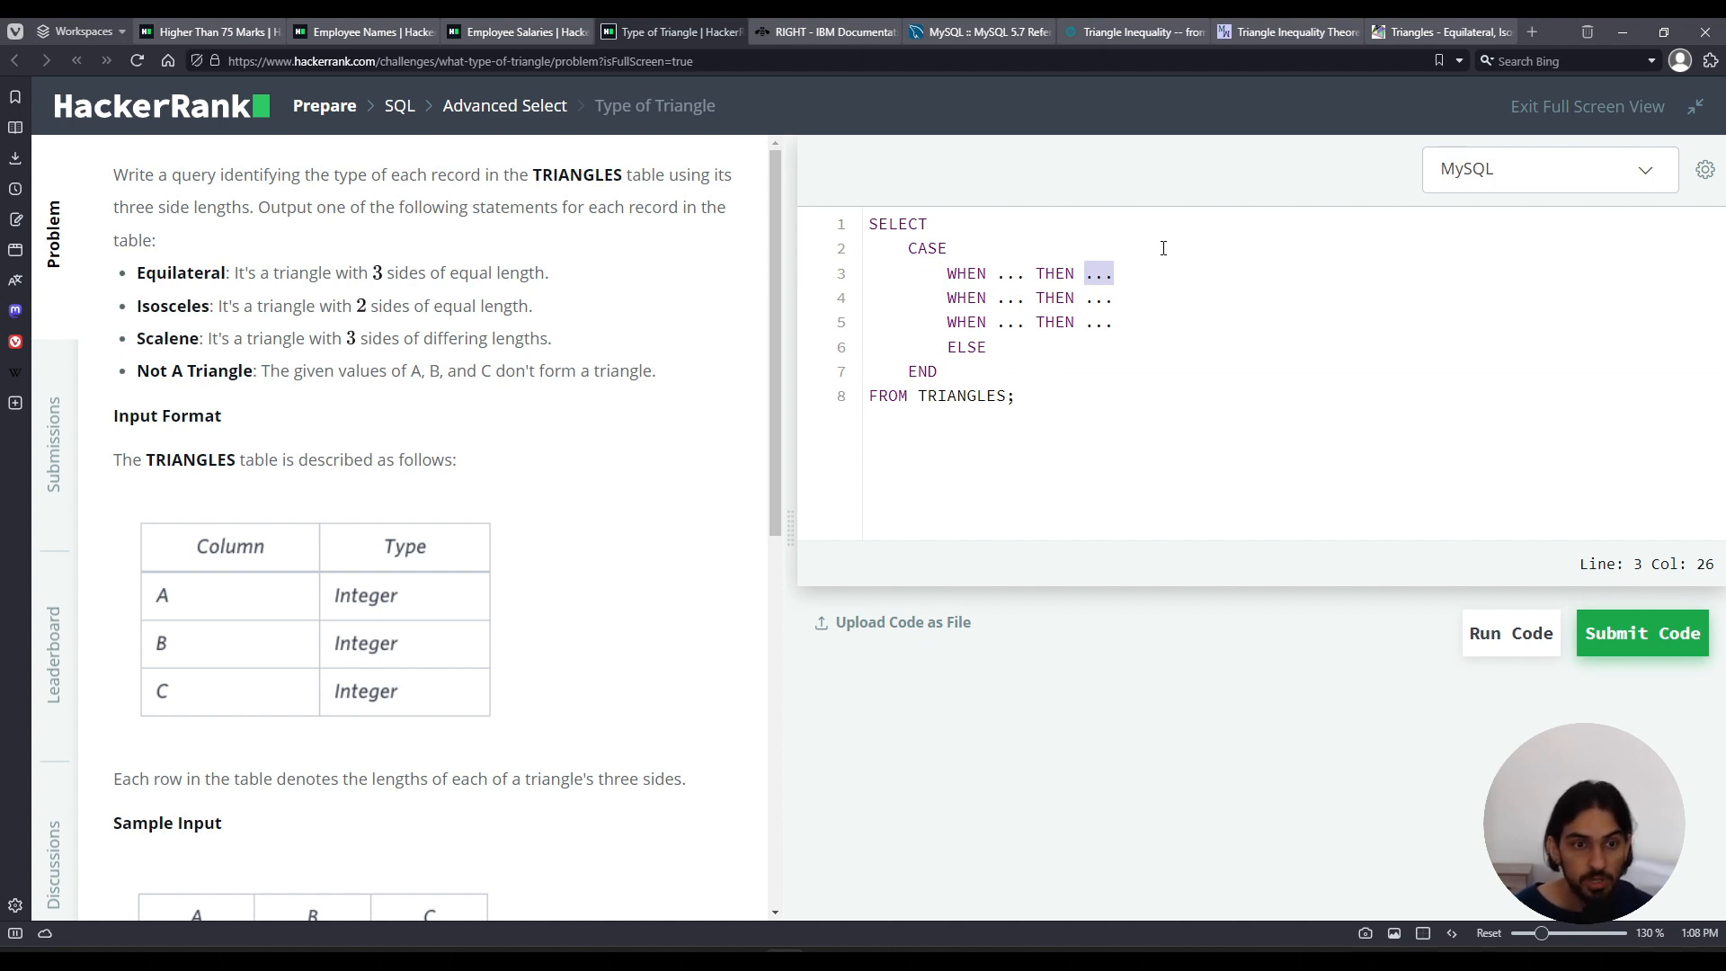
pyautogui.write("'N'")
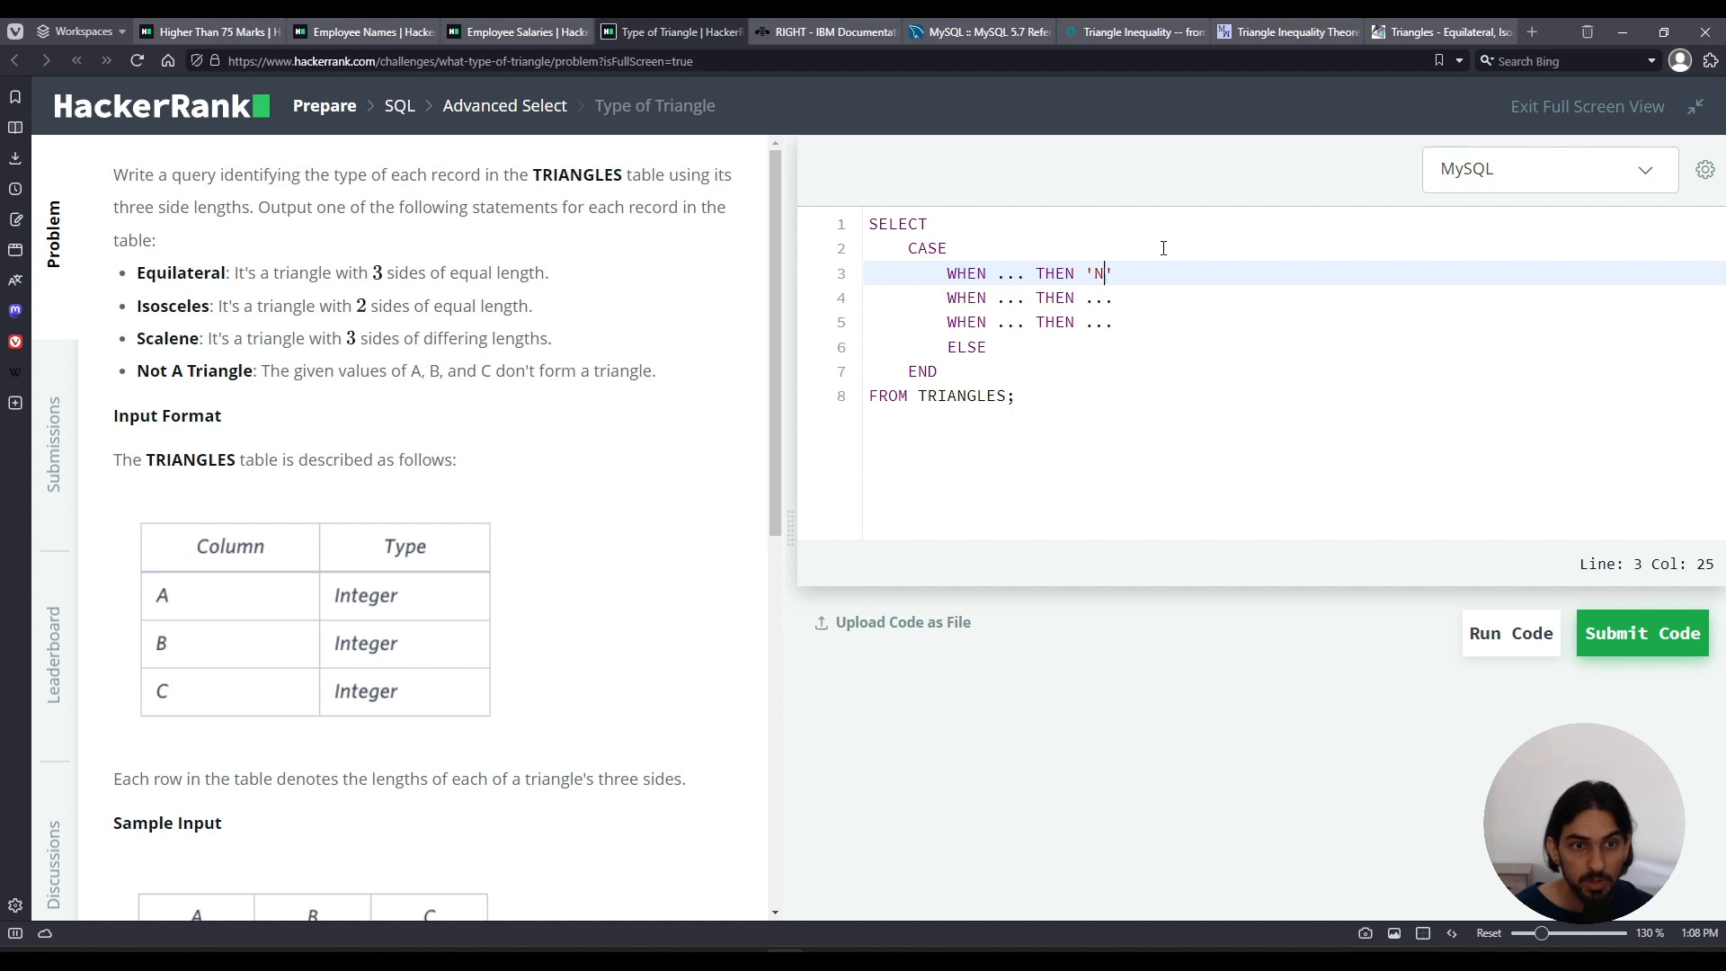
pyautogui.write('ot A Triangle')
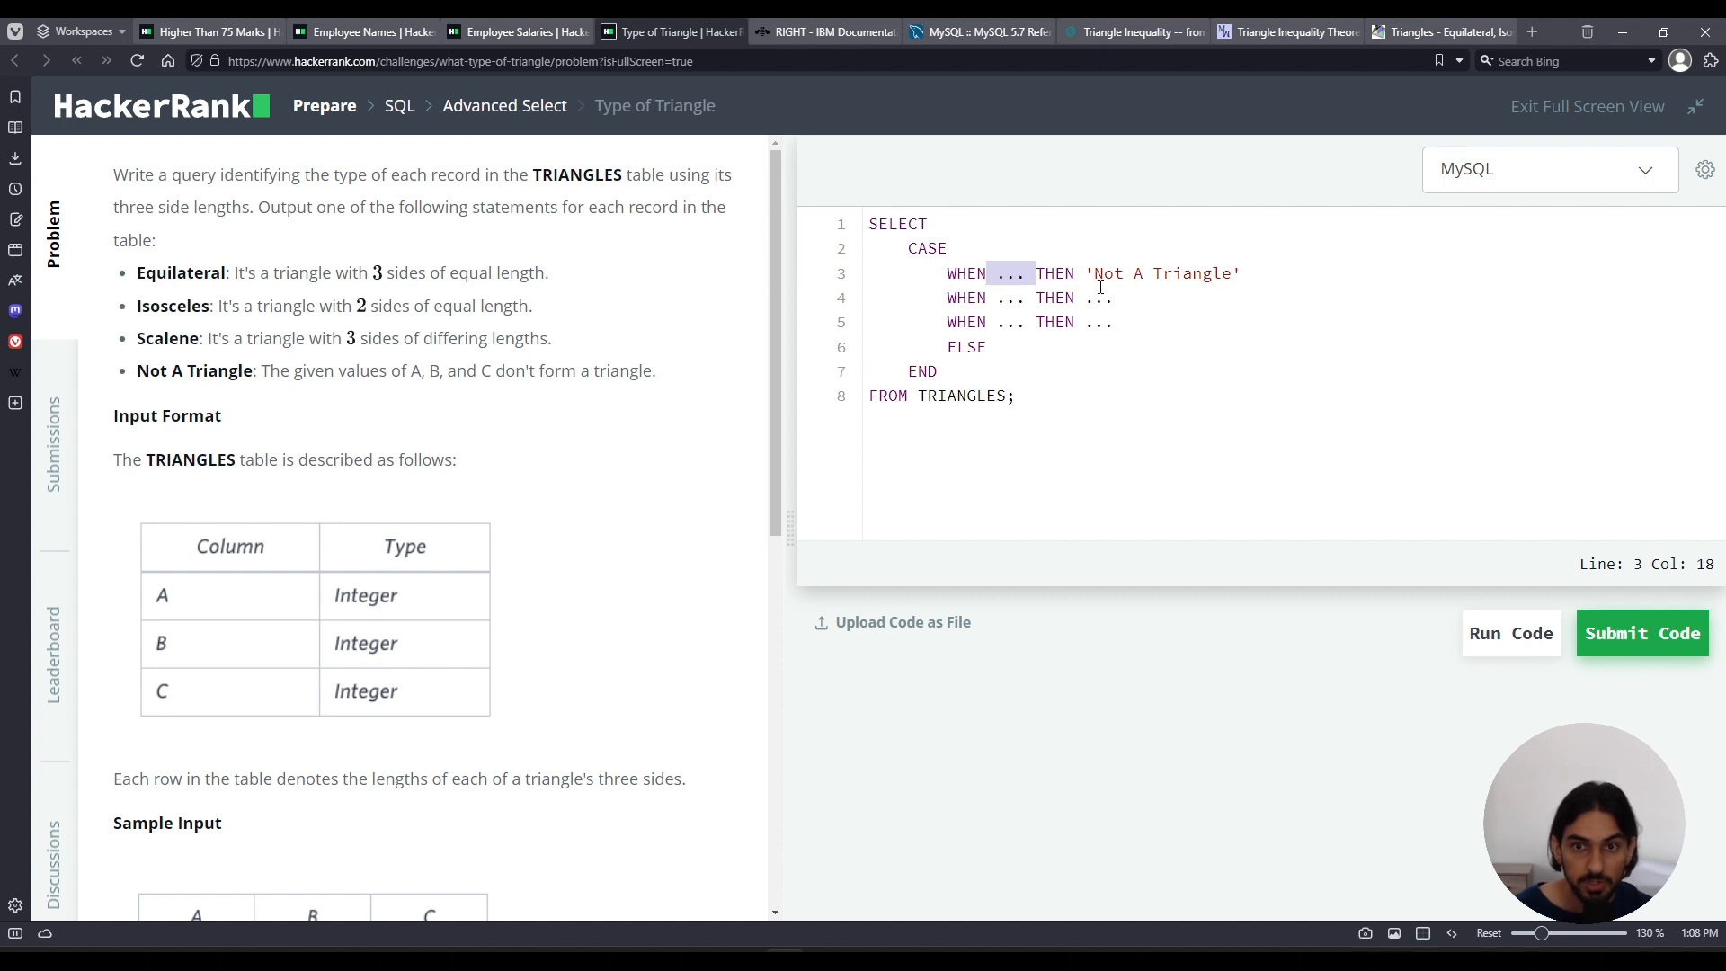
pyautogui.click(1080, 273)
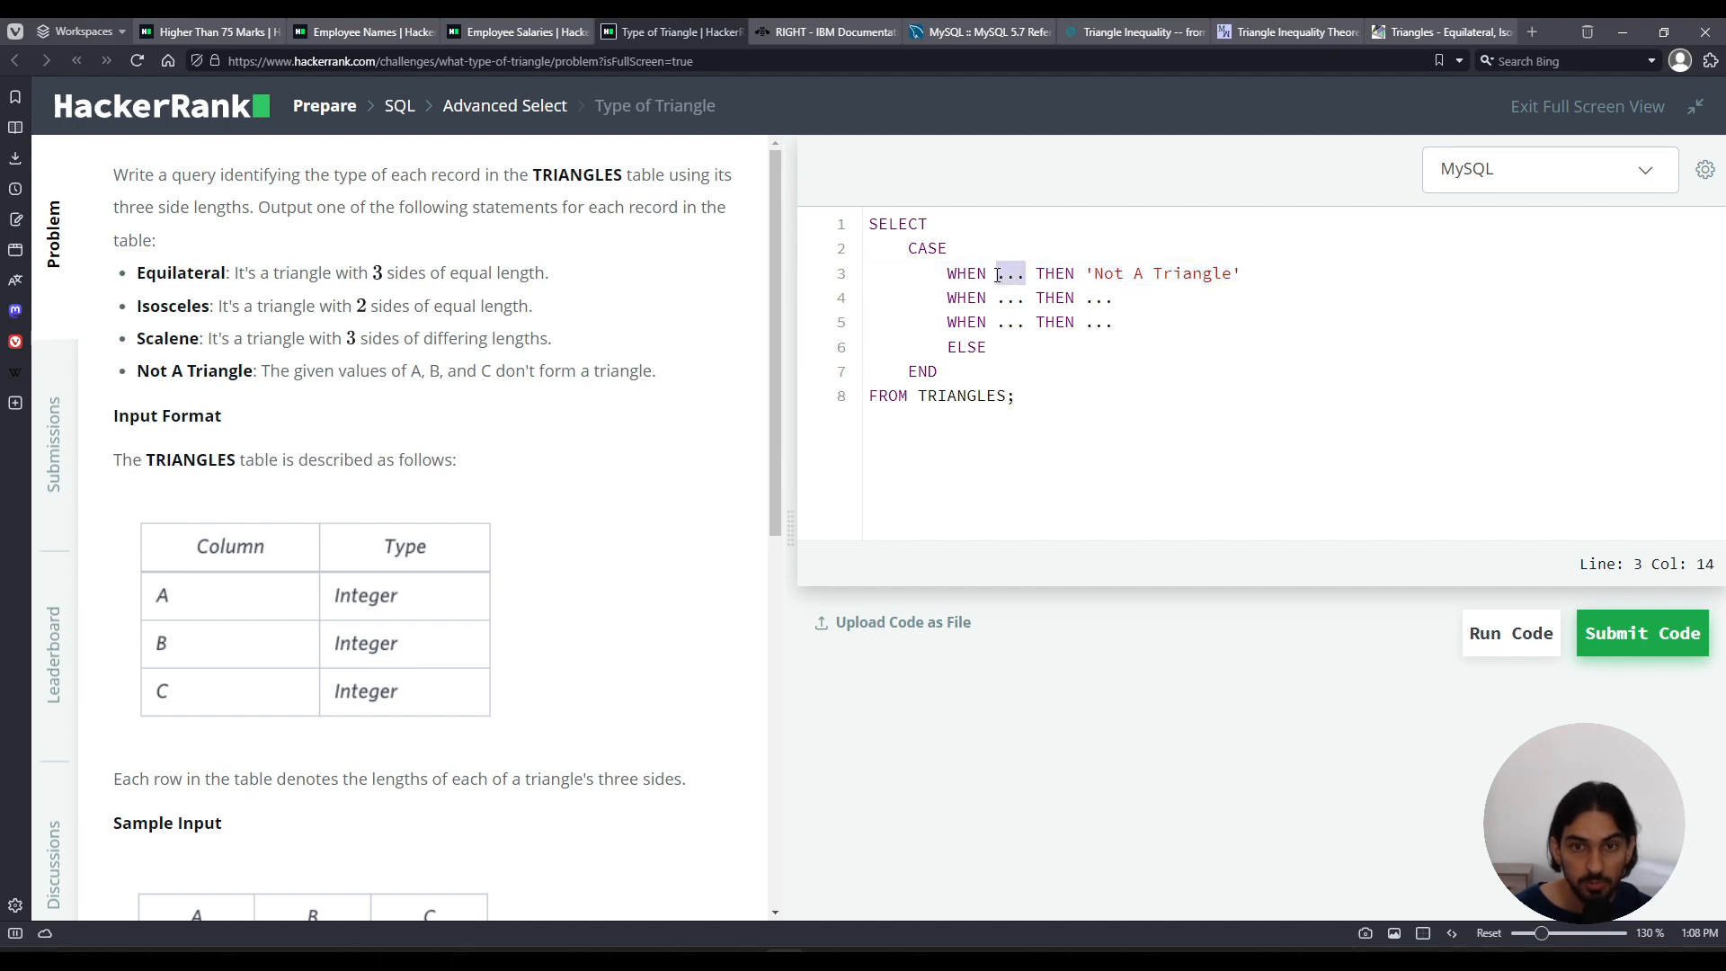
pyautogui.moveTo(1286, 30)
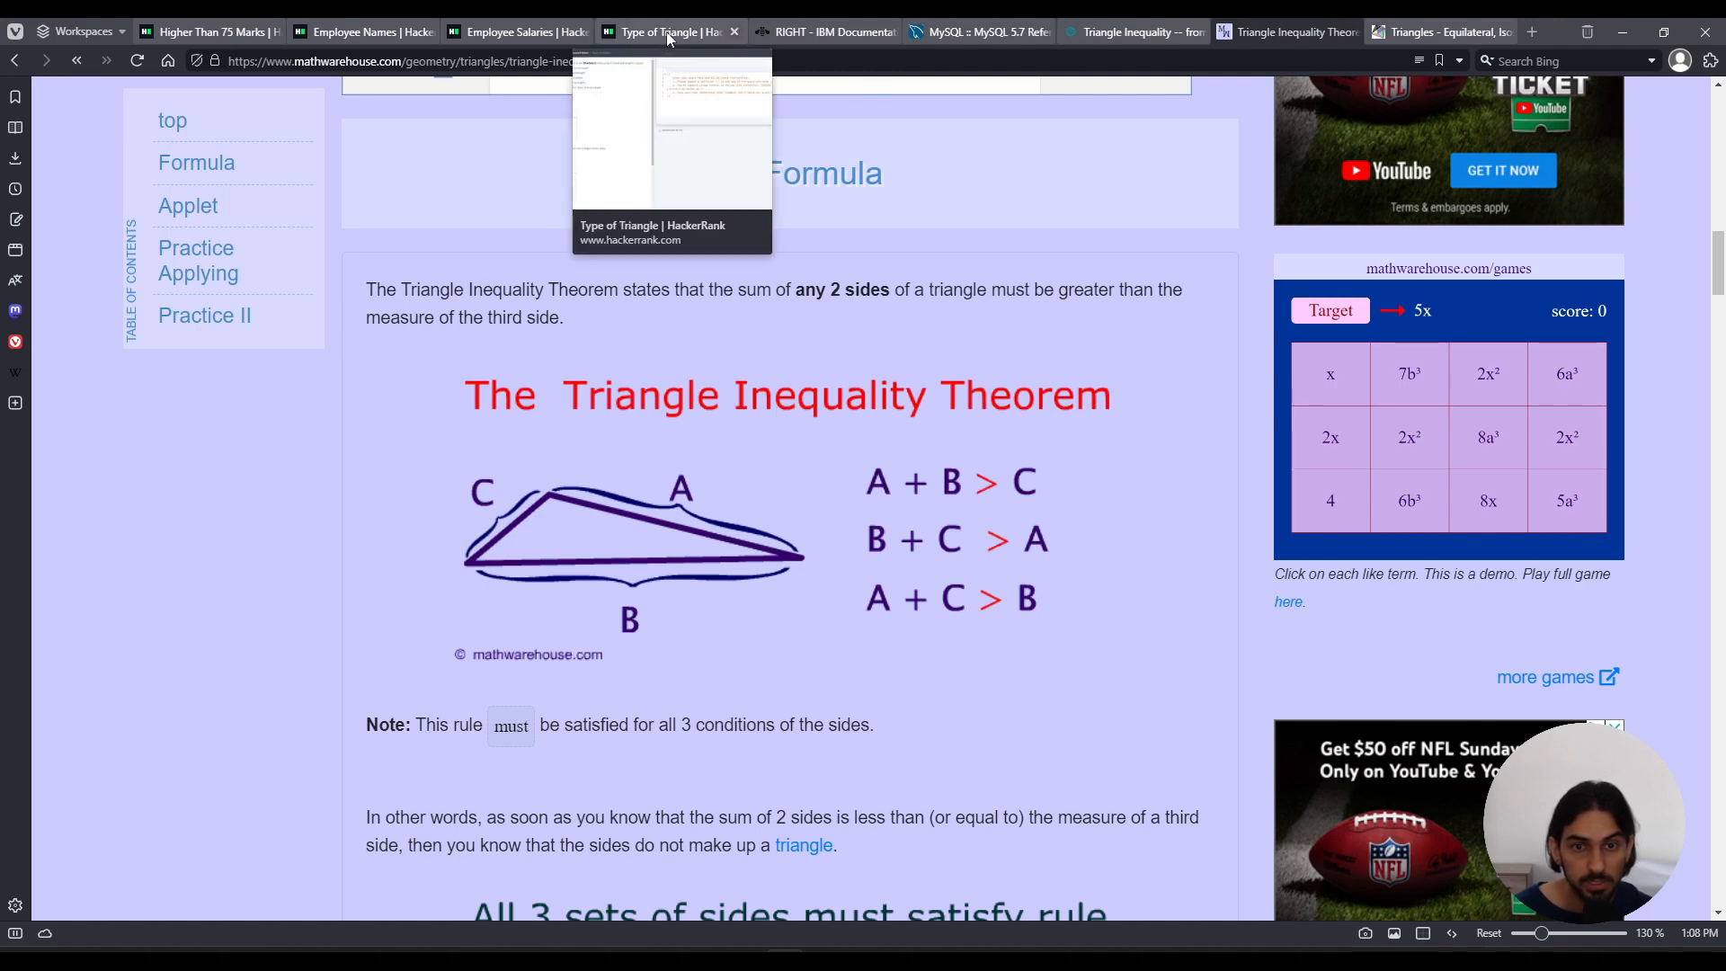
# Return to HackerRank after rechecking mathwarehouse's side-sum formula for A, B and C.
pyautogui.click(665, 31)
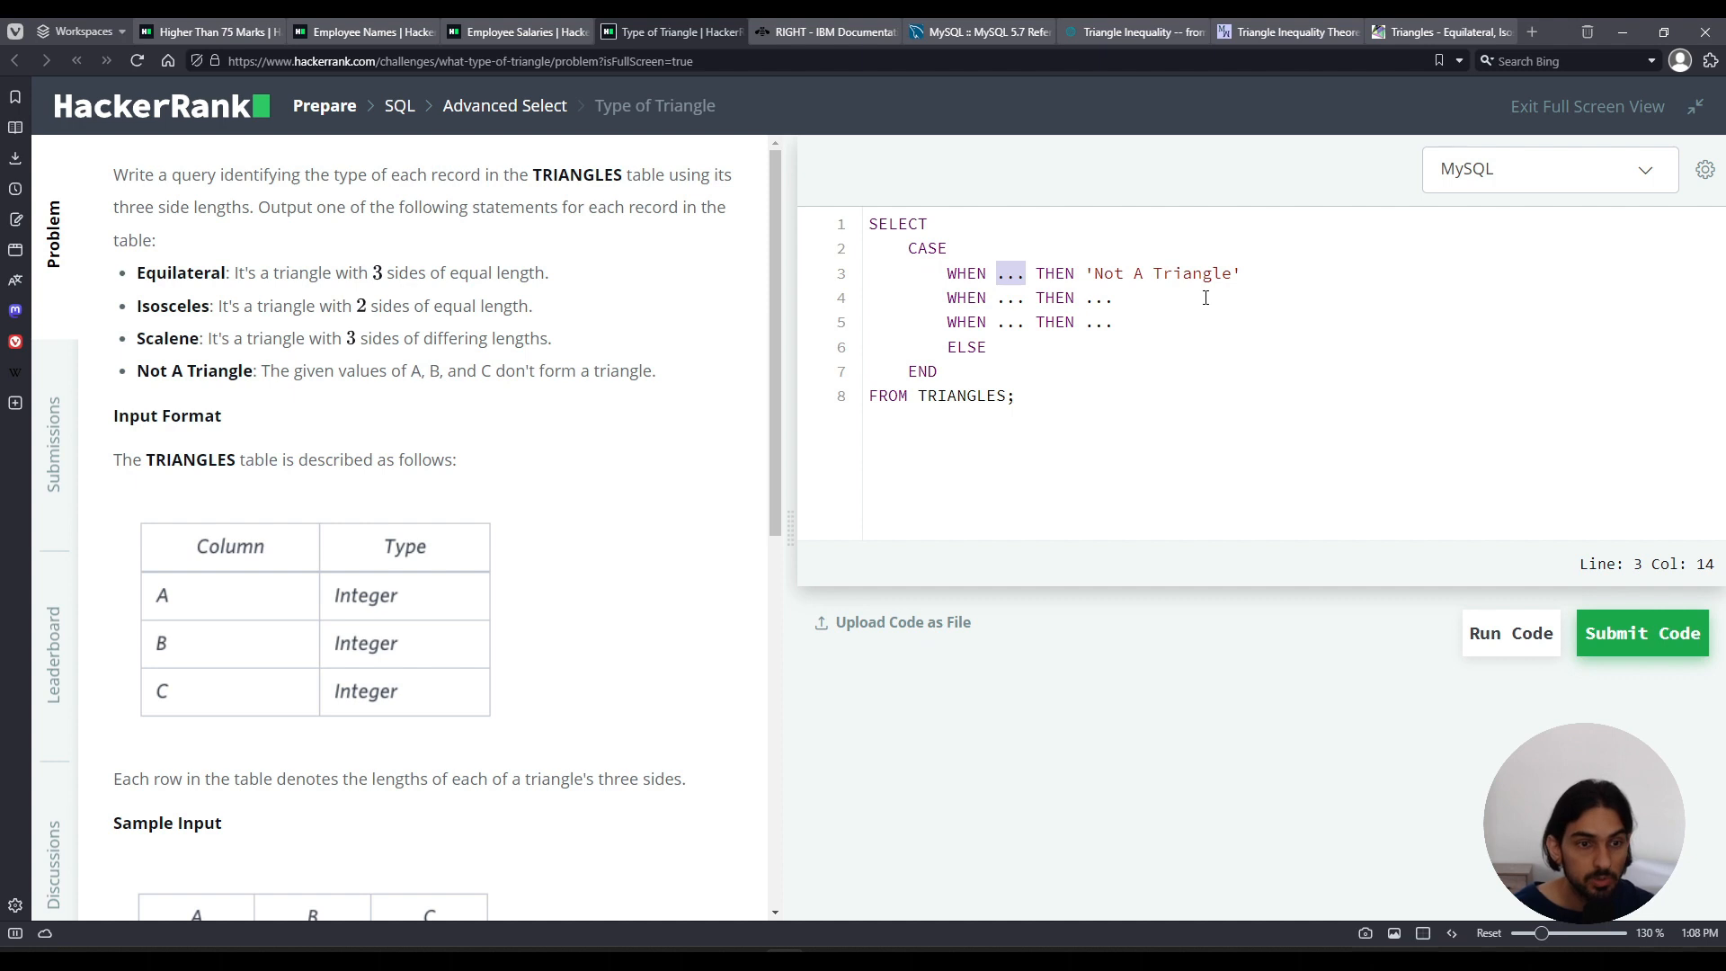
# Write the first WHEN condition as A + B <= C OR A + C <= B OR B + C <= A.
pyautogui.write('A +')
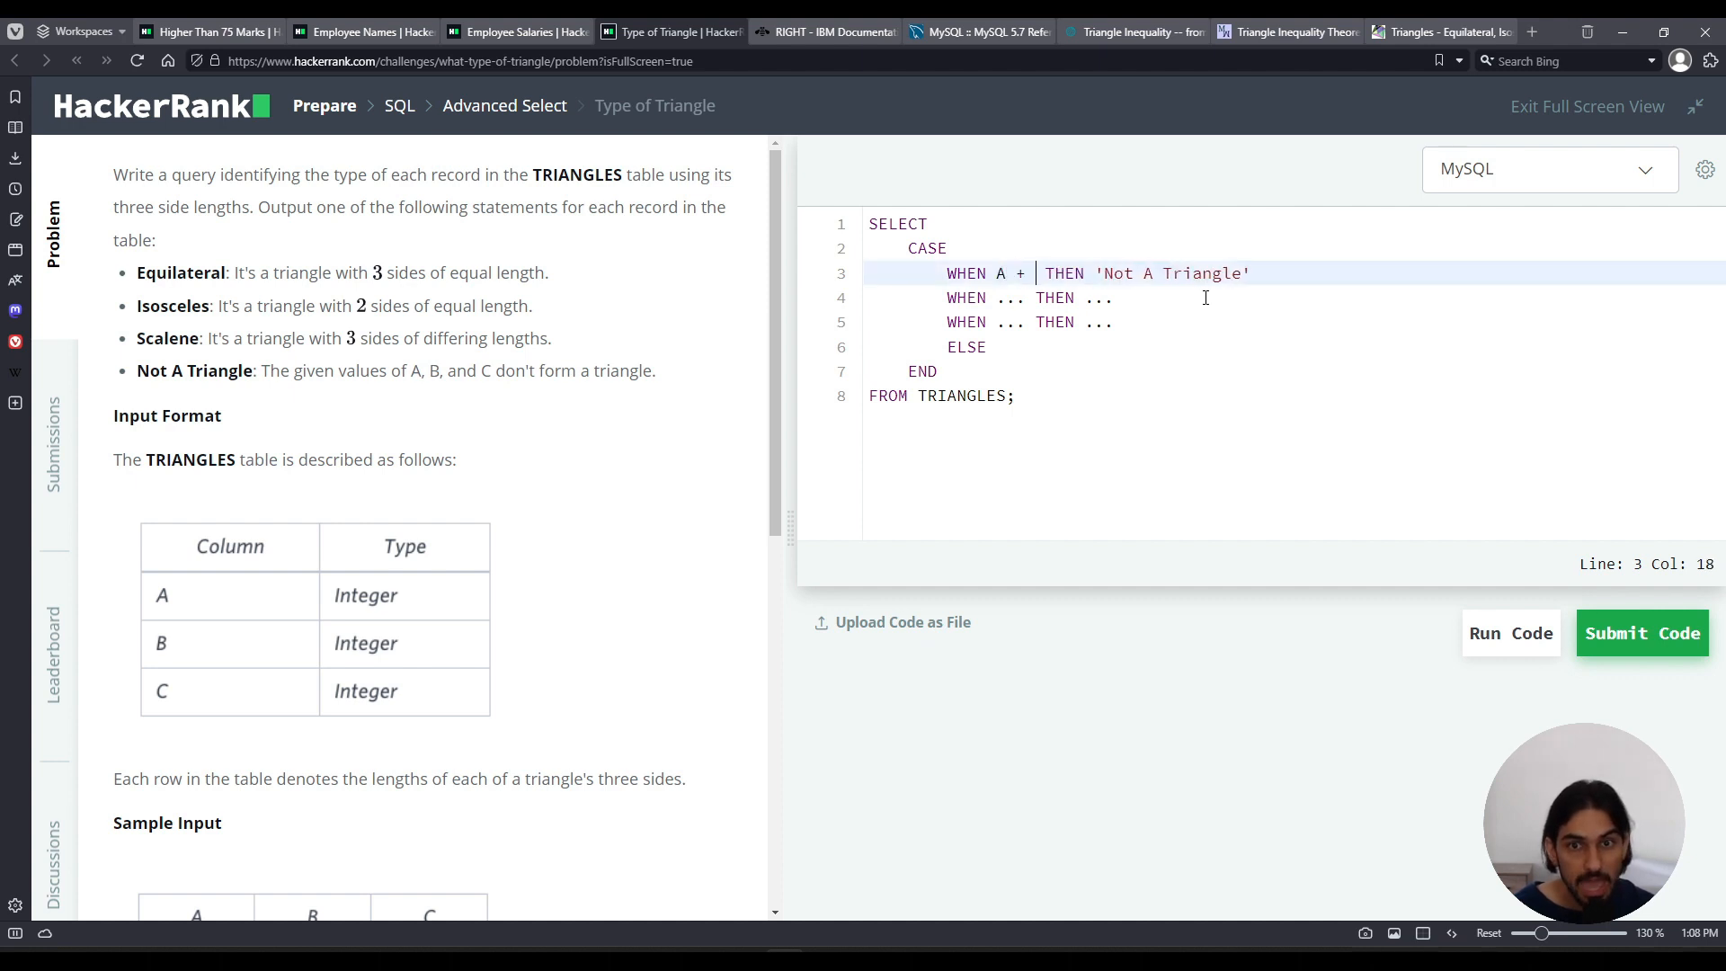
pyautogui.write('B')
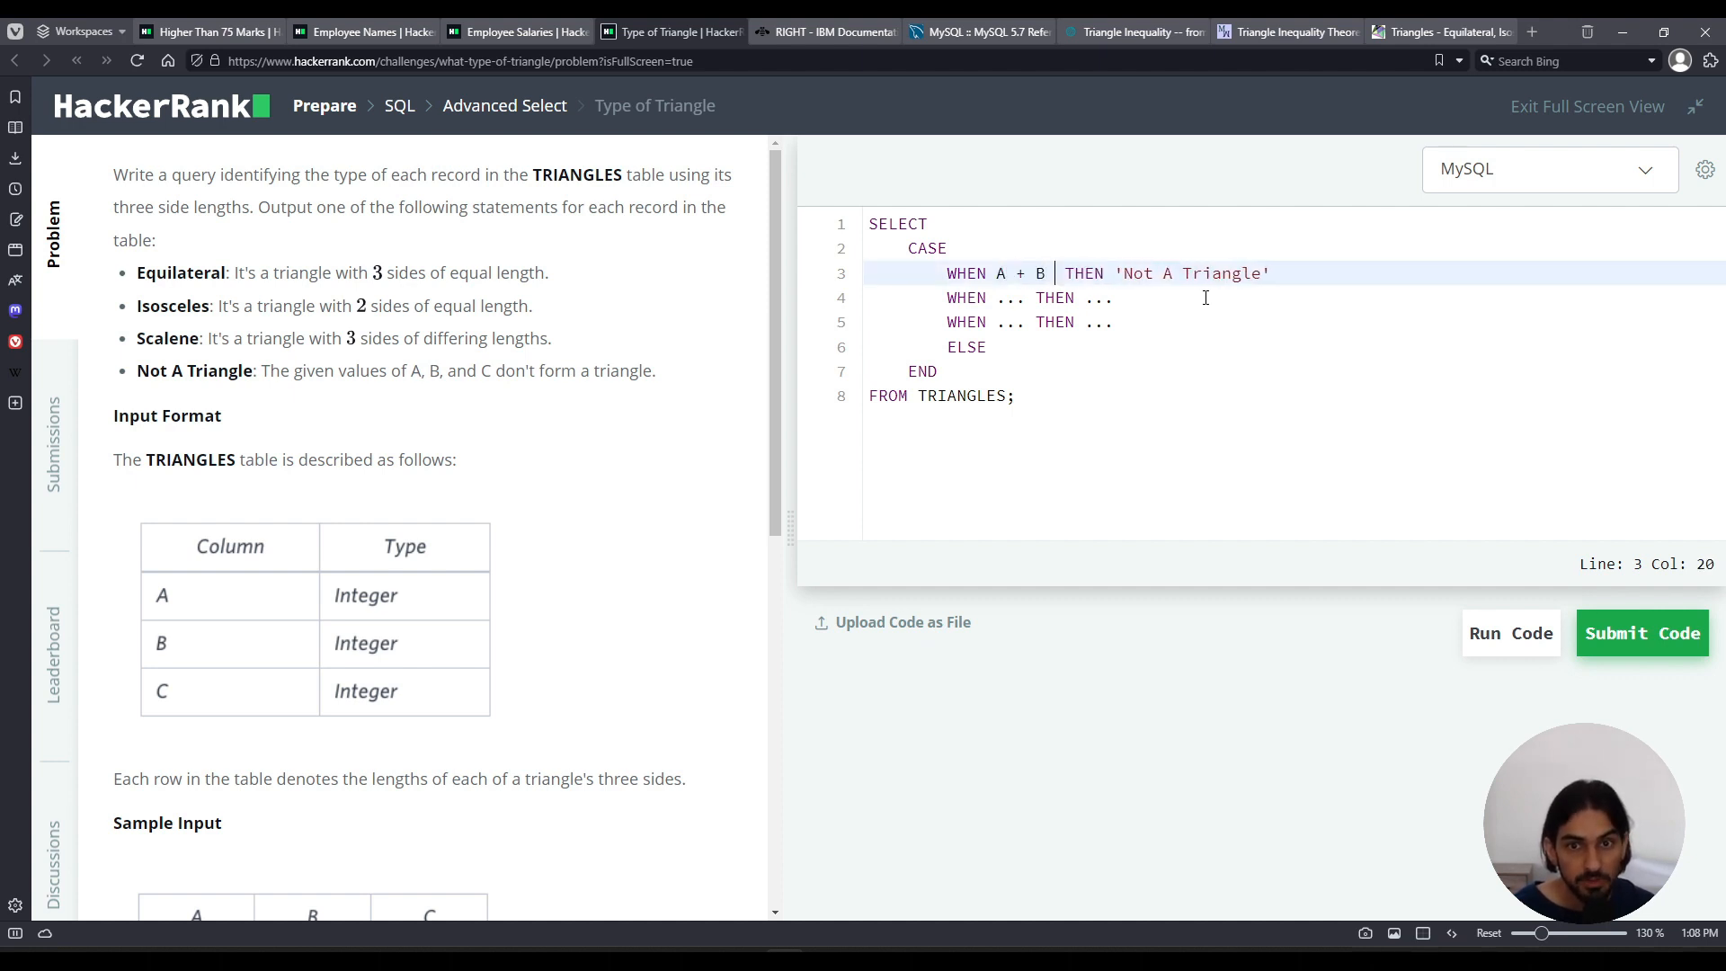
pyautogui.write('<= C')
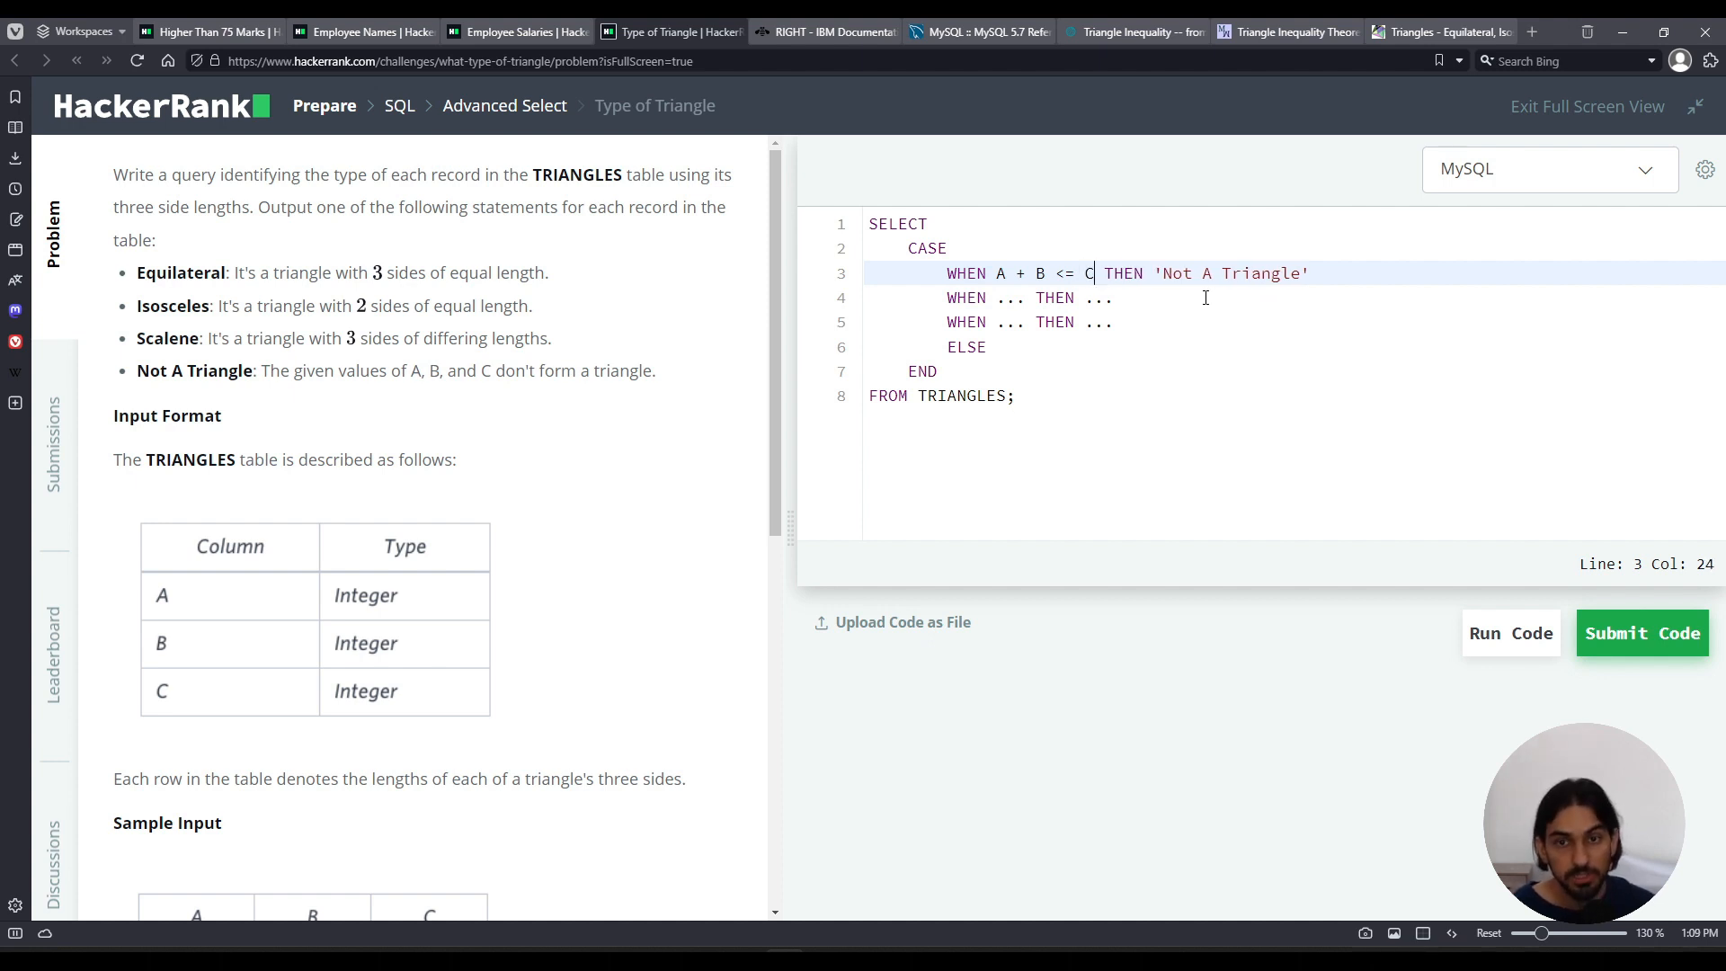
pyautogui.write('OR A + C <= B OR')
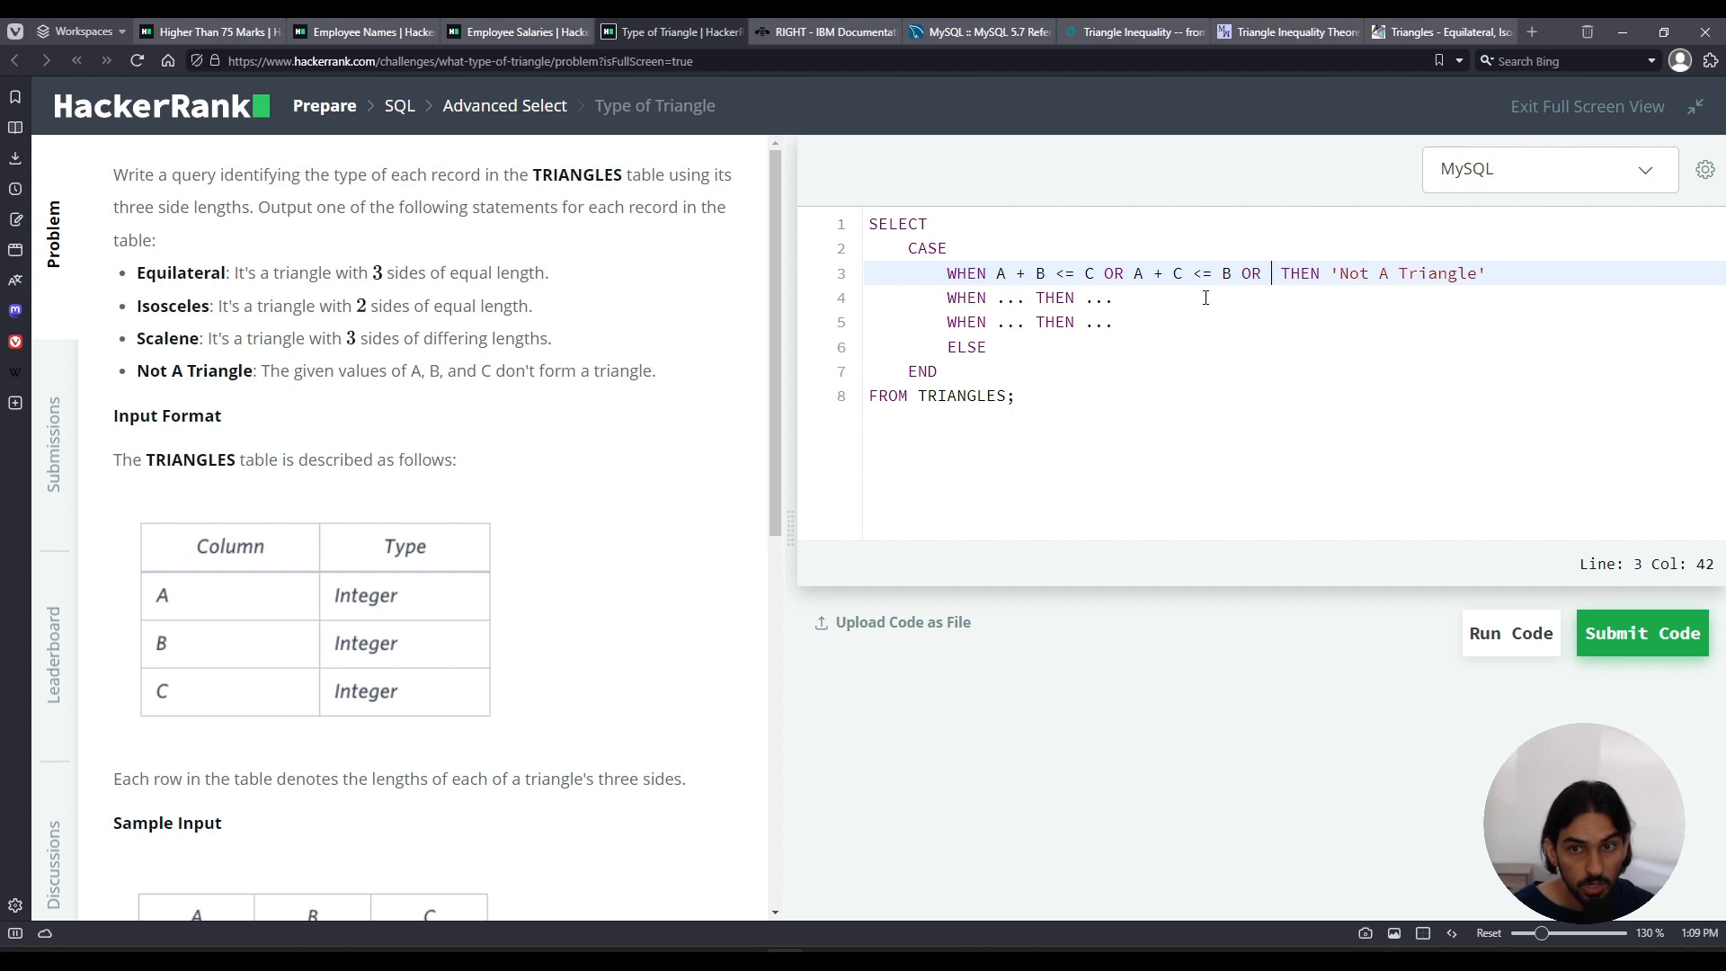
pyautogui.write('B + C <=')
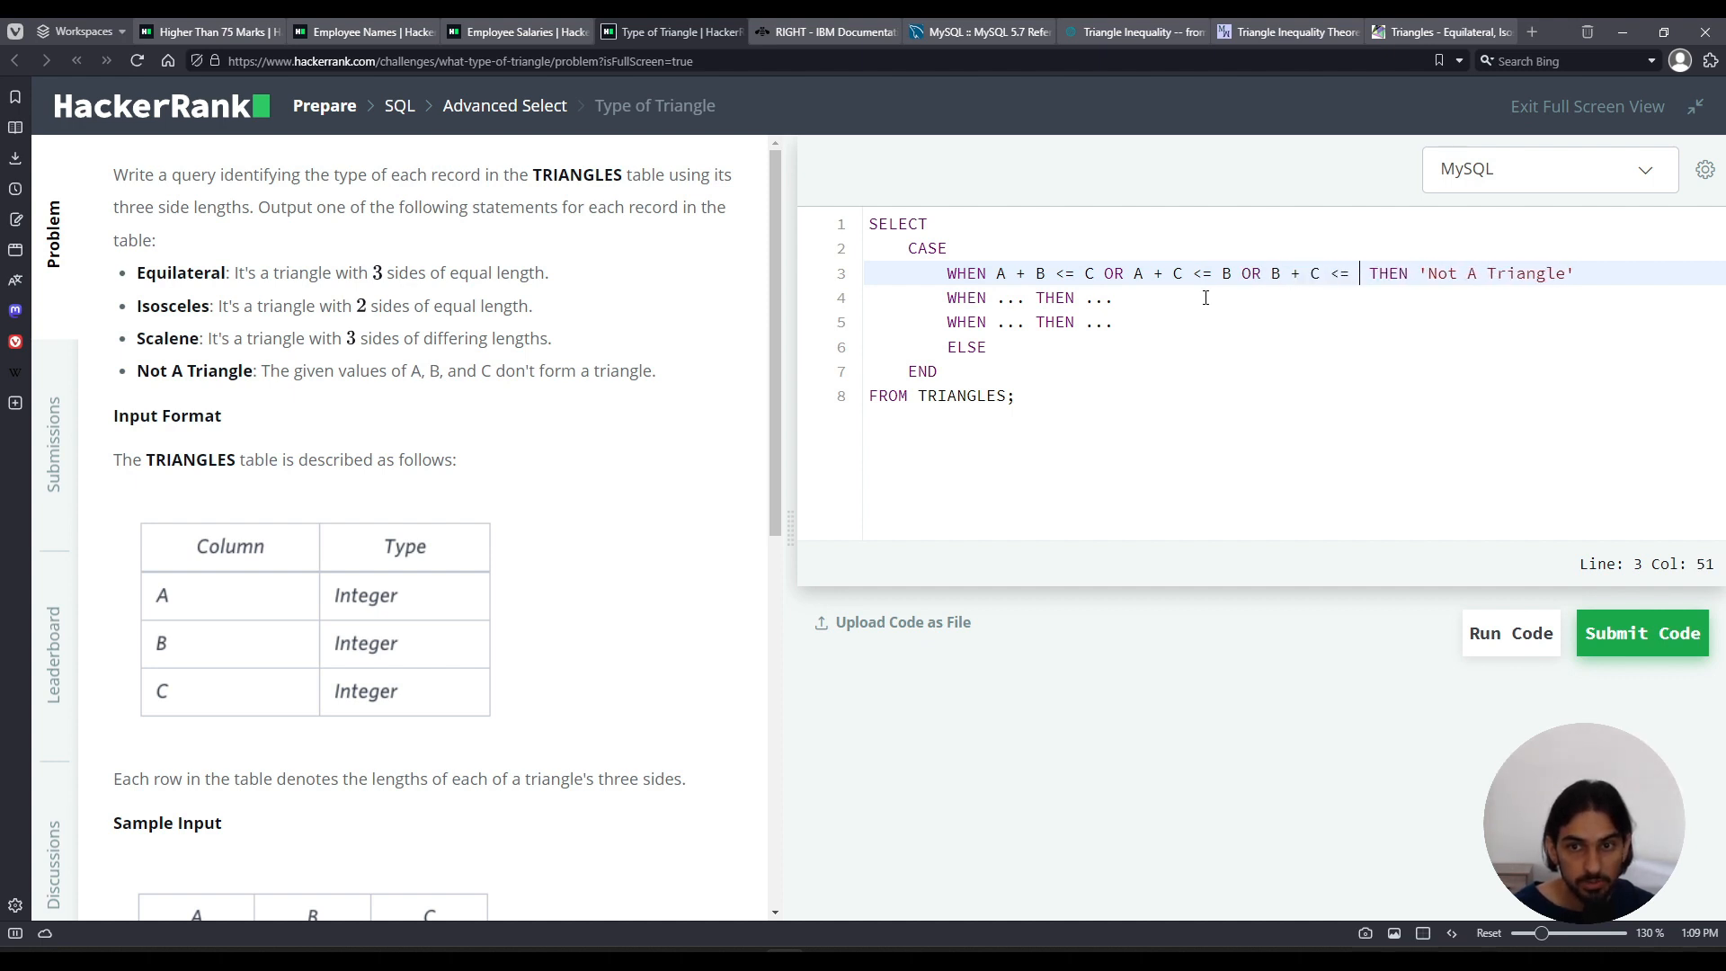
pyautogui.write('A')
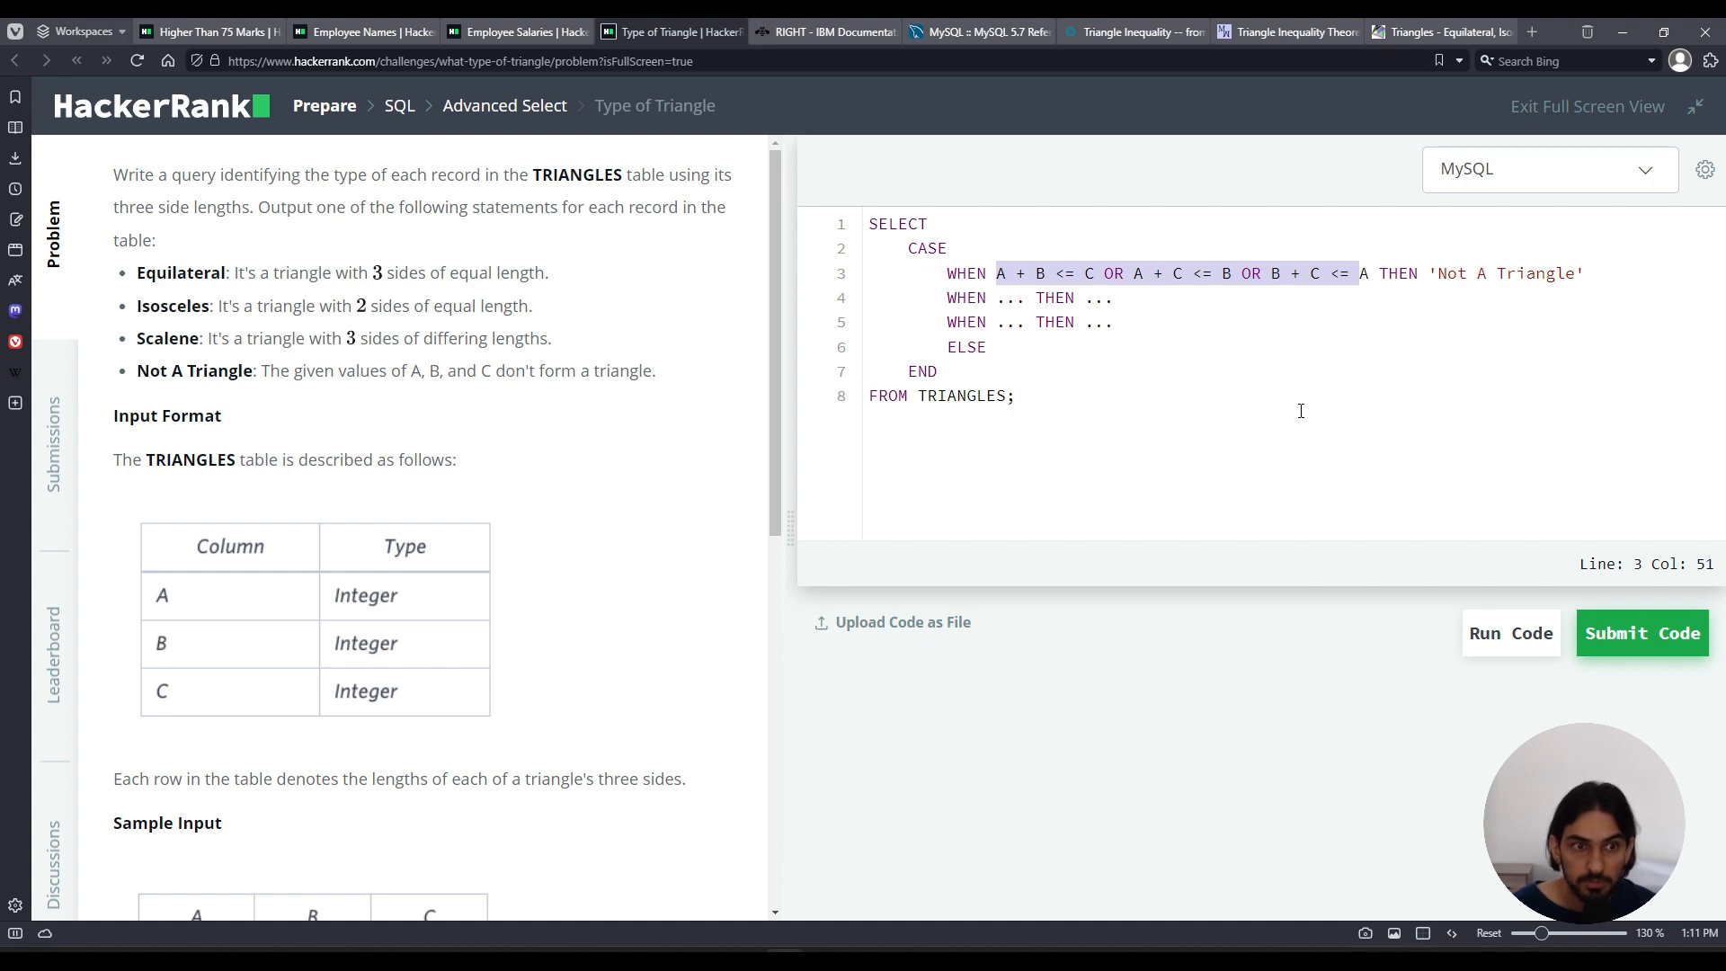
pyautogui.moveTo(1165, 346)
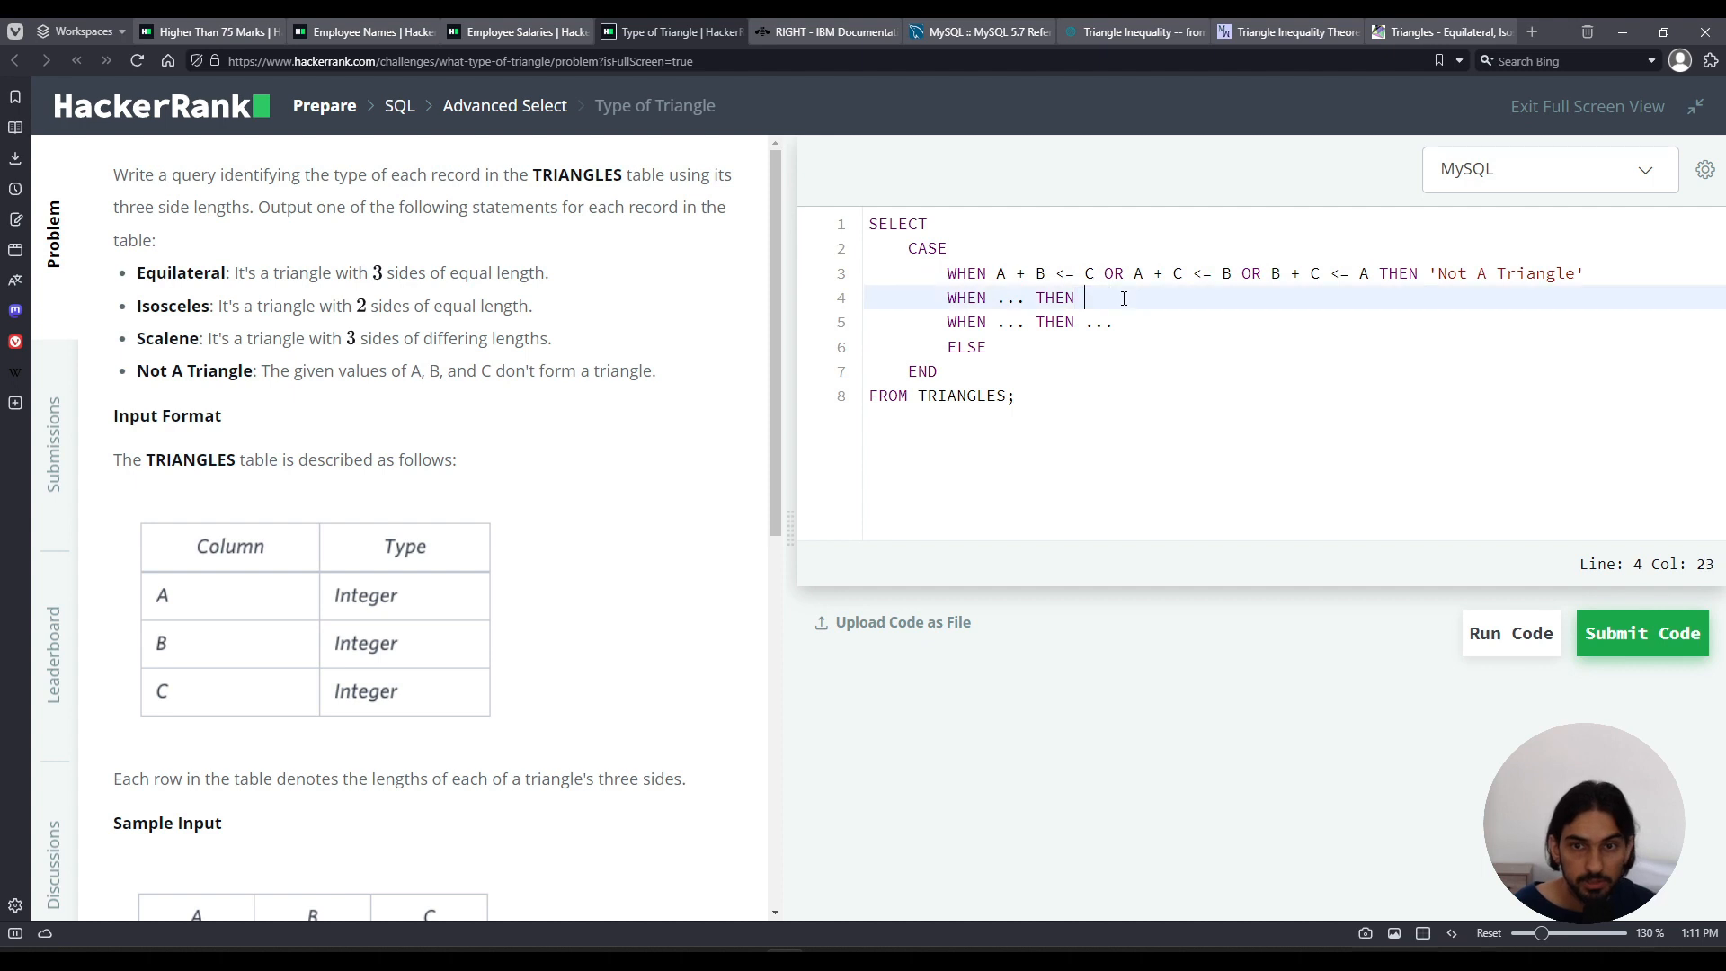
# Make the second branch WHEN A = B AND A = C AND B = C THEN 'Equilateral', then start the third condition.
pyautogui.write("'Equilateral")
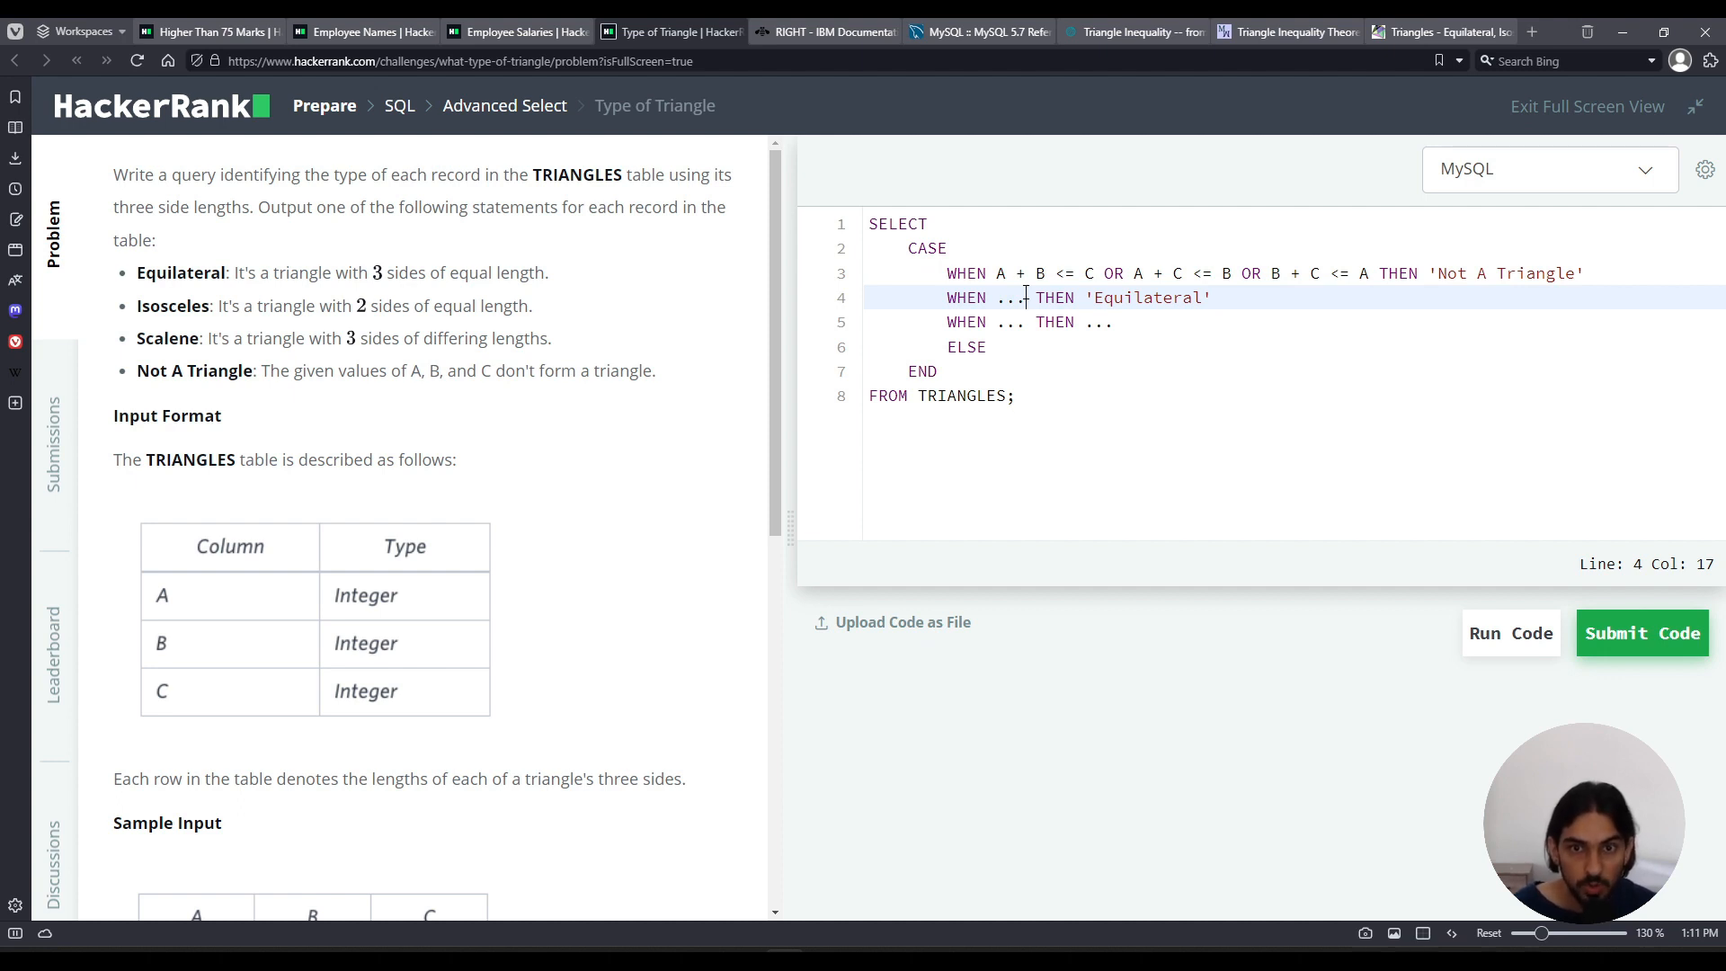
pyautogui.write('A = B AND A = C AND B = C')
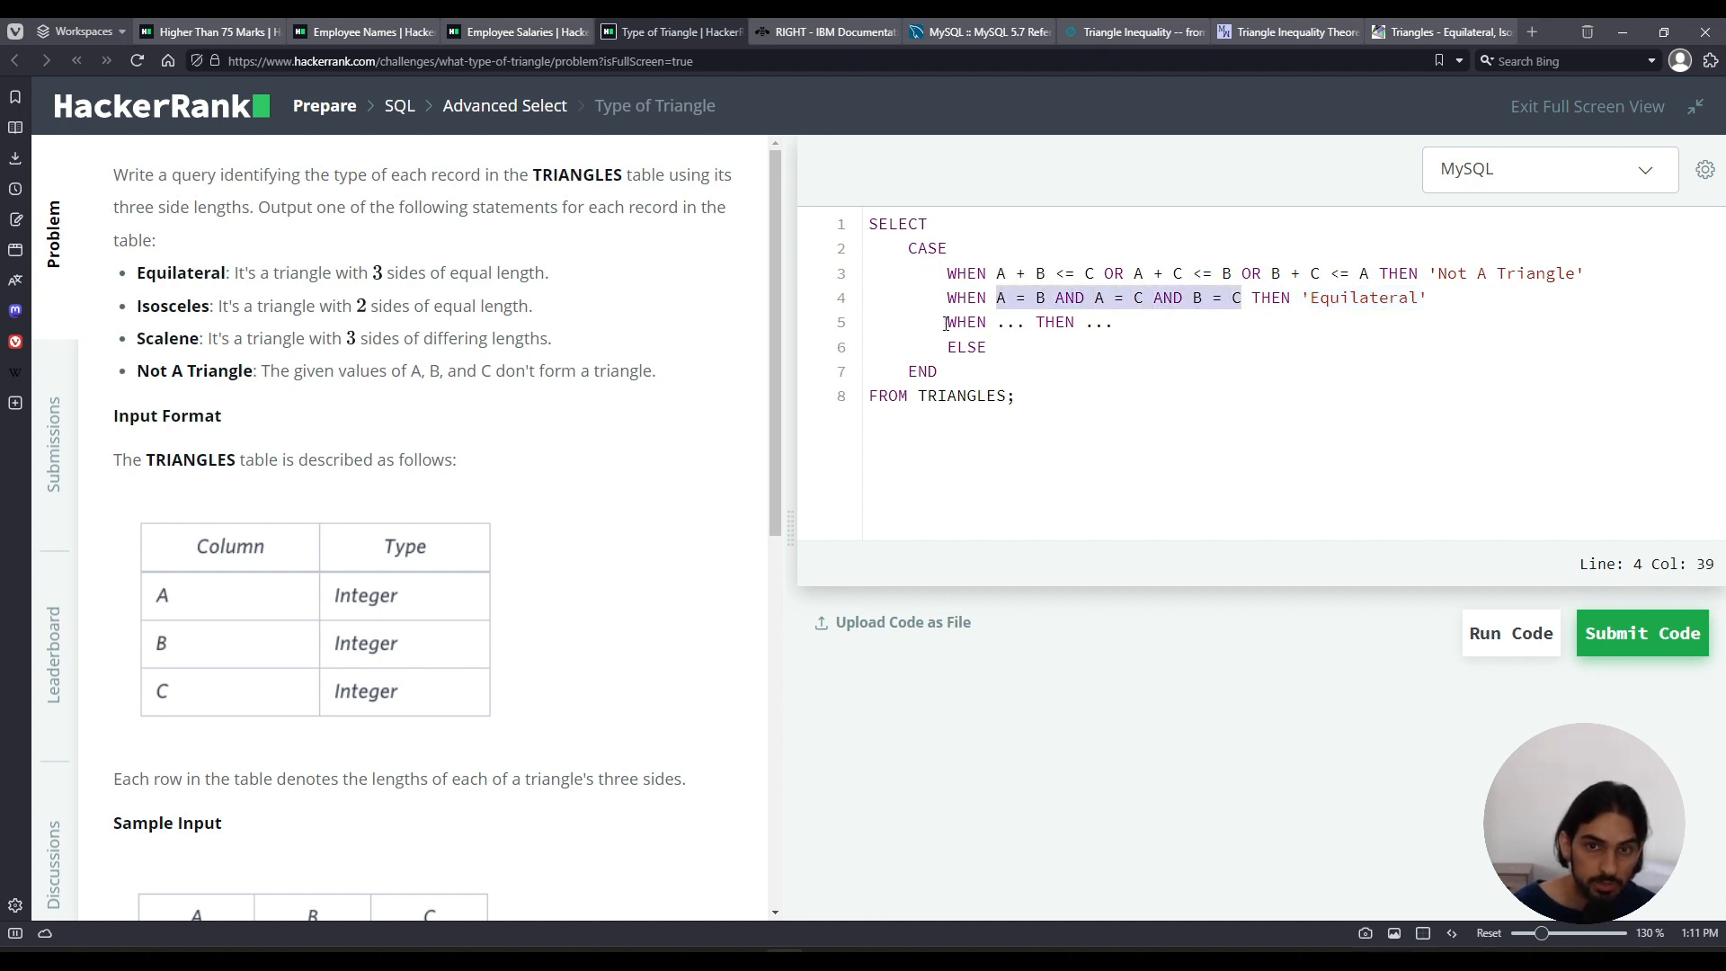
pyautogui.click(1024, 321)
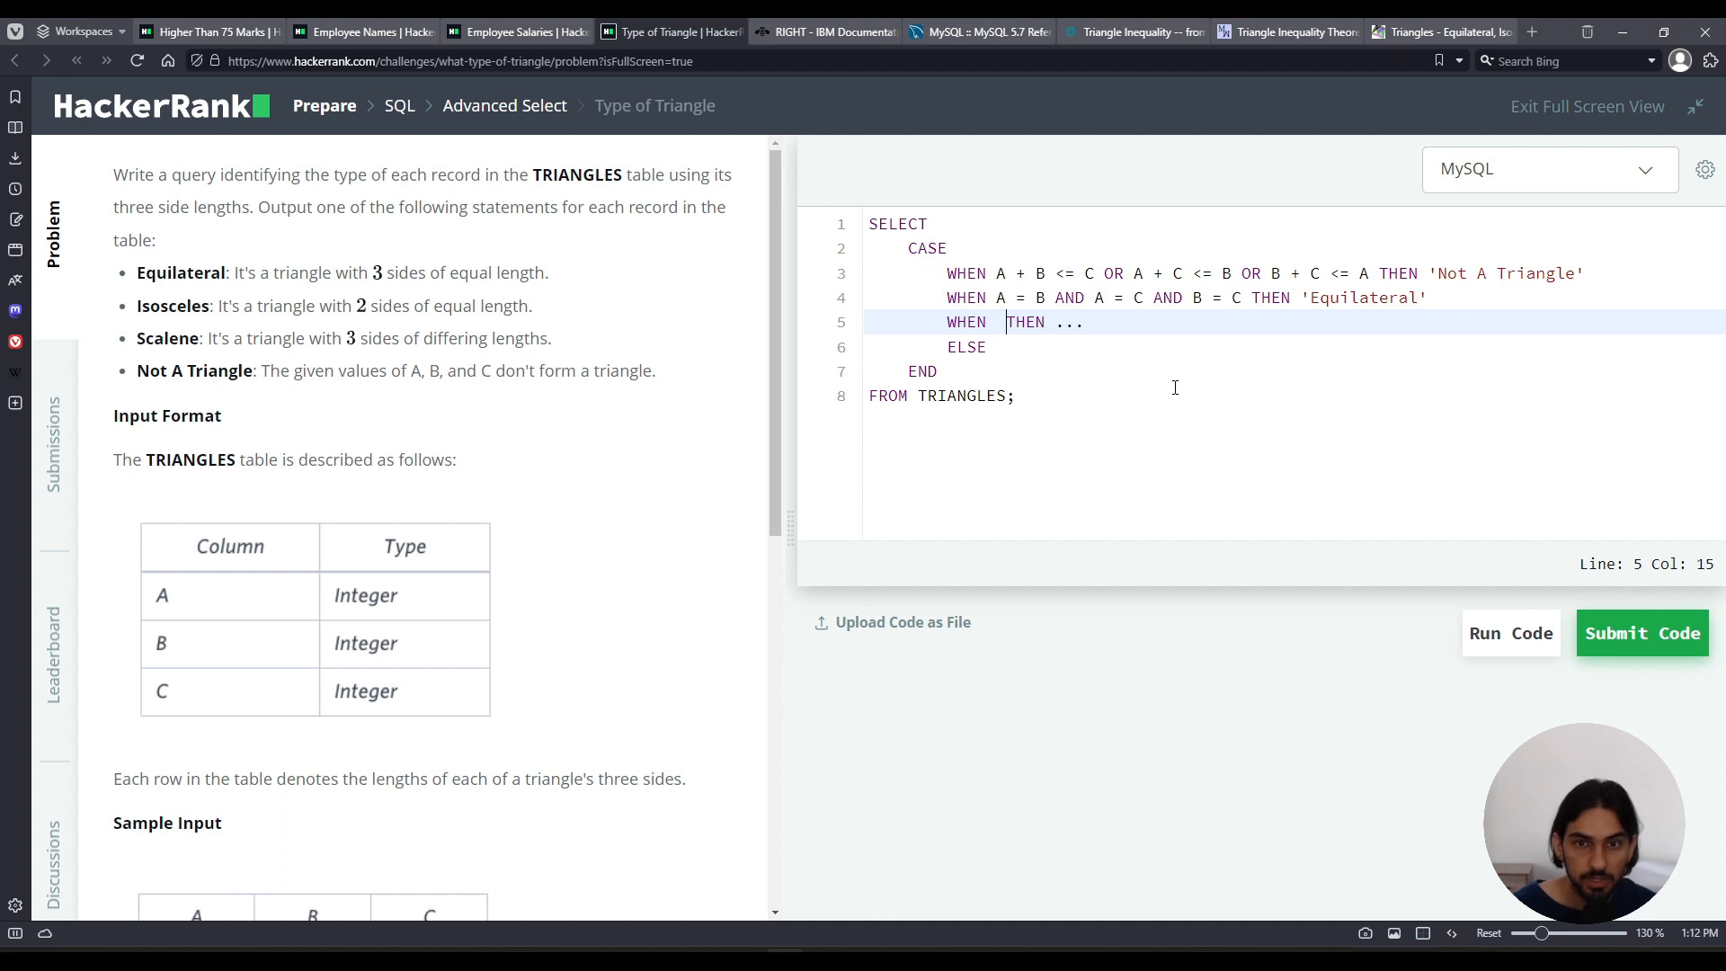
# Make the third branch WHEN A = B OR A = C OR B = C THEN 'Isosceles', then move to ELSE.
pyautogui.write("'Isosc")
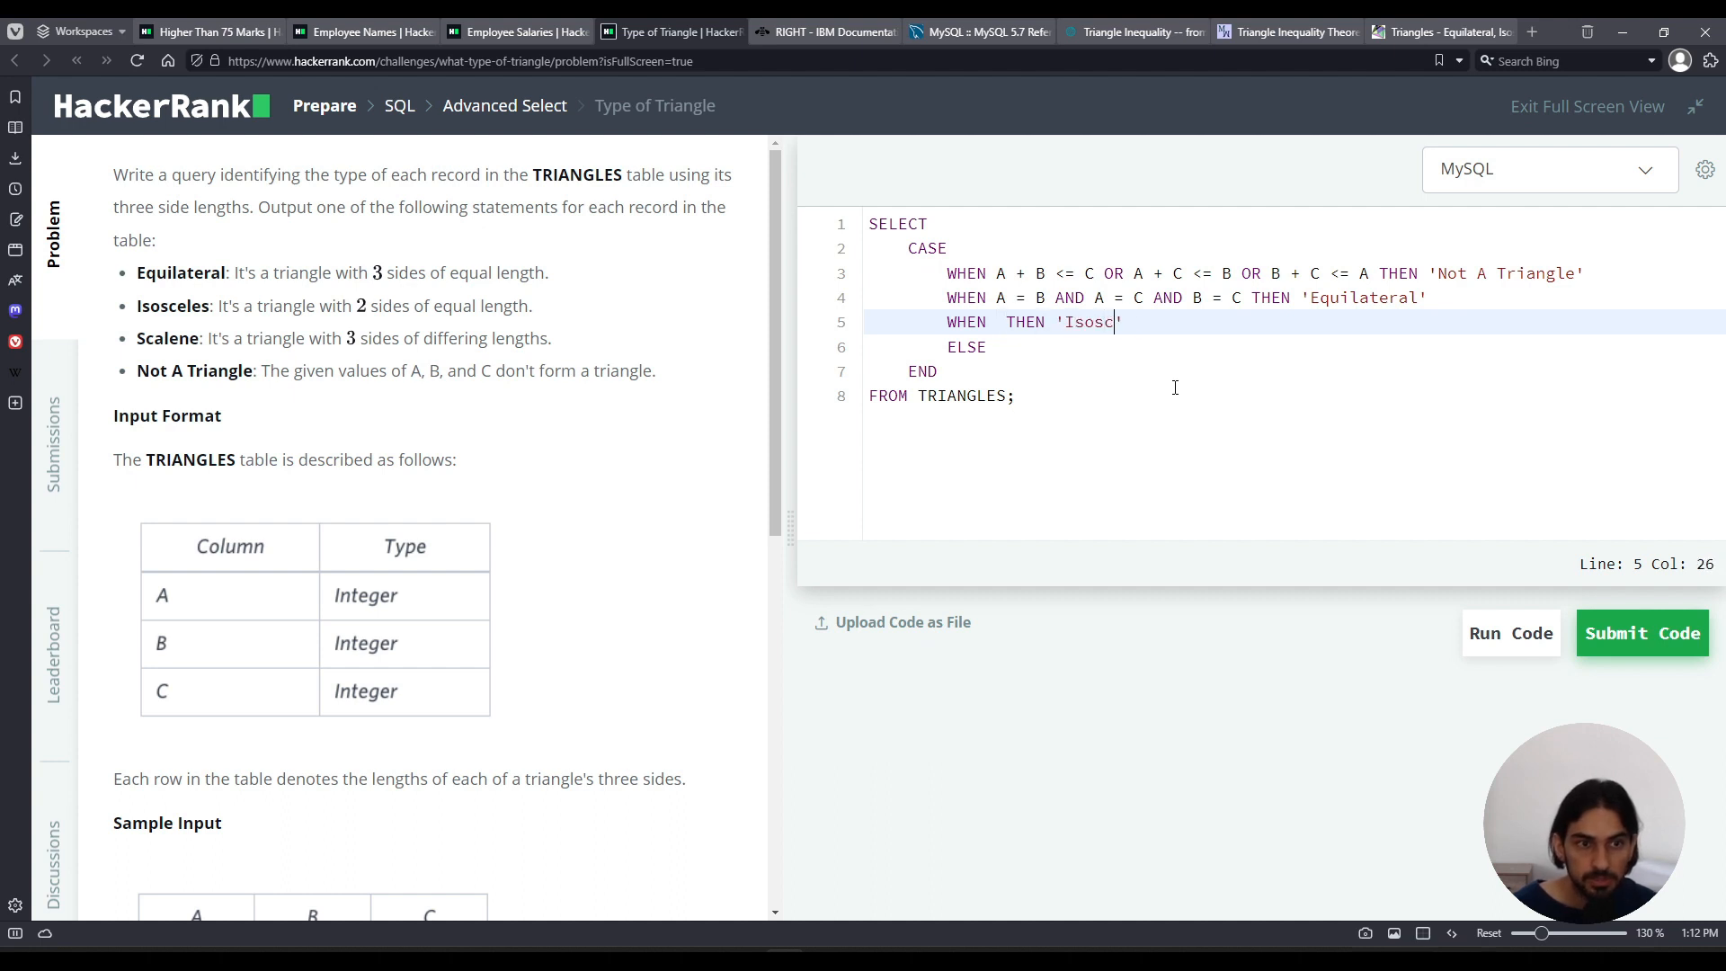
pyautogui.write("eles'")
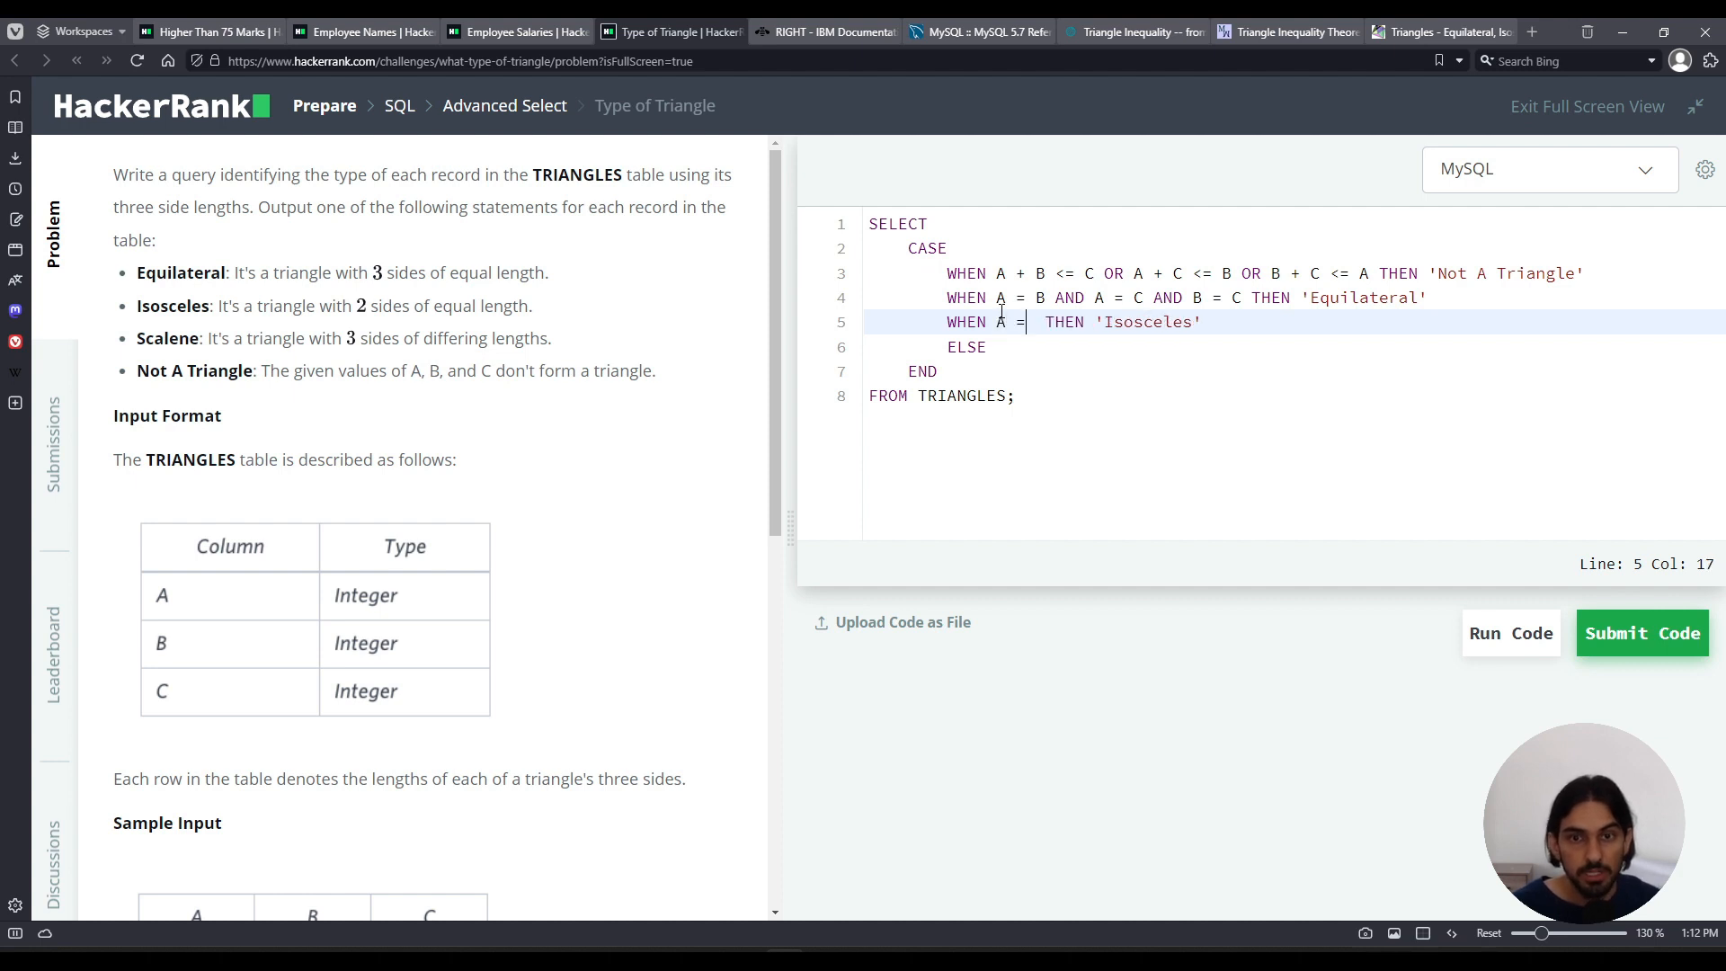
pyautogui.write('B OR A = C OR B = C')
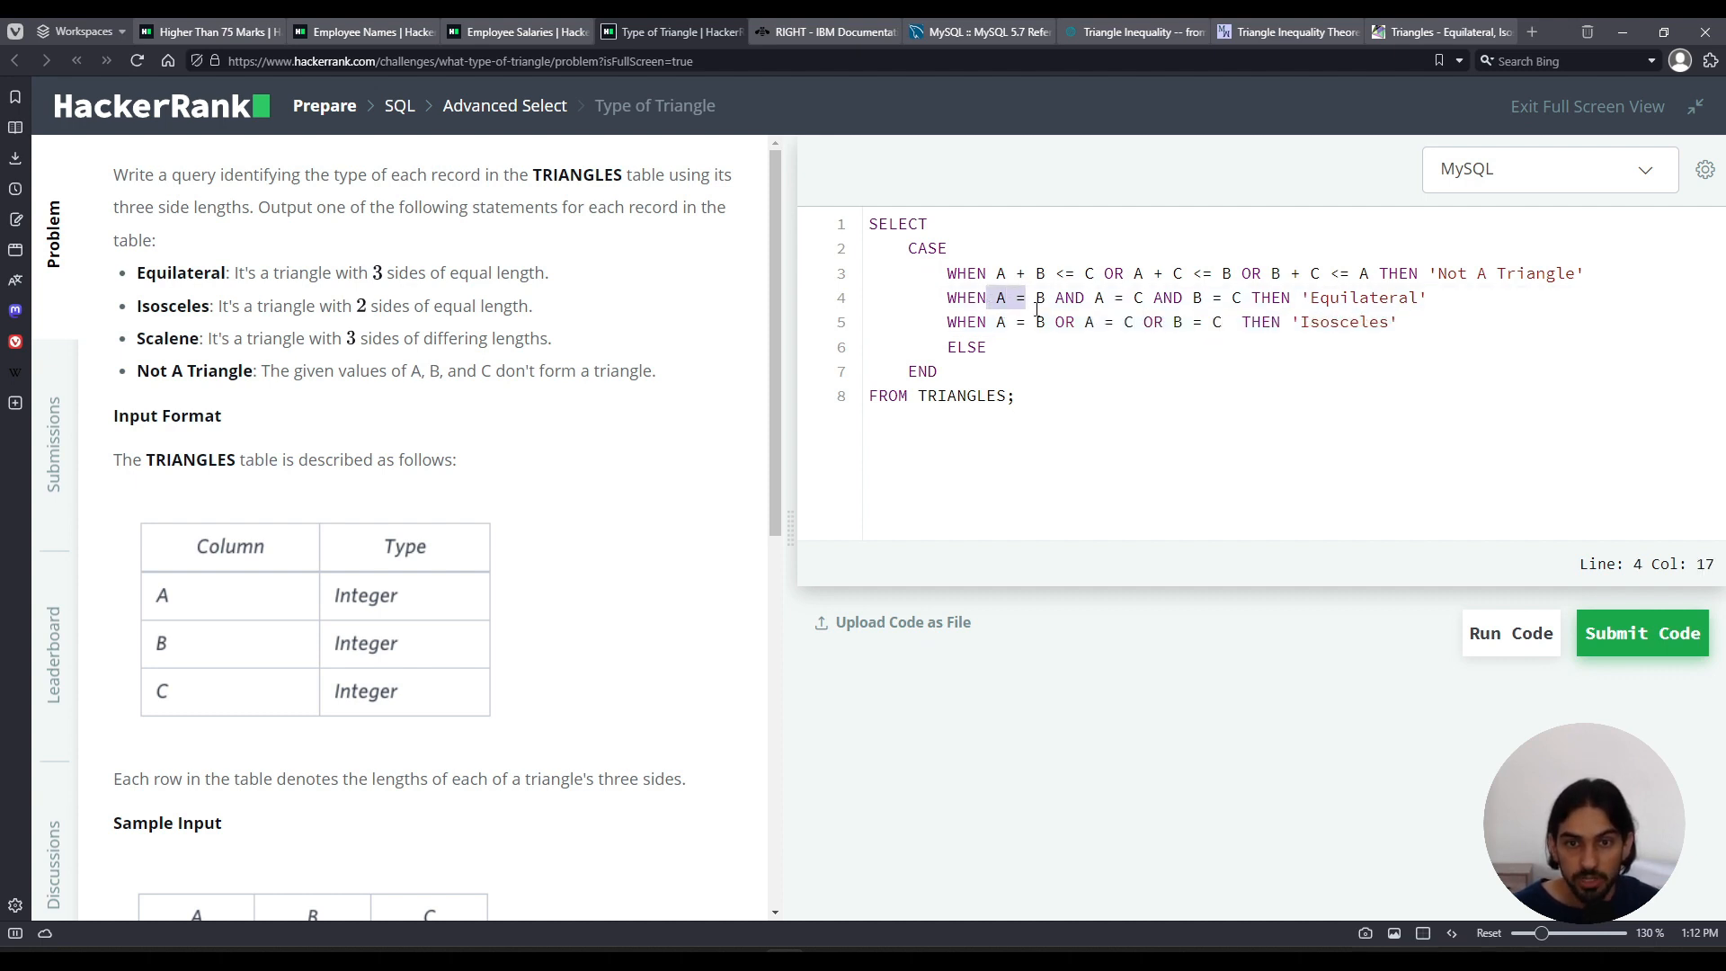
pyautogui.moveTo(1028, 297); pyautogui.dragTo(1242, 297)
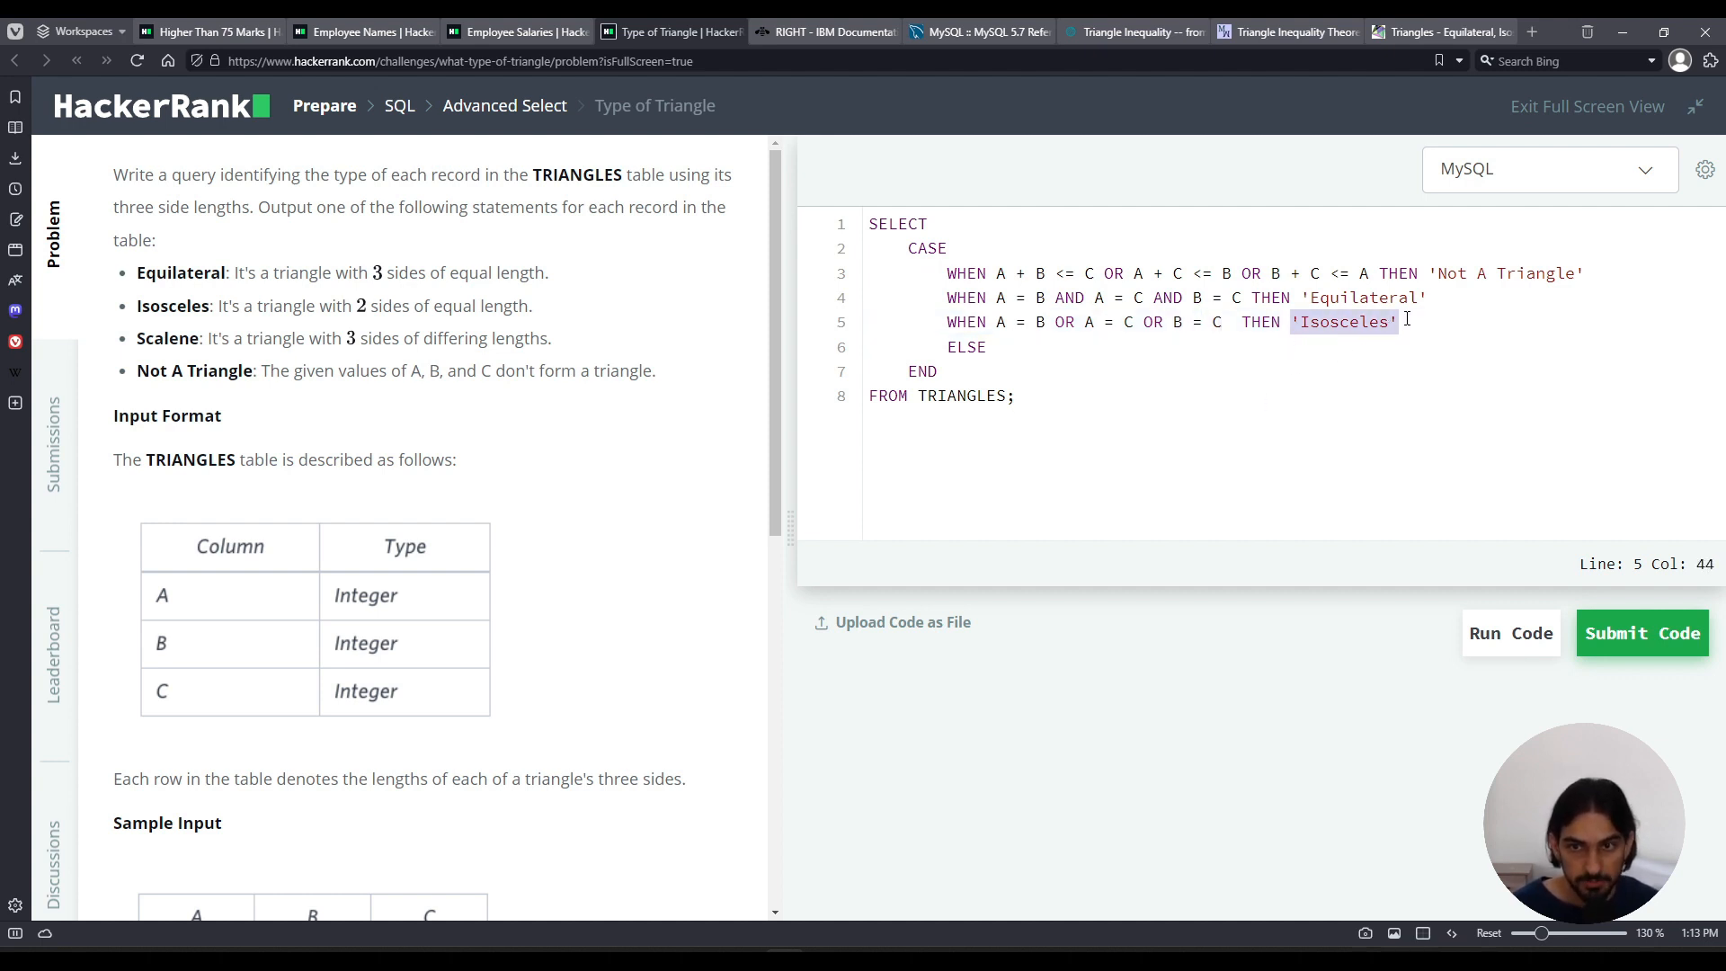
pyautogui.click(987, 347)
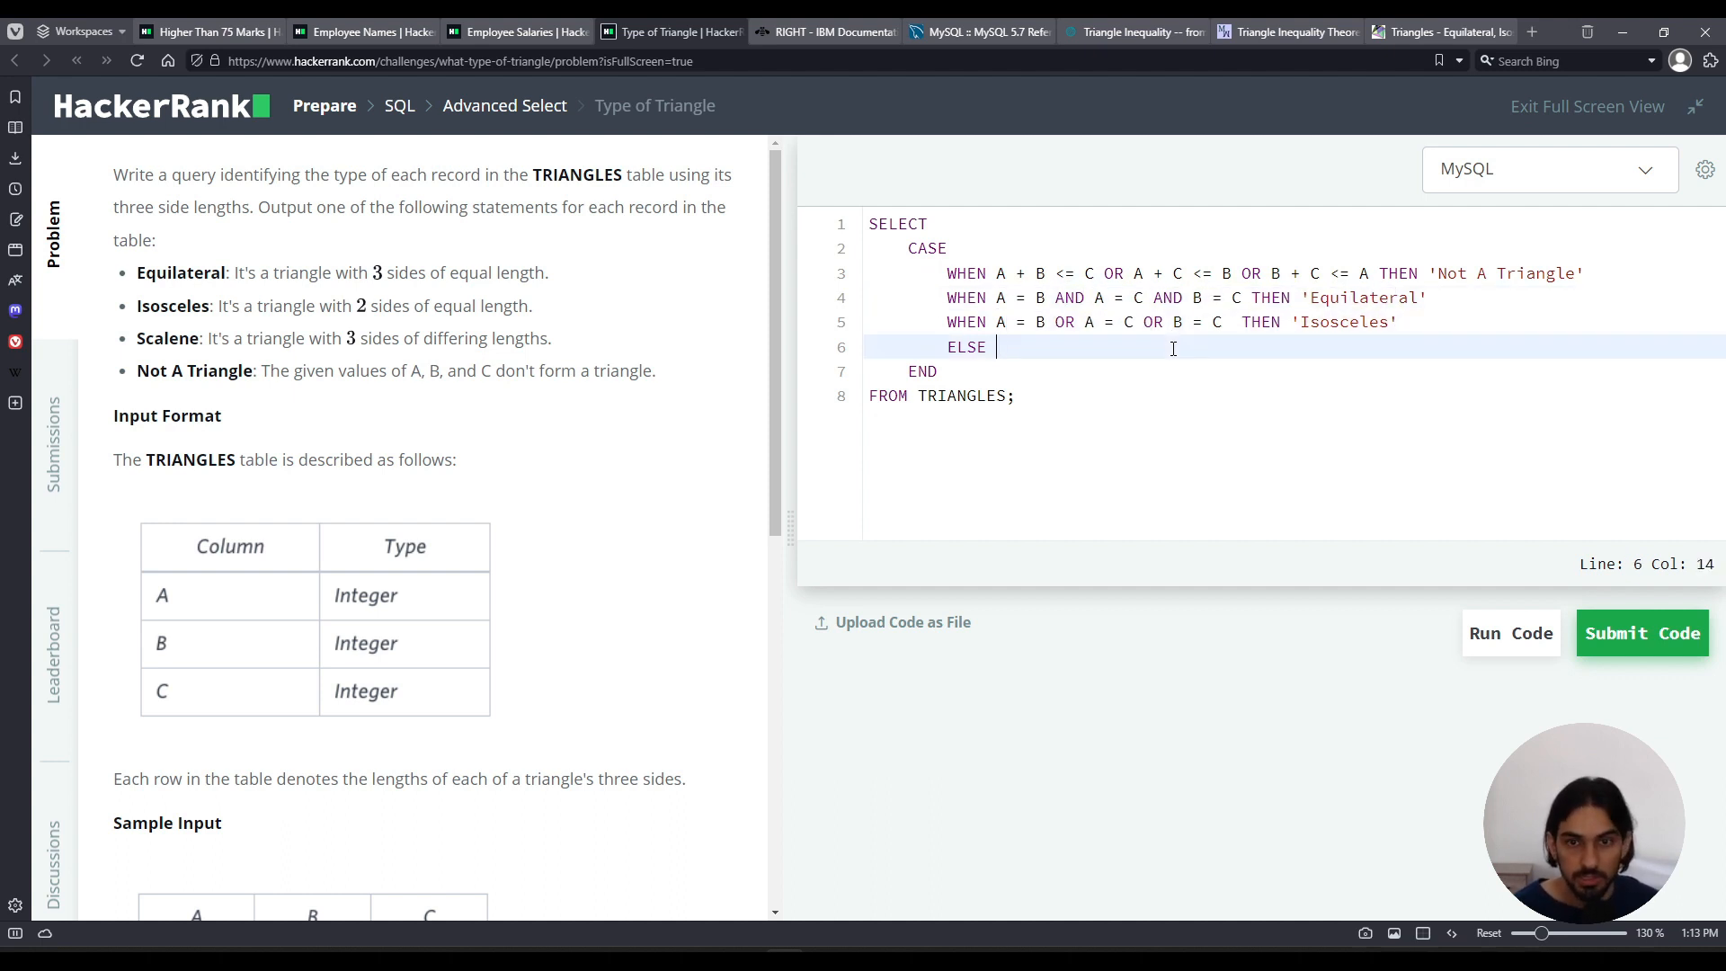
# Give the ELSE branch the 'Scalene' result, completing the CASE query.
pyautogui.write("'Scalene'")
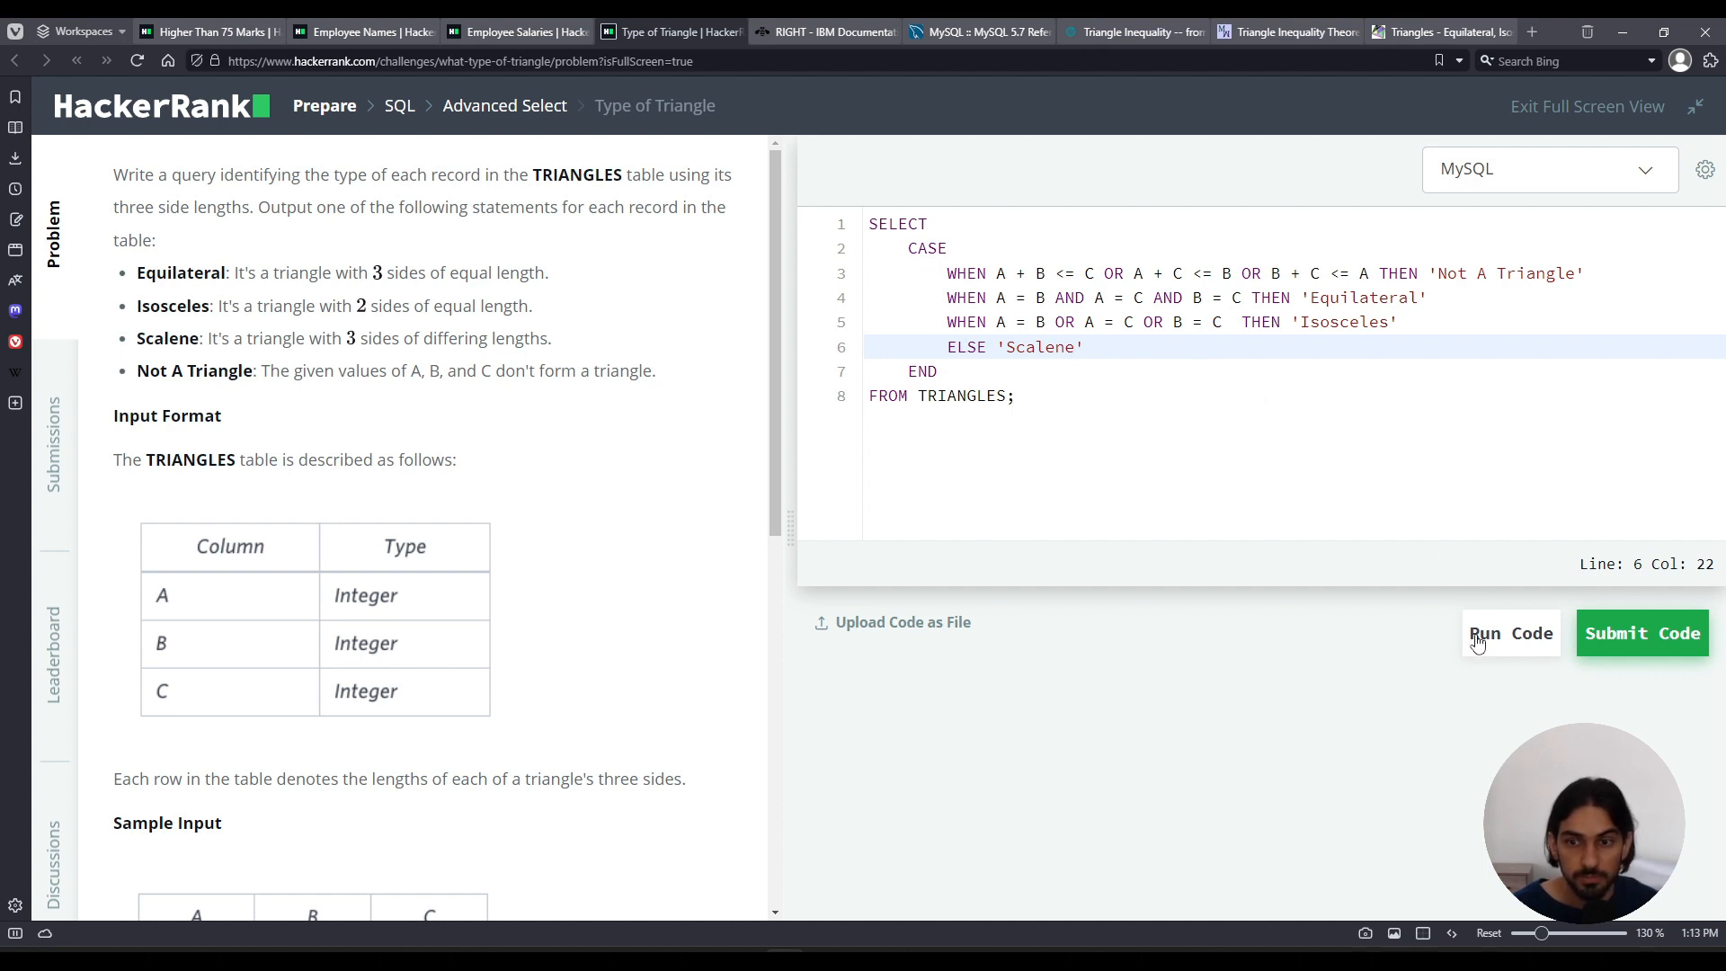
# Run the query on the sample test, then submit it so the challenge is marked solved.
pyautogui.click(1511, 633)
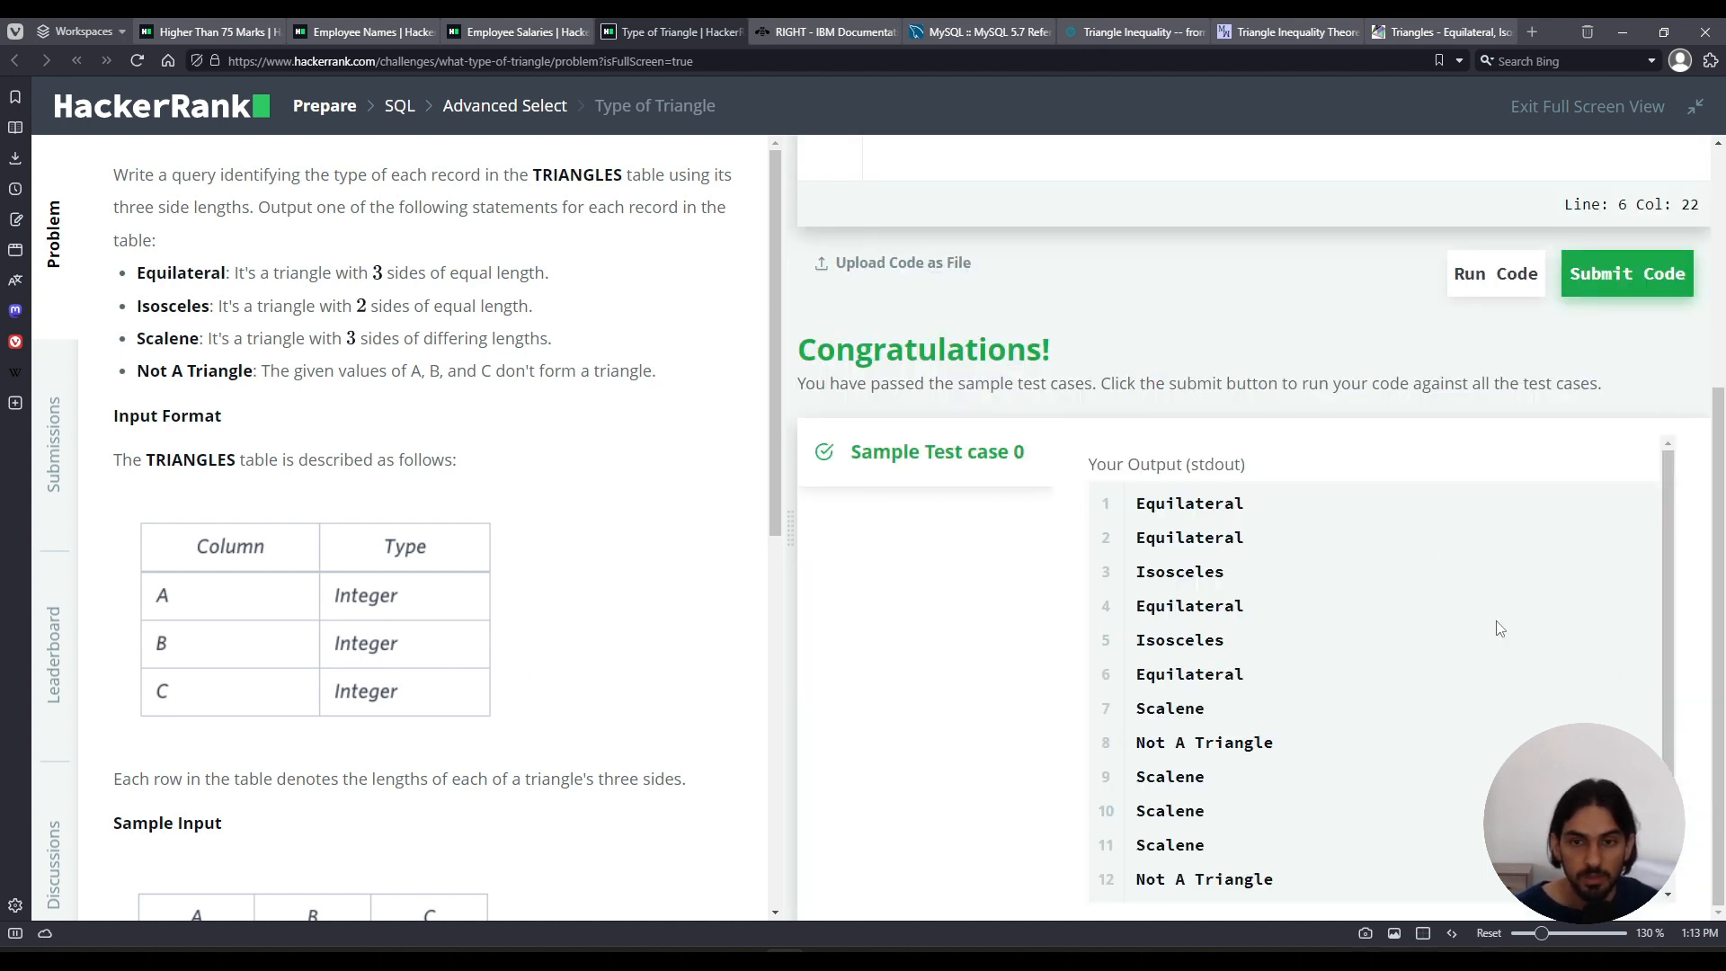
pyautogui.moveTo(1620, 405)
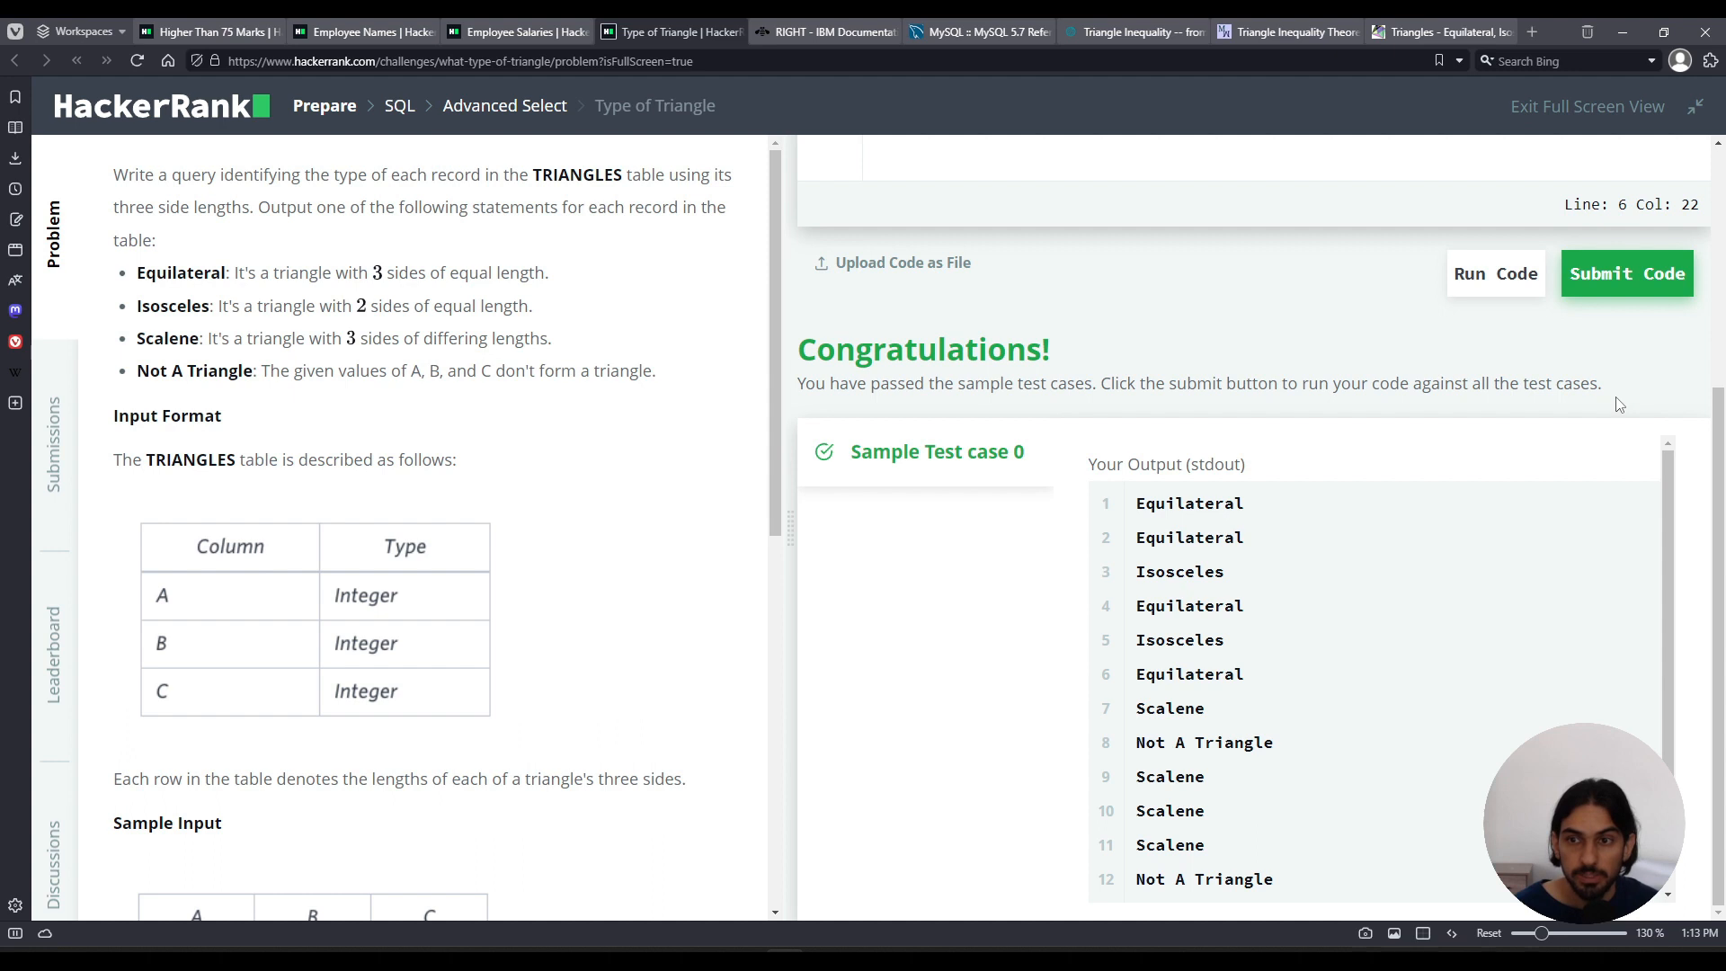
pyautogui.click(1627, 274)
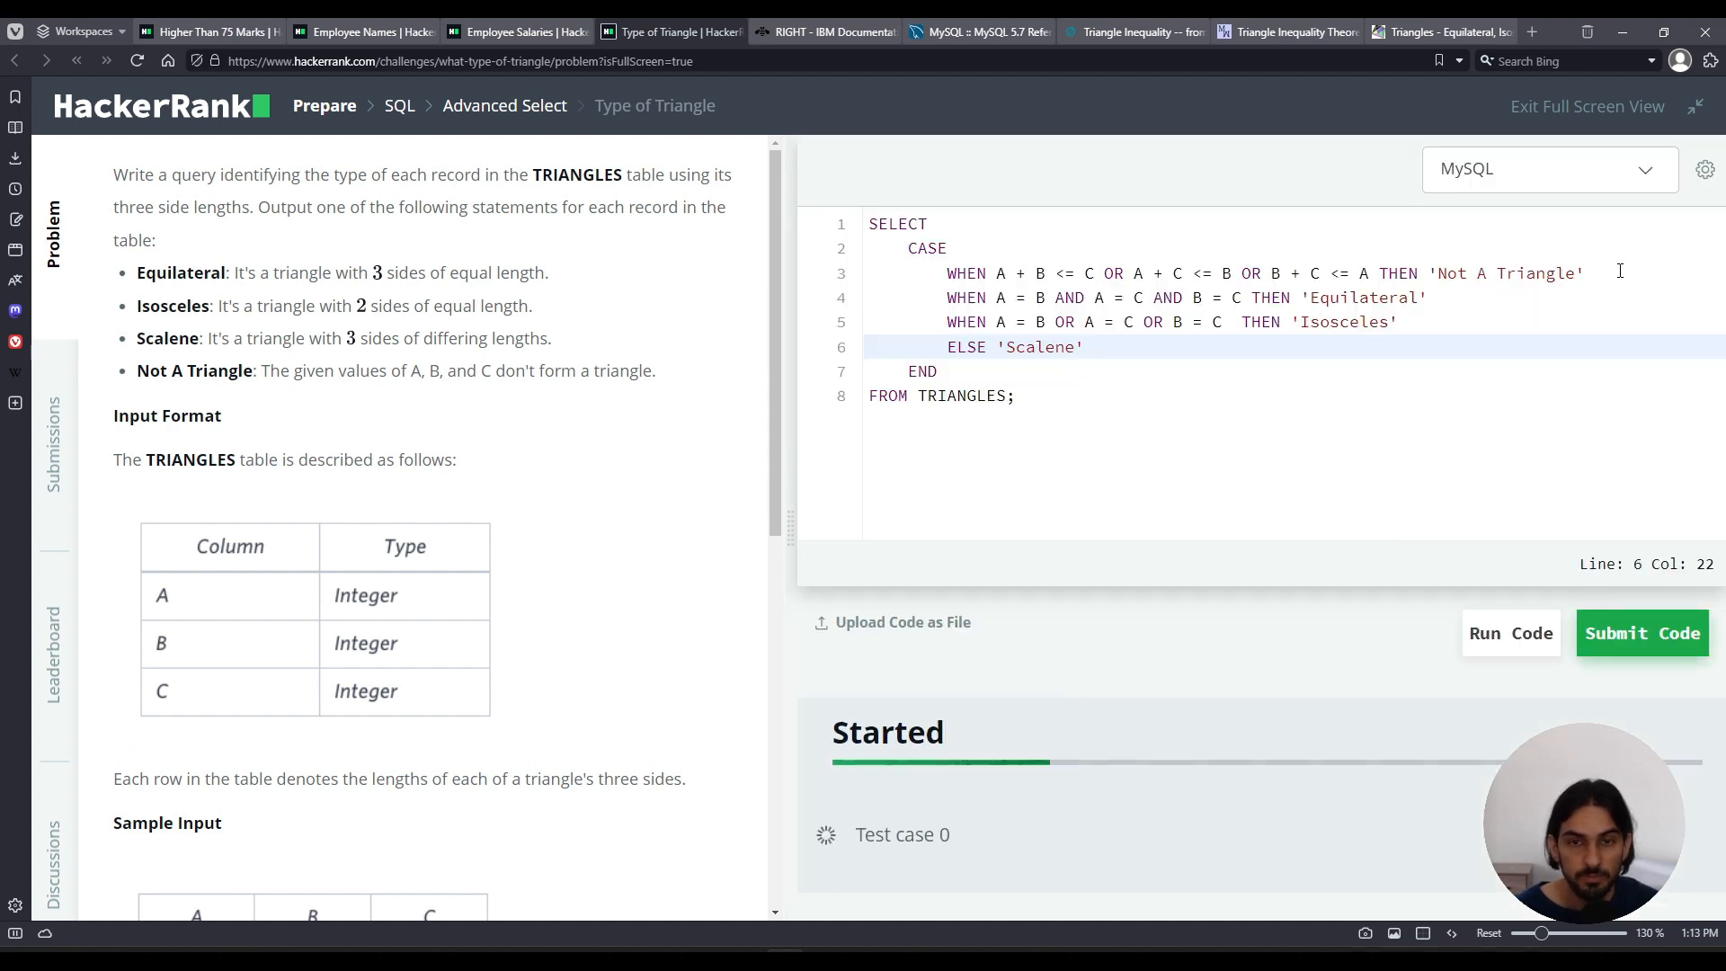
pyautogui.click(1642, 631)
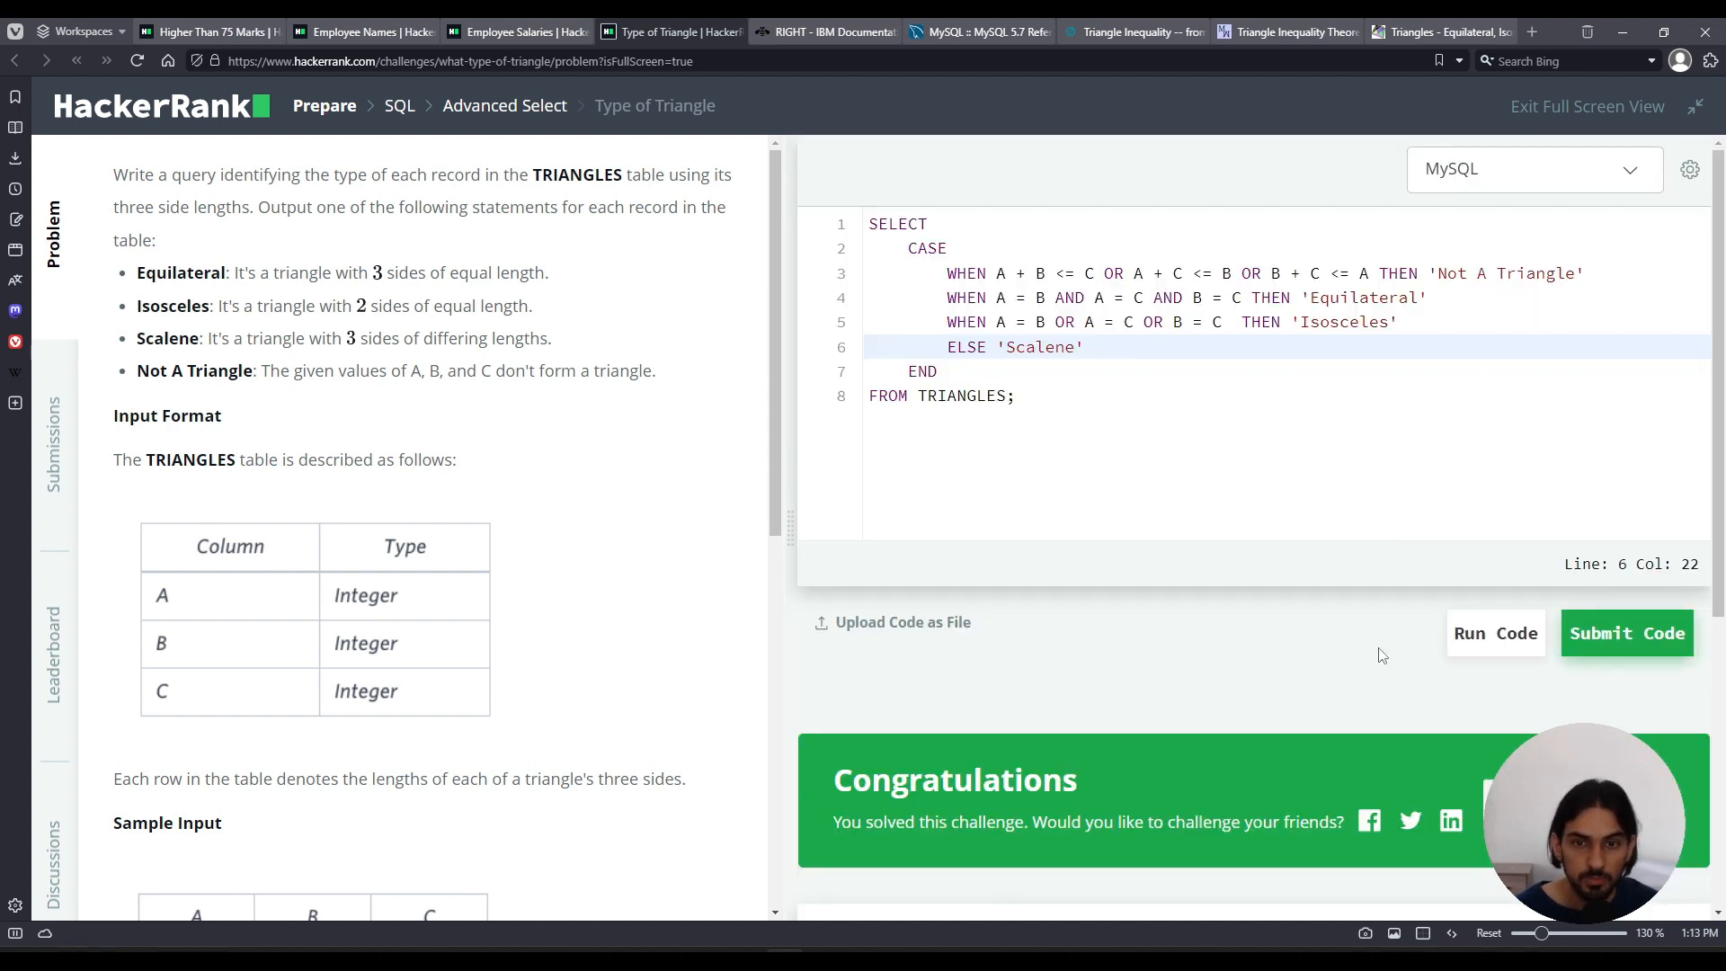
pyautogui.click(1628, 633)
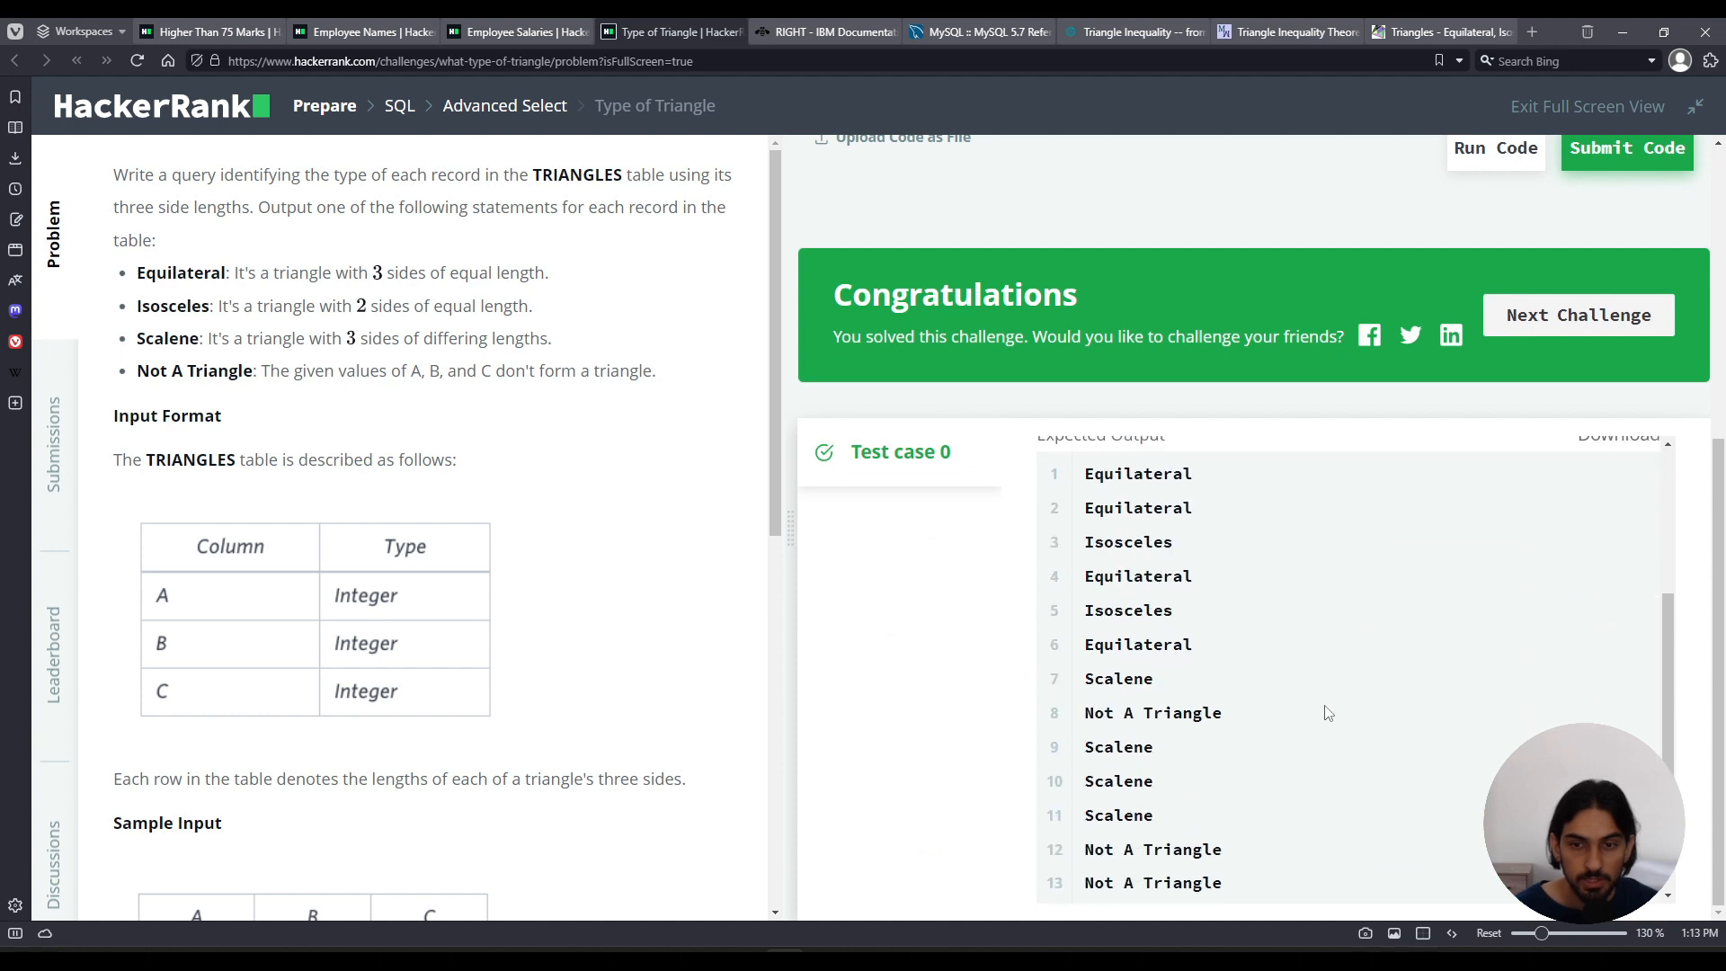